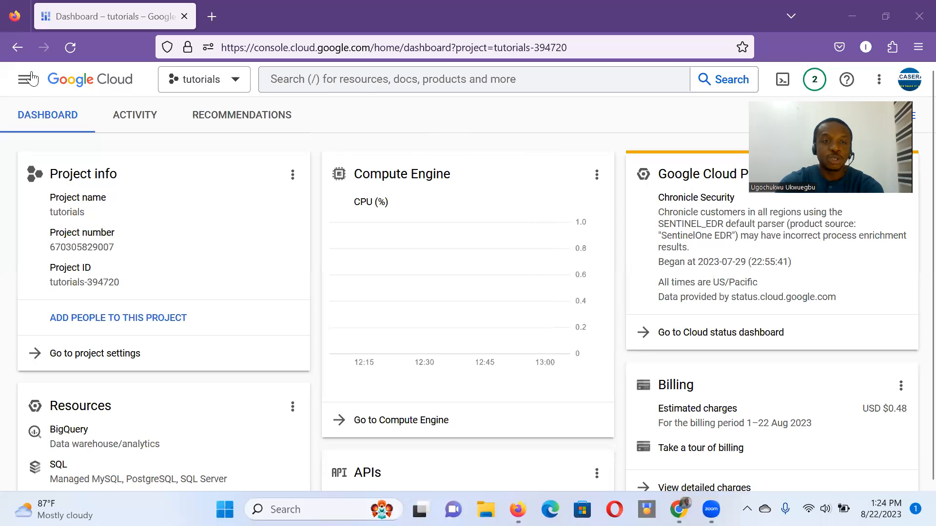
mouse_move(24, 79)
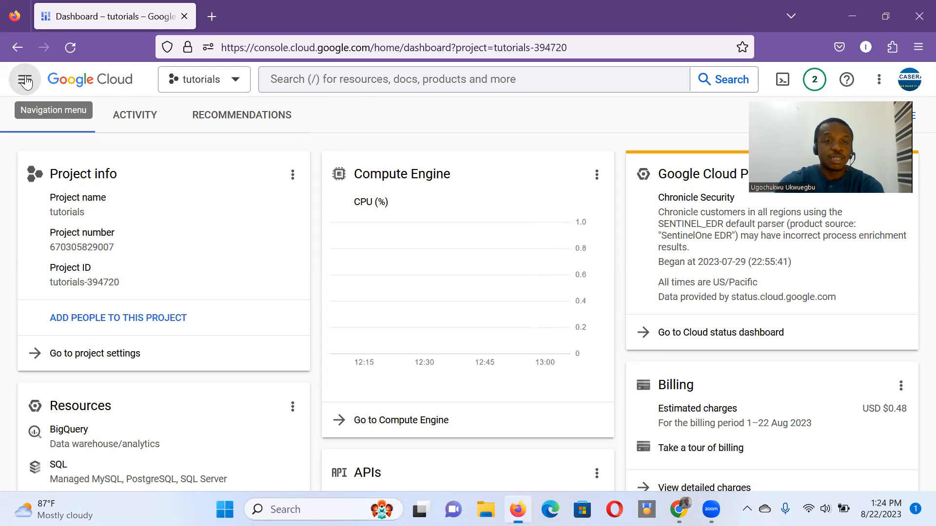
Go from the project dashboard to the Cloud Storage Buckets list via the Navigation menu.
left_click(24, 80)
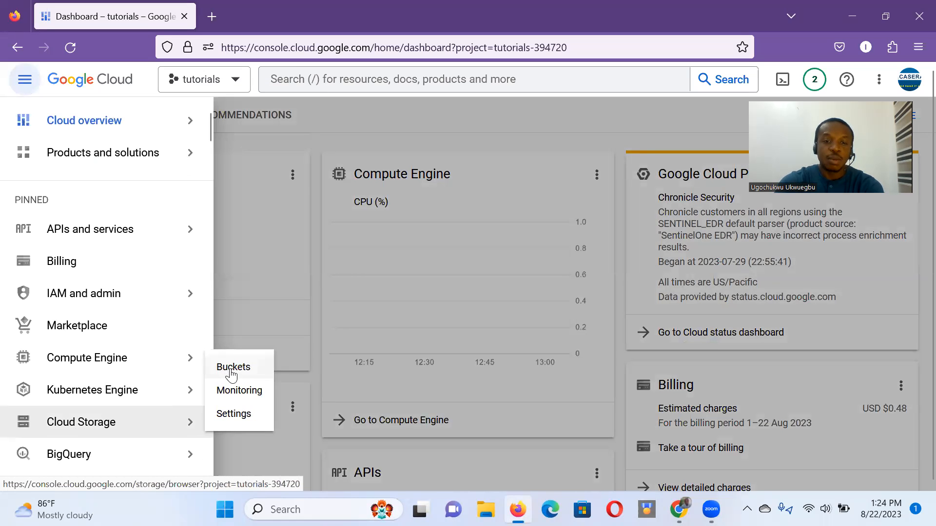
left_click(233, 368)
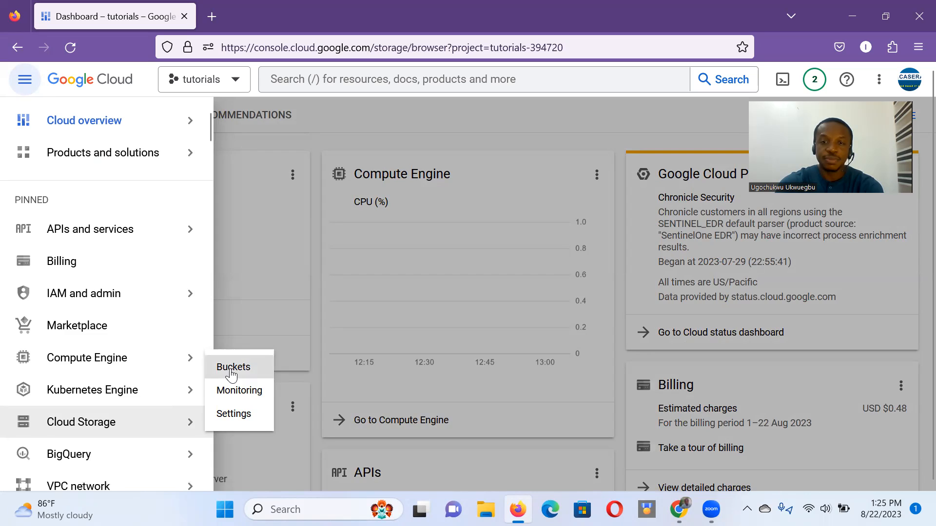
left_click(233, 367)
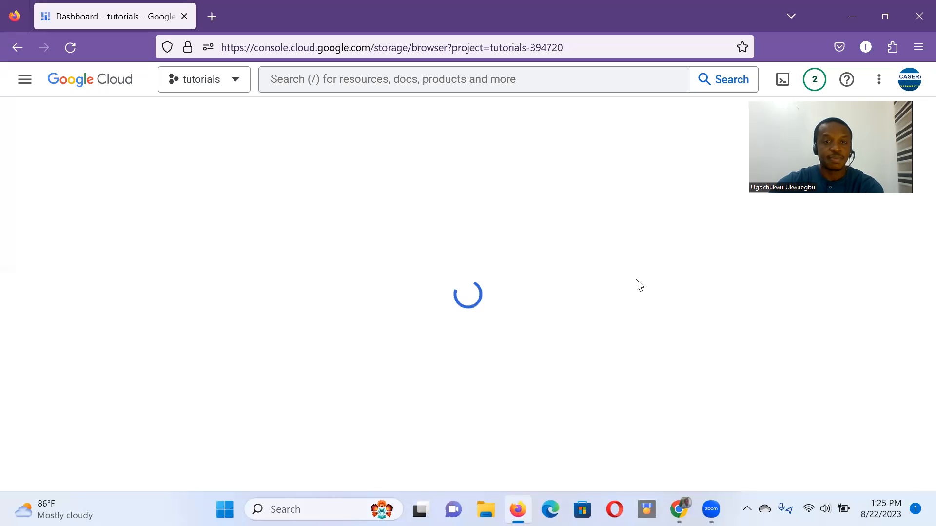
mouse_move(473, 275)
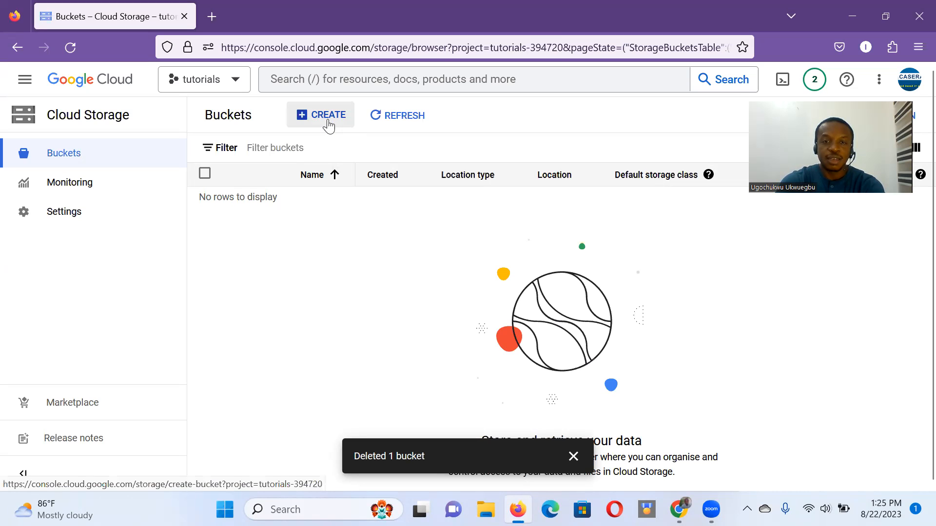
Start a new bucket and enter the name mycomputershop-com.
left_click(320, 114)
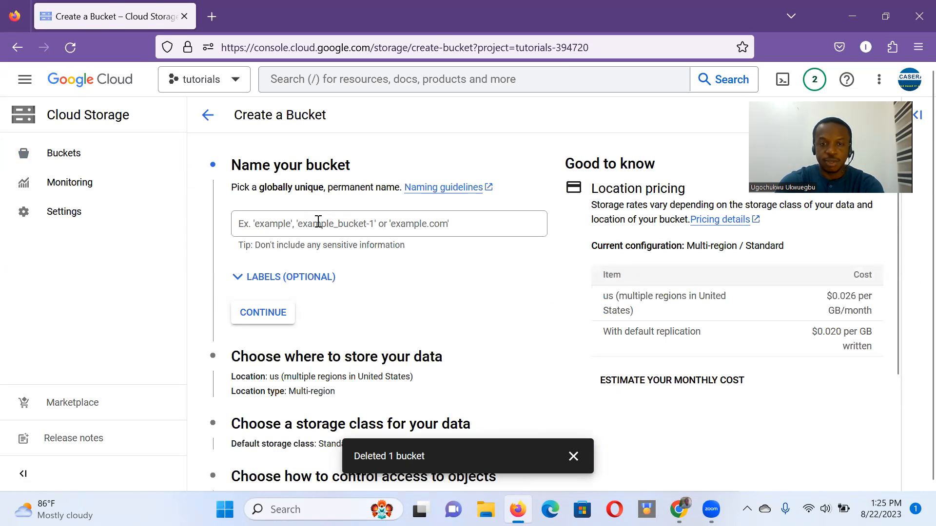
left_click(389, 224)
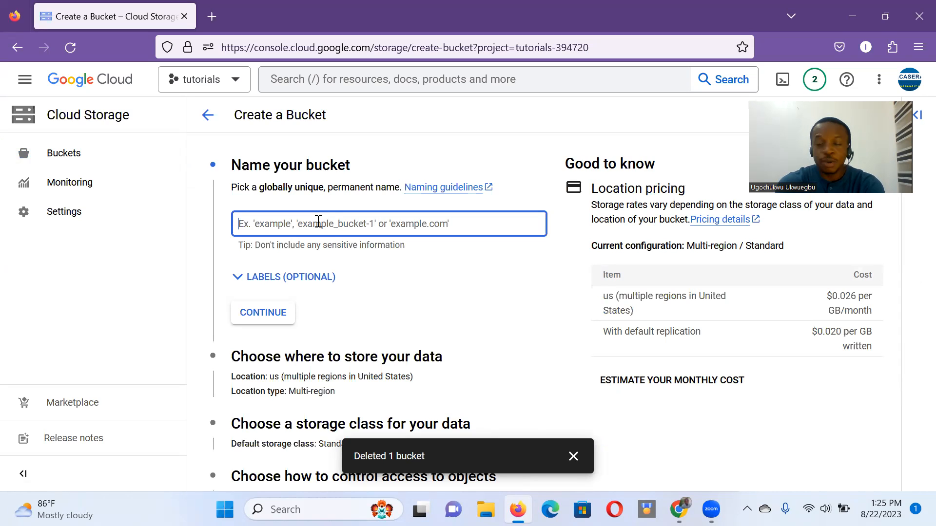
type("www")
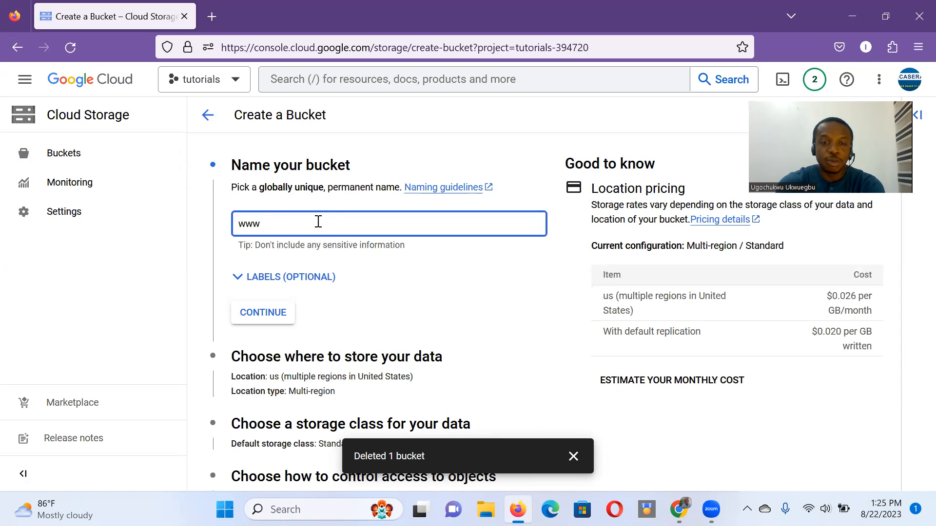
type(".m")
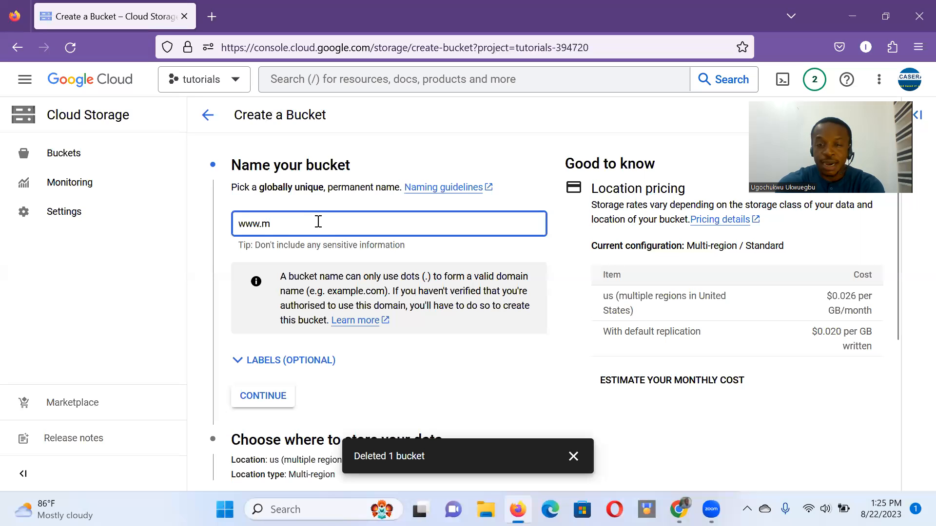
type("ycom")
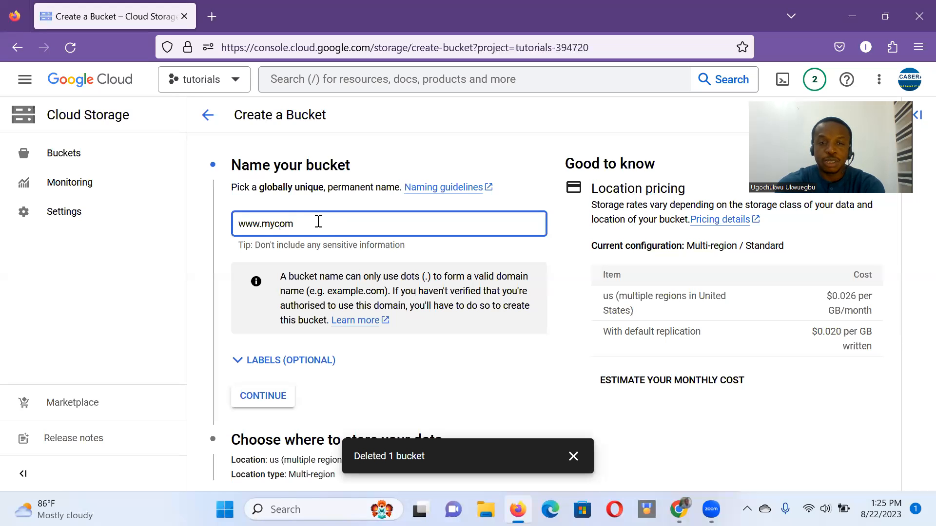
type("putershop")
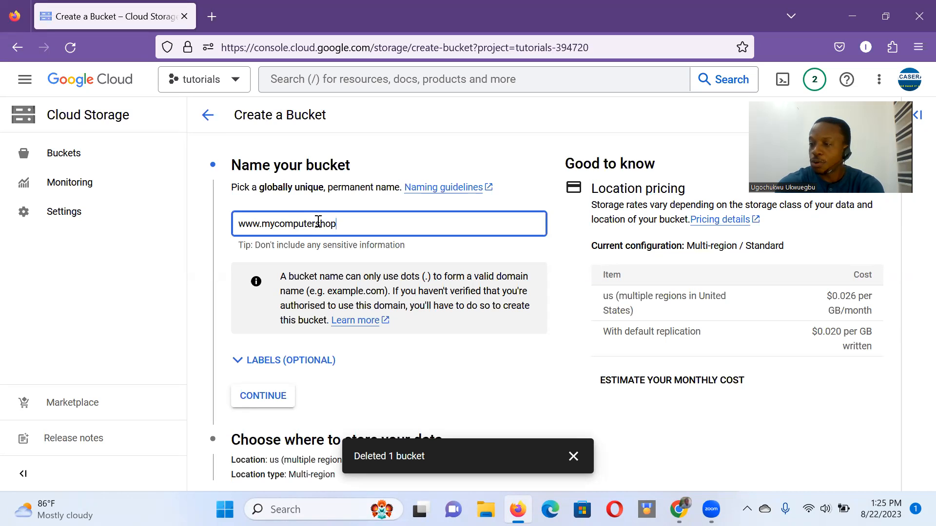
type(".co")
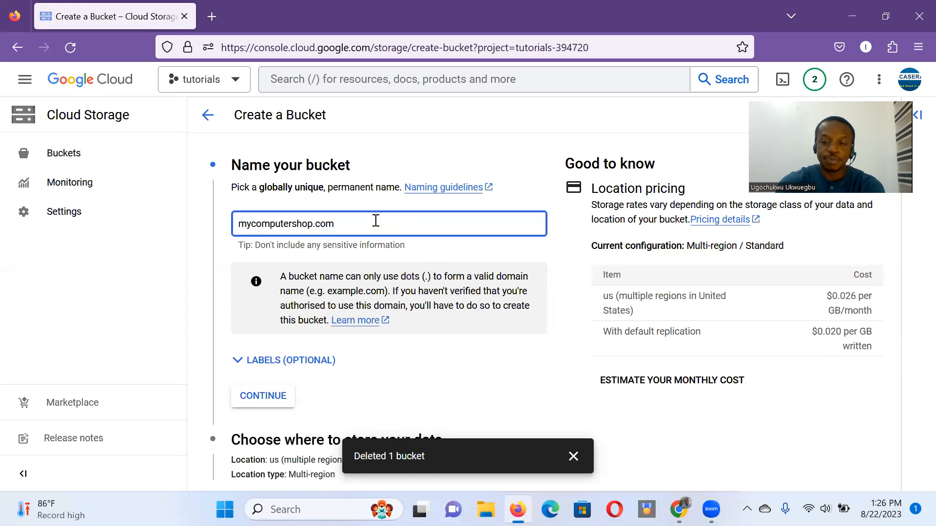
type("mycomputershop-com")
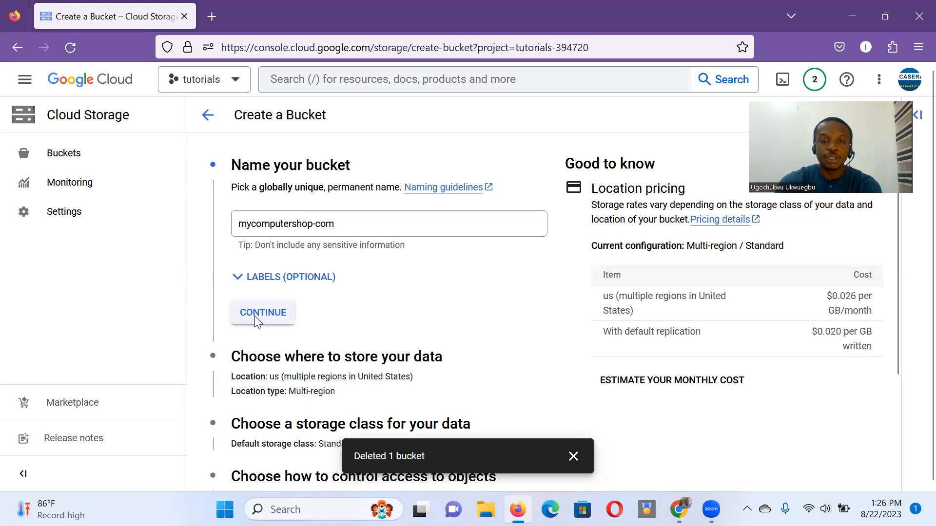
Confirm the bucket name and store data in the single region us-east1 (South Carolina).
left_click(262, 312)
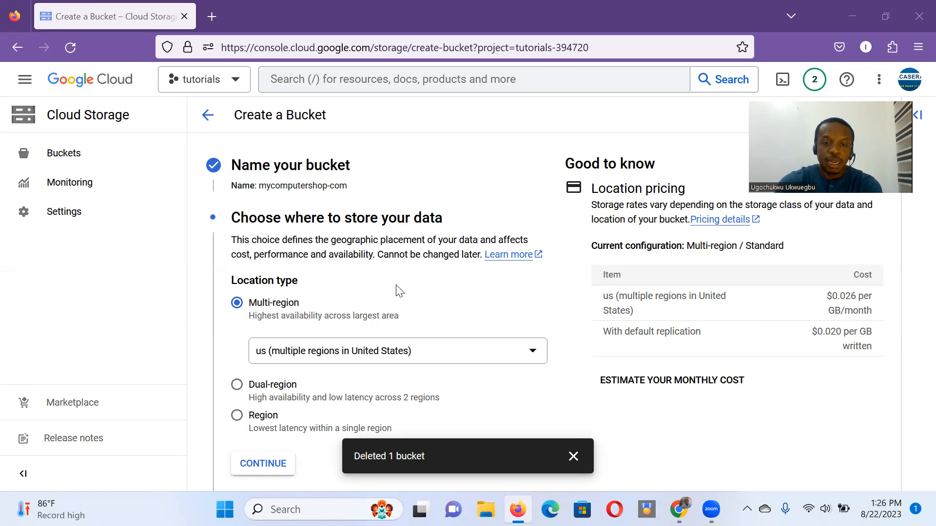
mouse_move(373, 369)
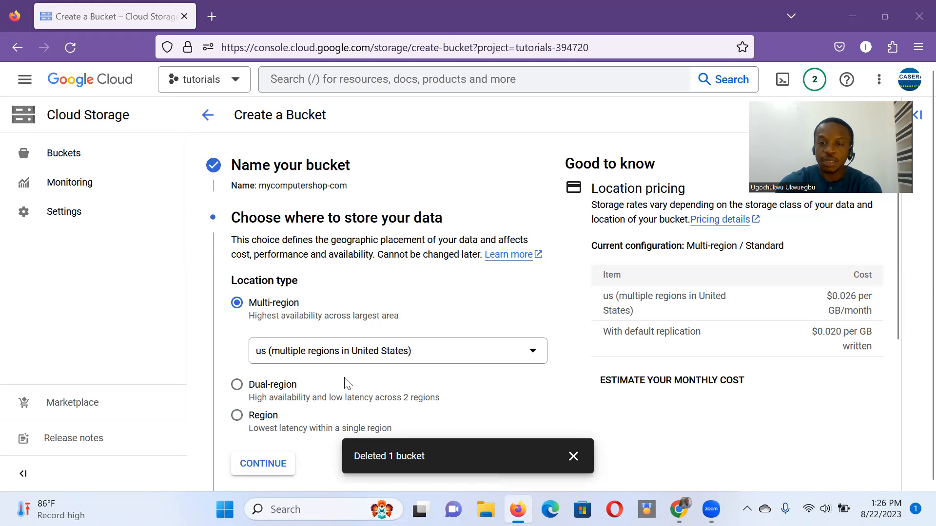
mouse_move(596, 442)
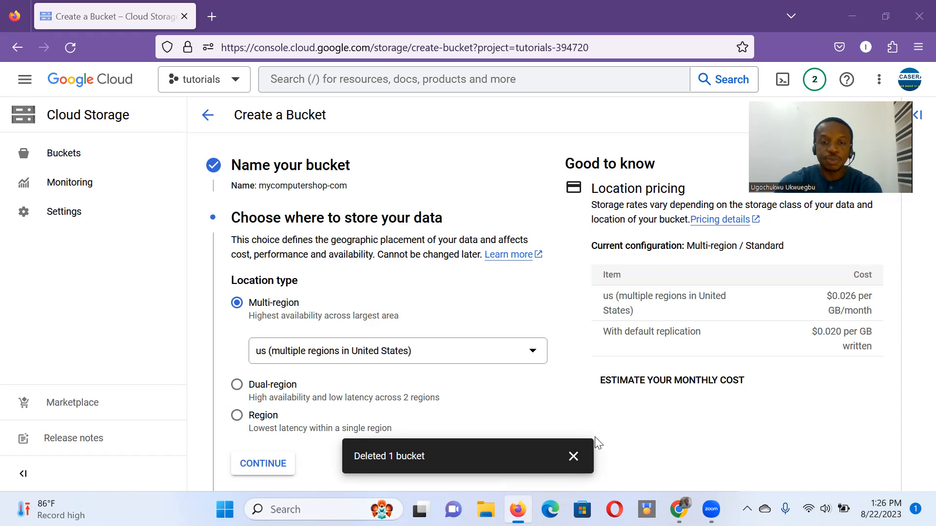
mouse_move(236, 413)
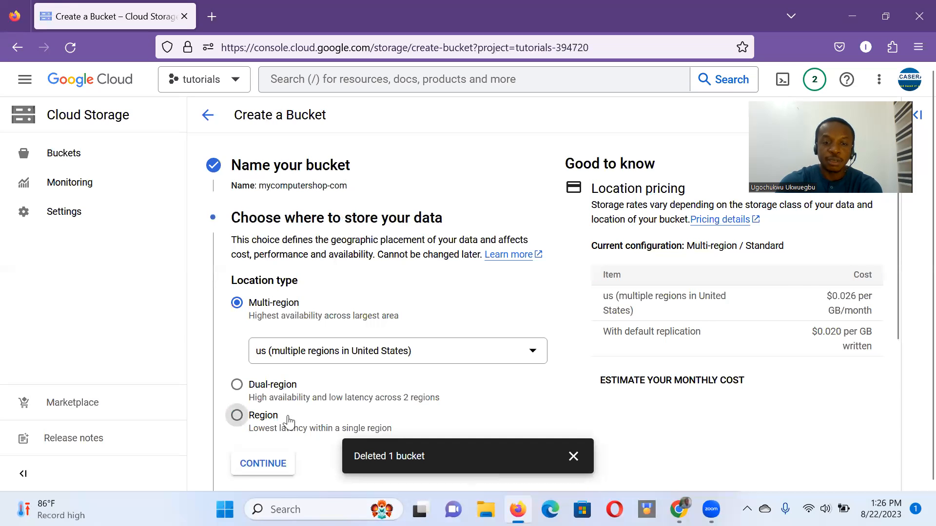
left_click(236, 415)
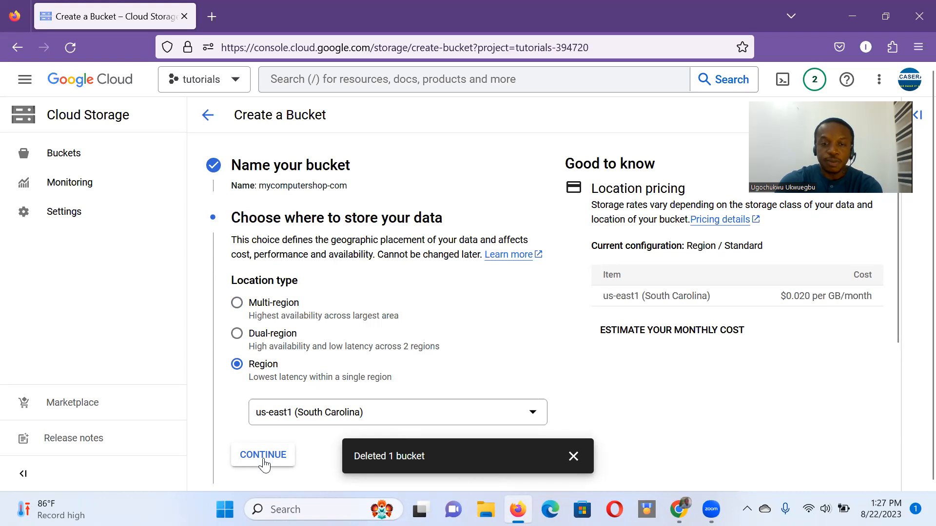
left_click(263, 455)
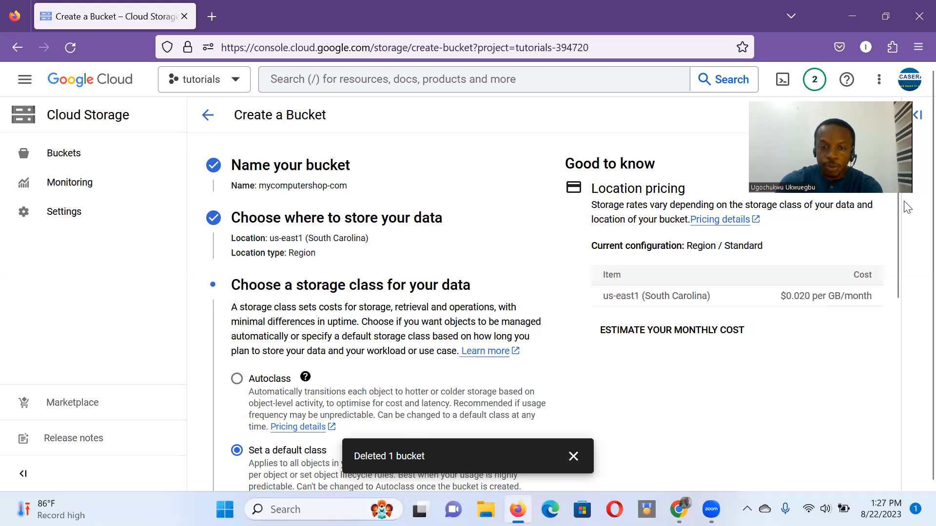
mouse_move(615, 324)
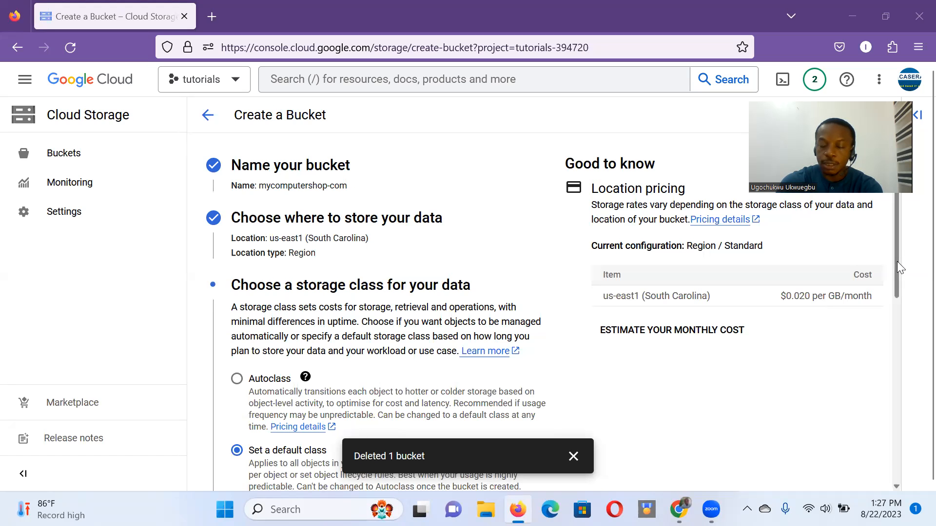
Keep the Standard storage class and choose uniform access control.
scroll("down", 3)
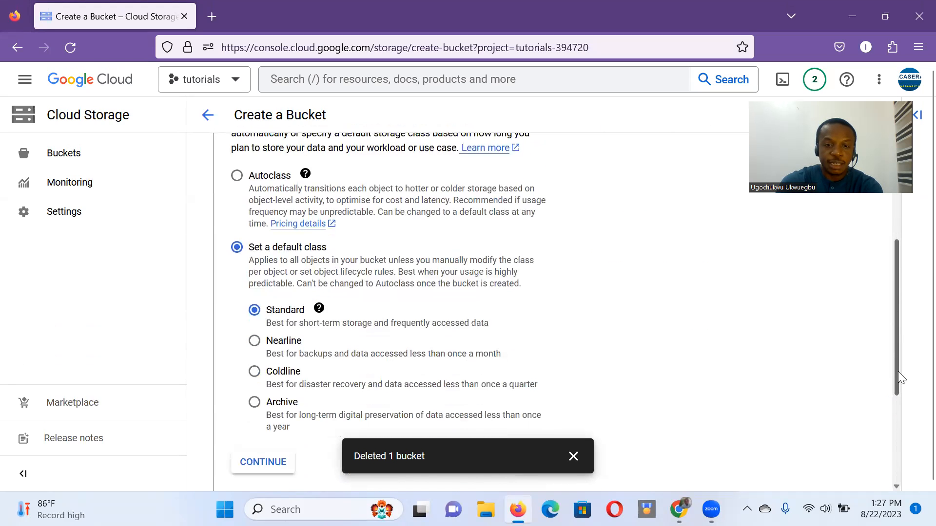
scroll("down", 3)
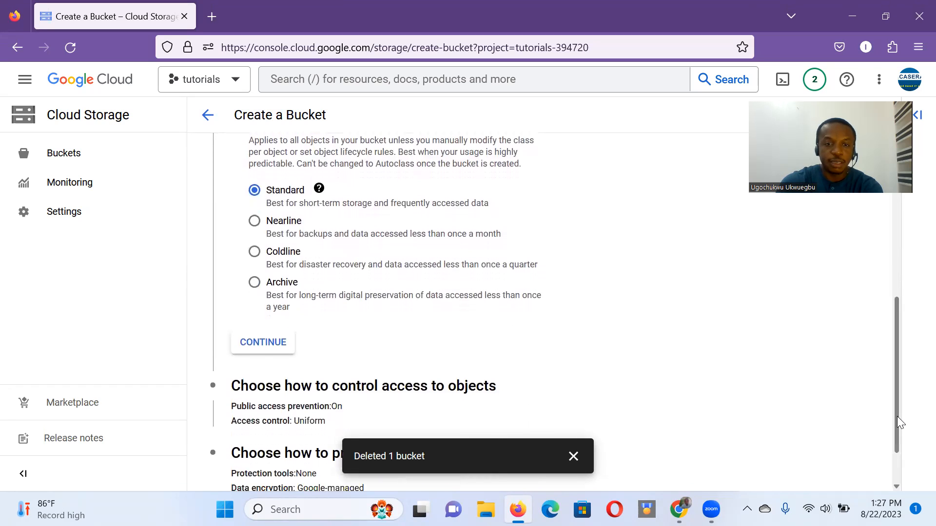
left_click(262, 342)
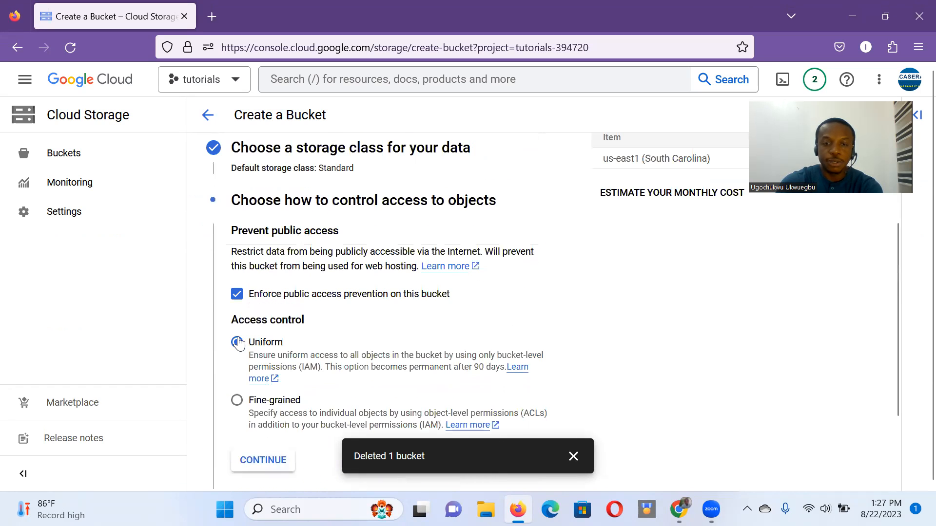
left_click(236, 343)
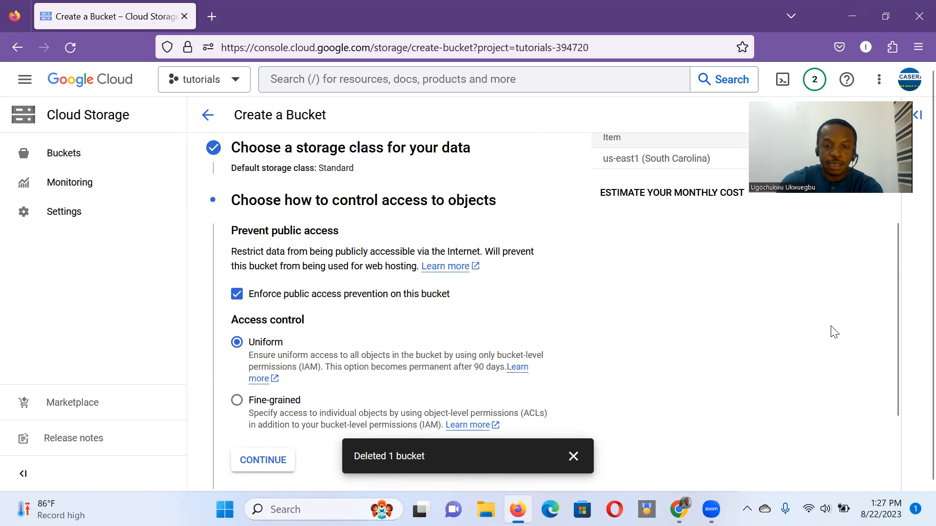
mouse_move(742, 328)
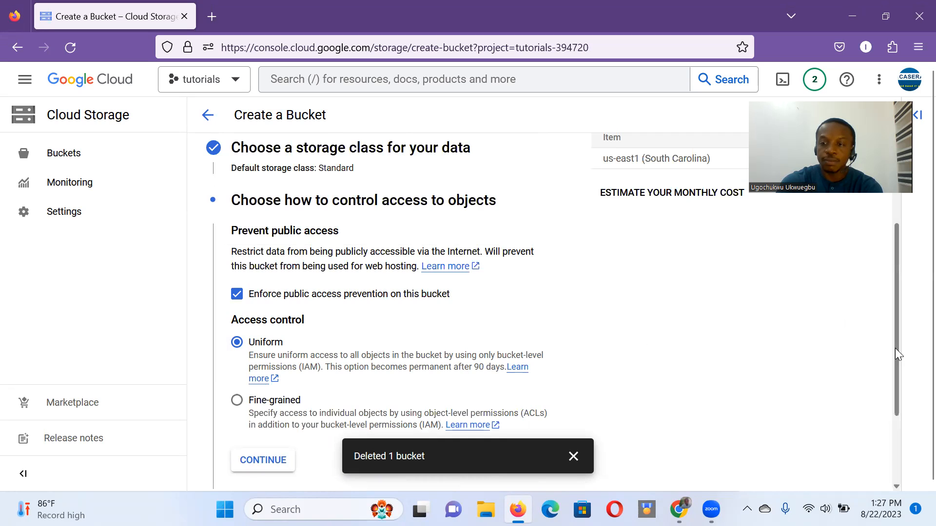
scroll("down", 3)
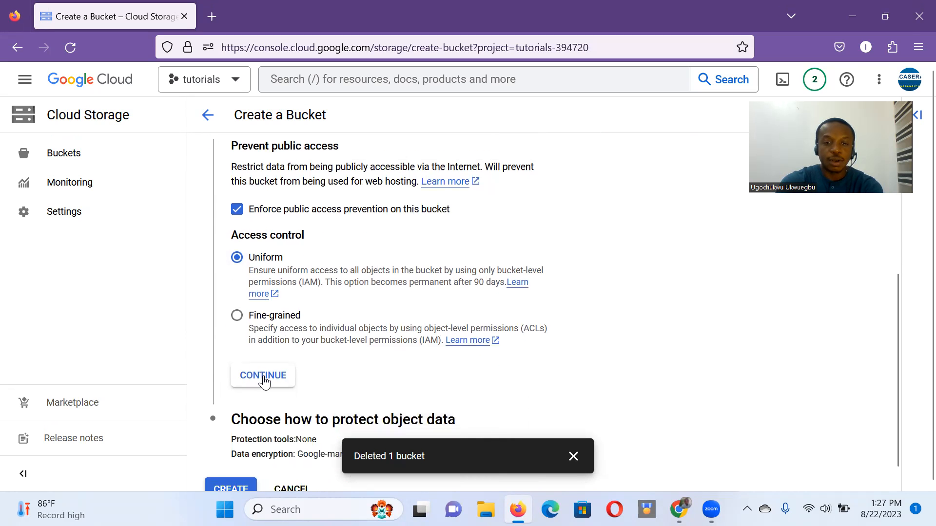
Create mycomputershop-com and confirm keeping public access prevention enforced.
left_click(263, 376)
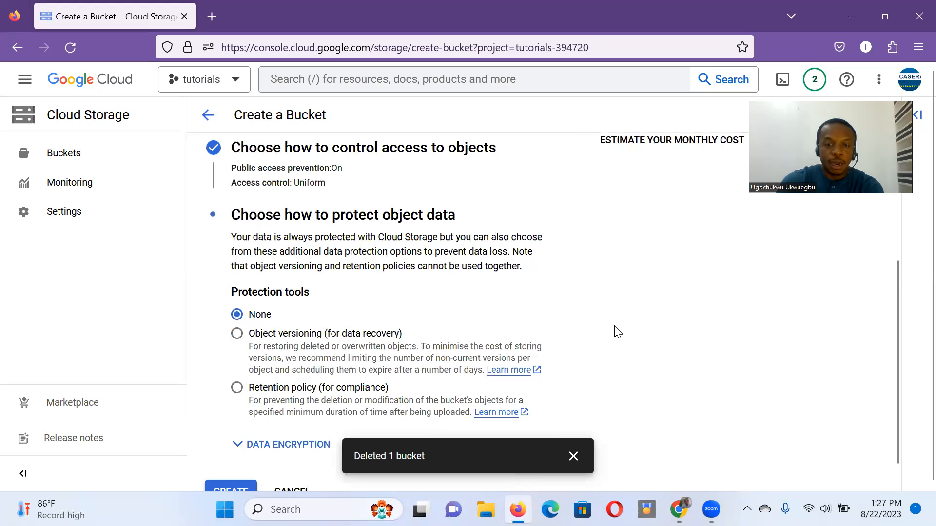
mouse_move(916, 361)
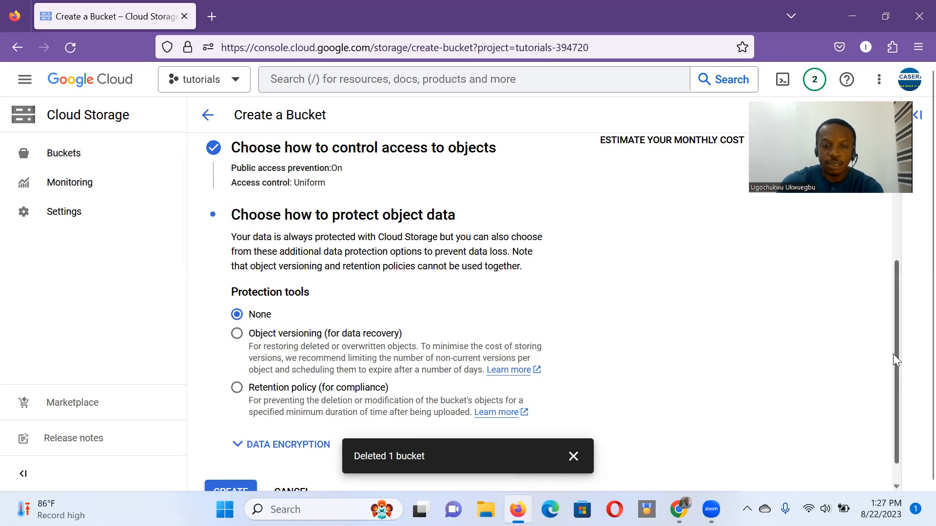
scroll("down", 3)
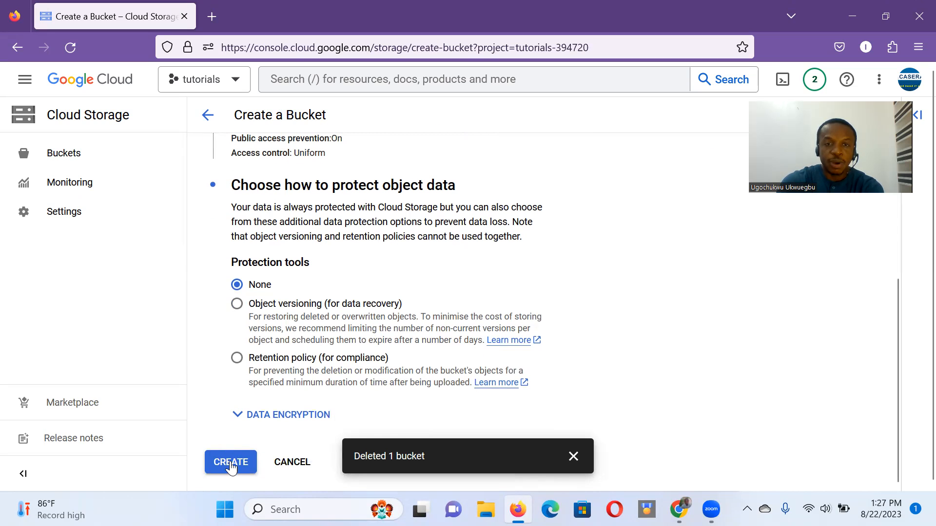
left_click(230, 462)
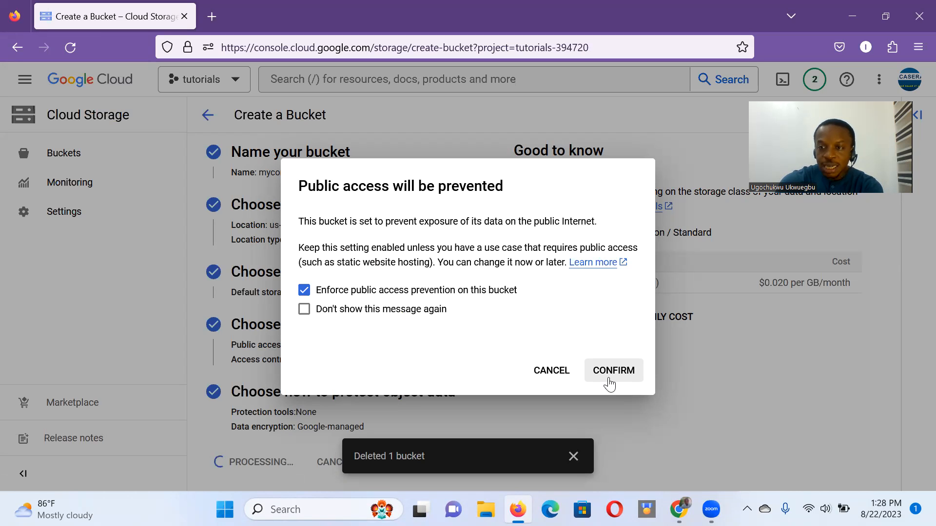
left_click(613, 370)
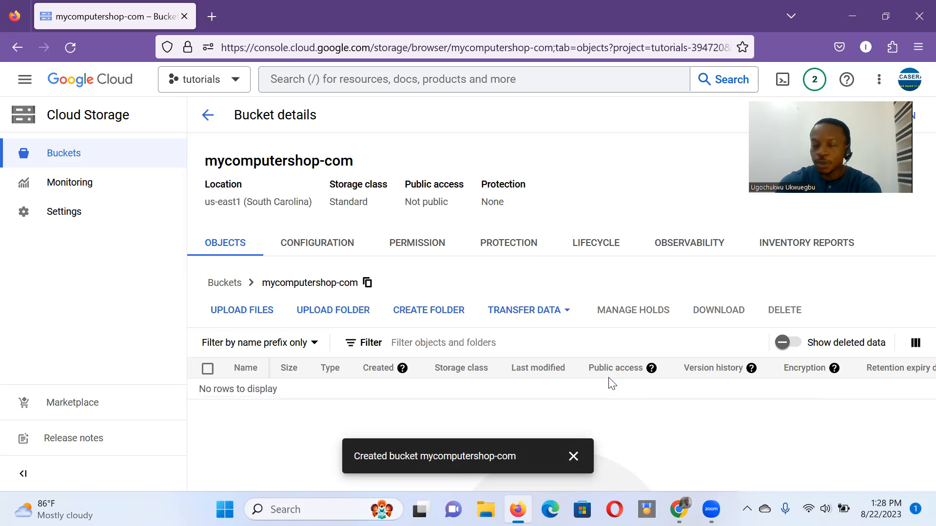
mouse_move(490, 358)
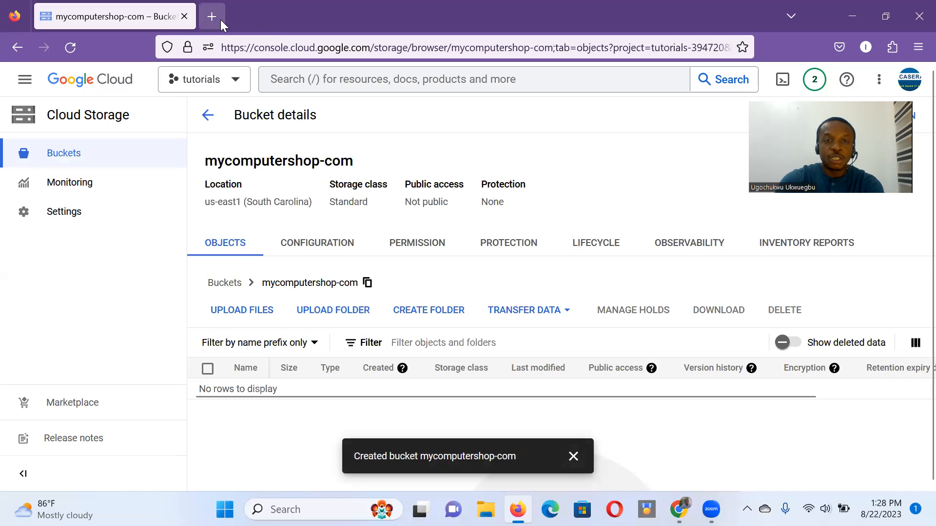
mouse_move(211, 16)
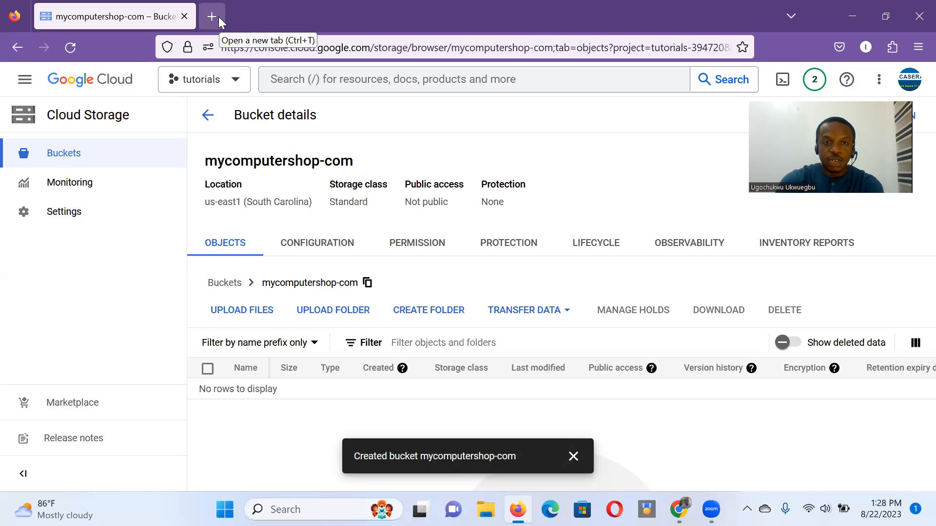
In a new tab, download github.com/ugogineering/computershop3 as a ZIP and check the download.
left_click(212, 16)
type("git")
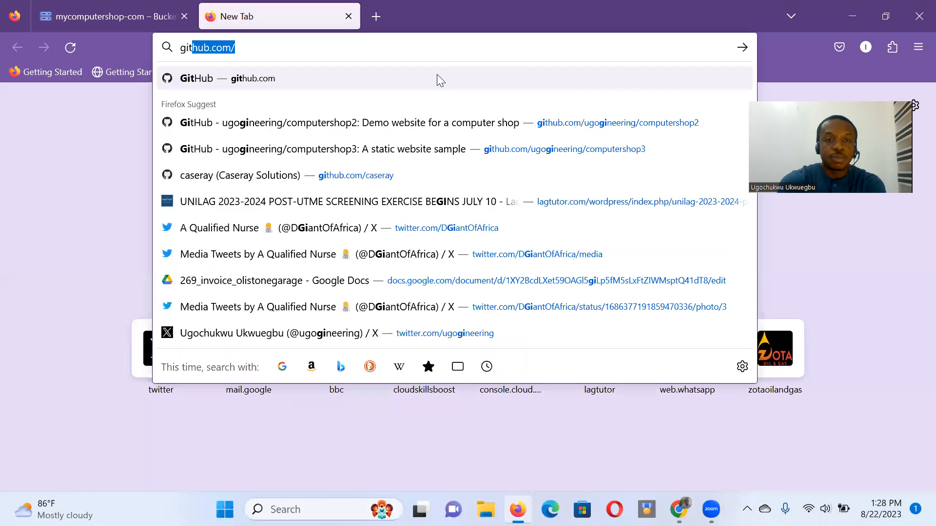
type("ugogineering/computershop3")
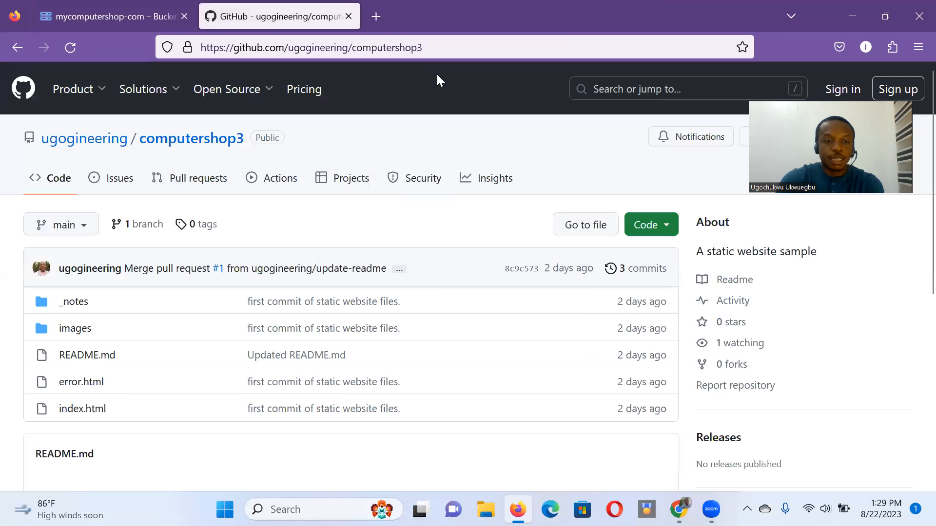
mouse_move(548, 199)
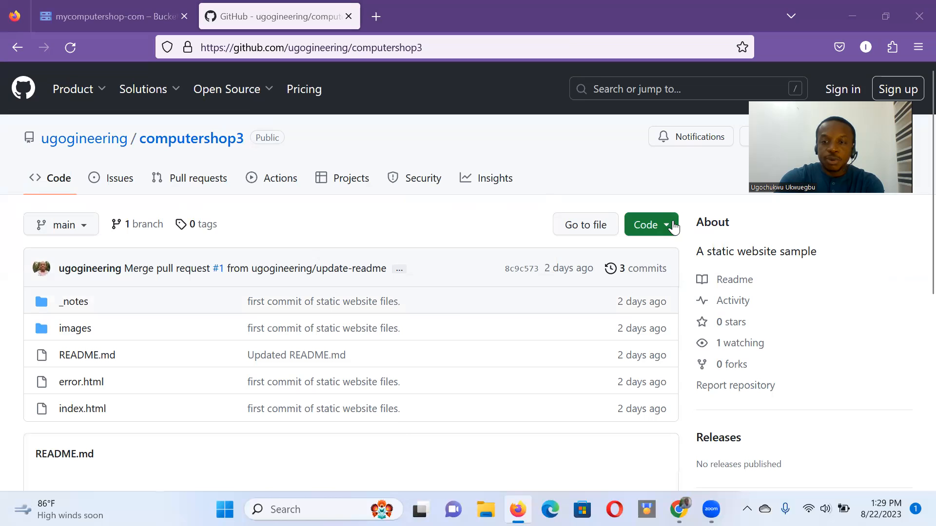
left_click(645, 224)
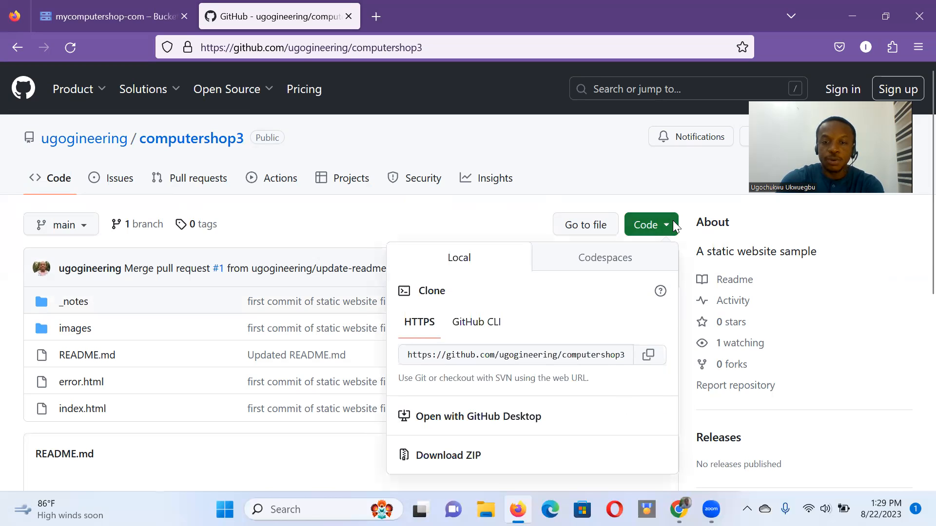
left_click(447, 455)
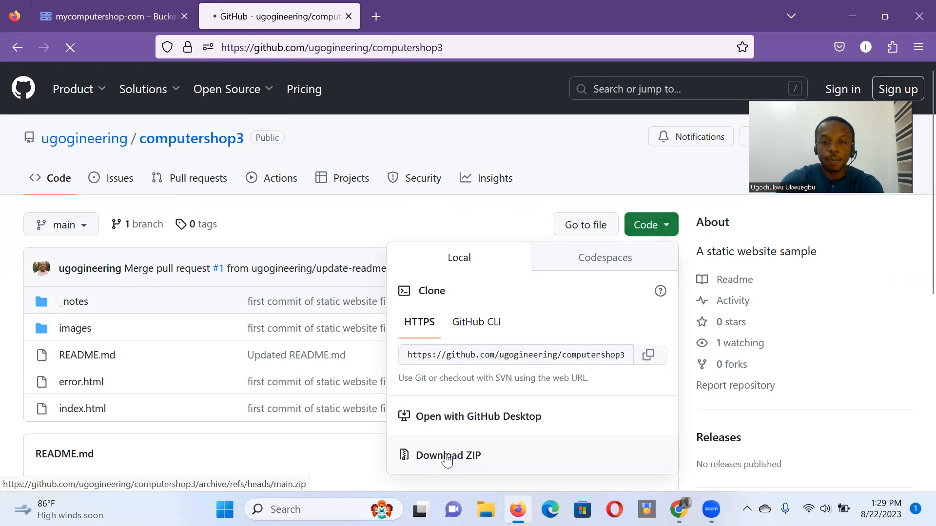
left_click(449, 454)
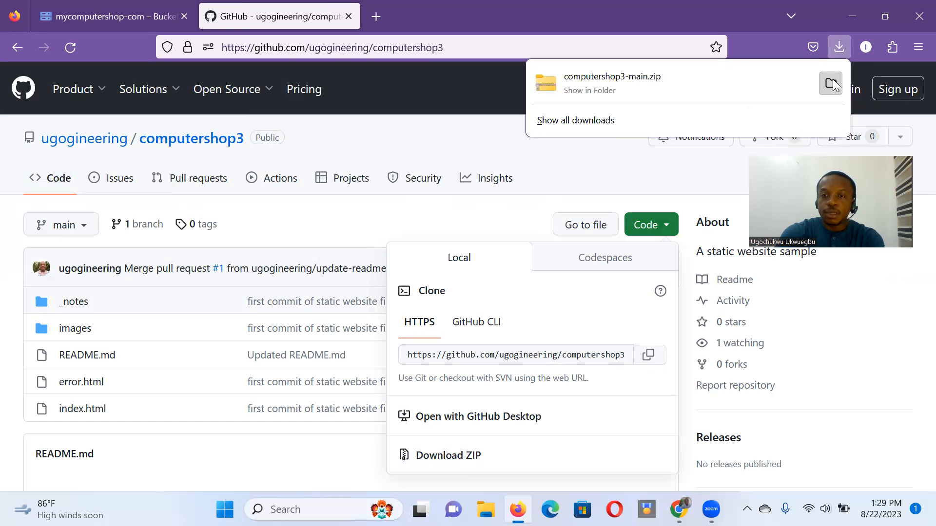
Move computershop3-main.zip from Downloads to the Desktop and maximize File Explorer.
left_click(588, 147)
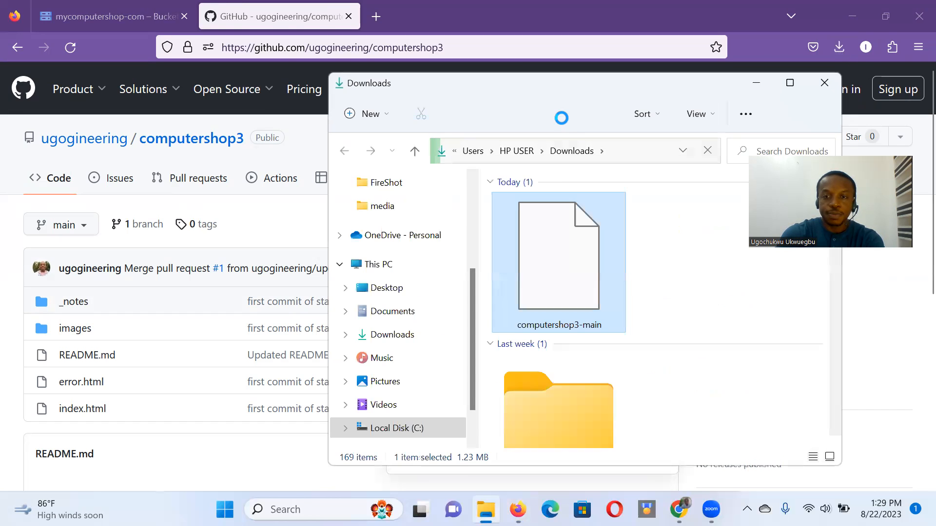
left_click(558, 257)
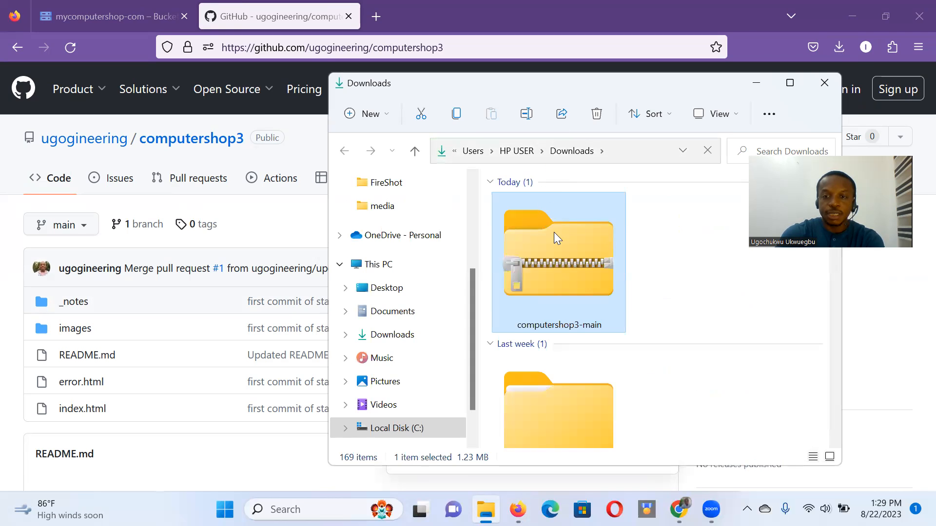
mouse_move(540, 245)
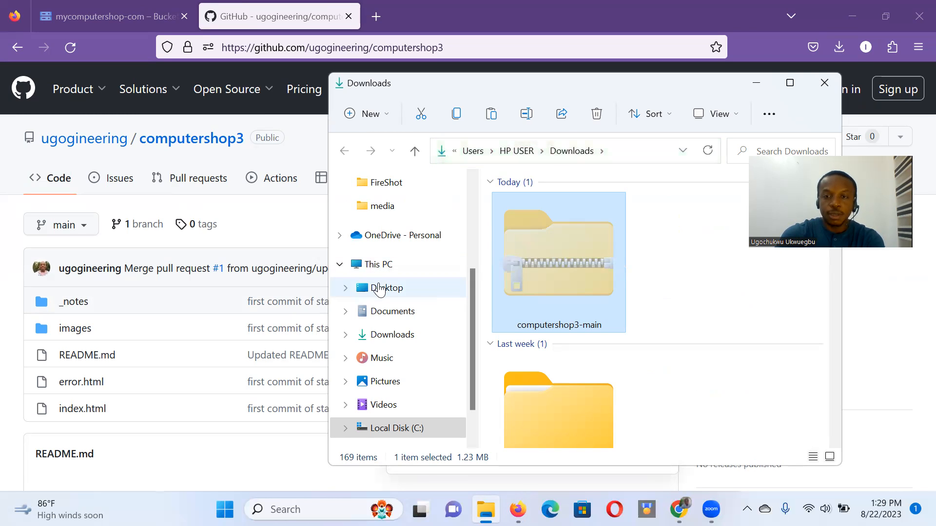
left_click(386, 288)
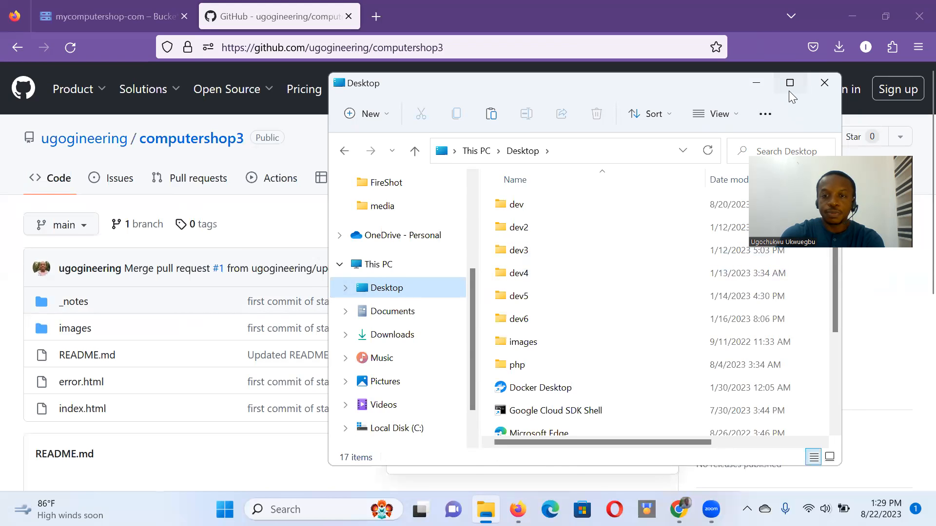
left_click(789, 82)
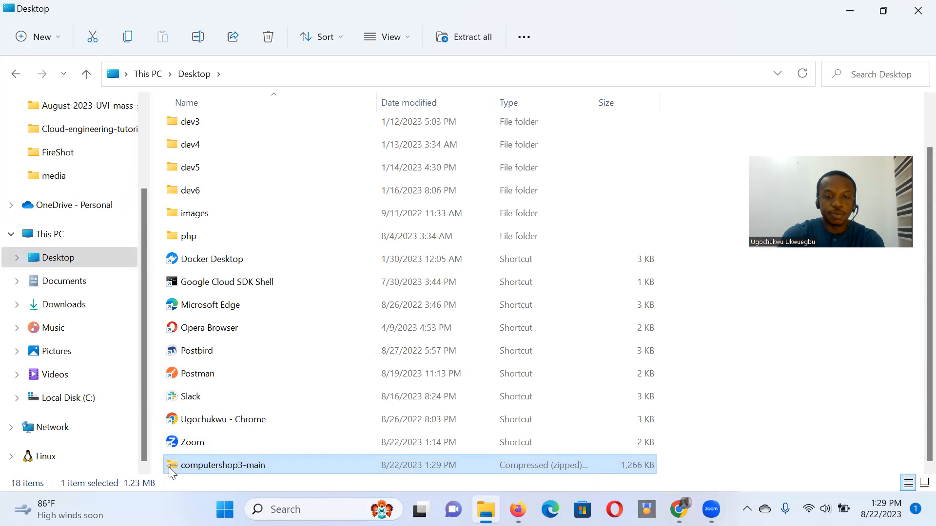
Extract the ZIP to the Desktop and open the inner computershop3-main folder.
right_click(223, 465)
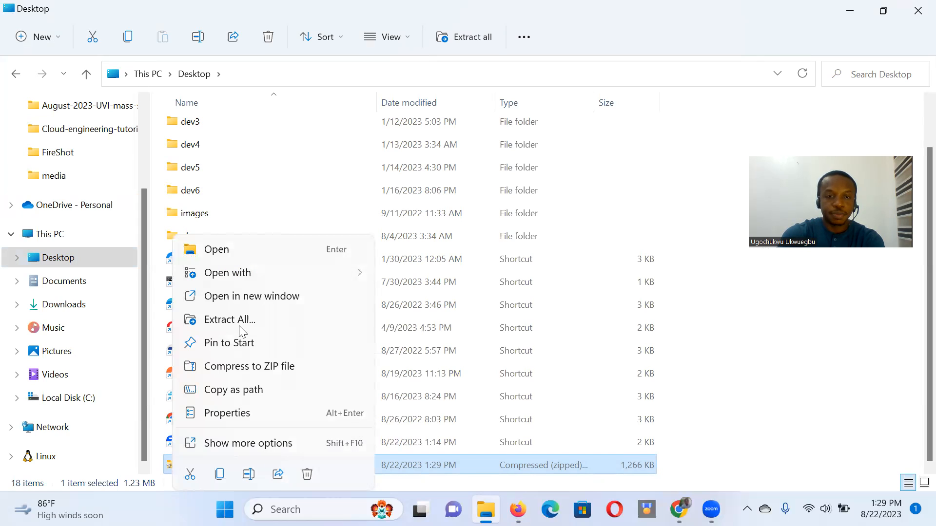
mouse_move(228, 343)
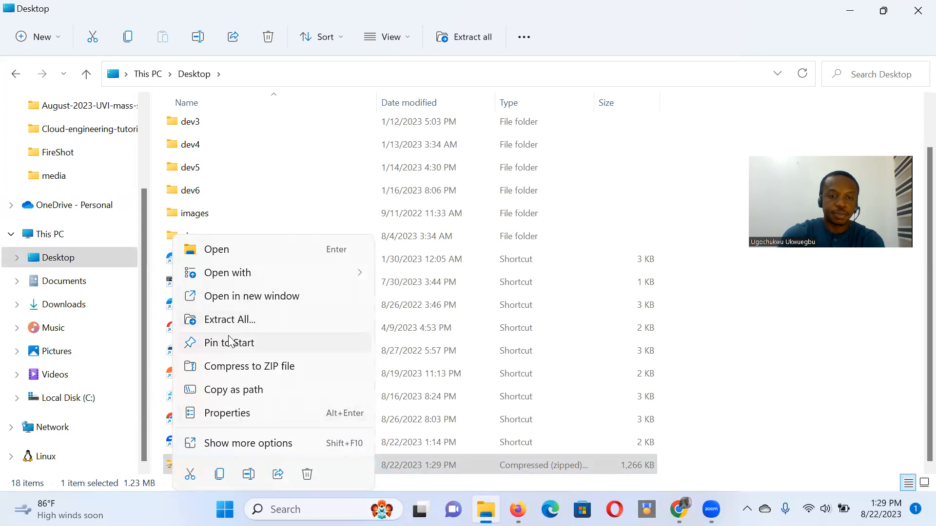
left_click(229, 319)
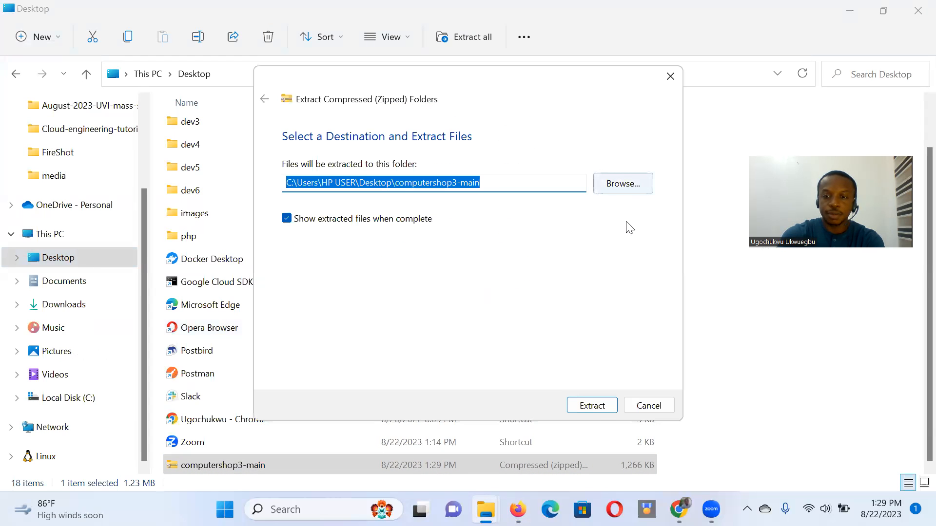
left_click(591, 405)
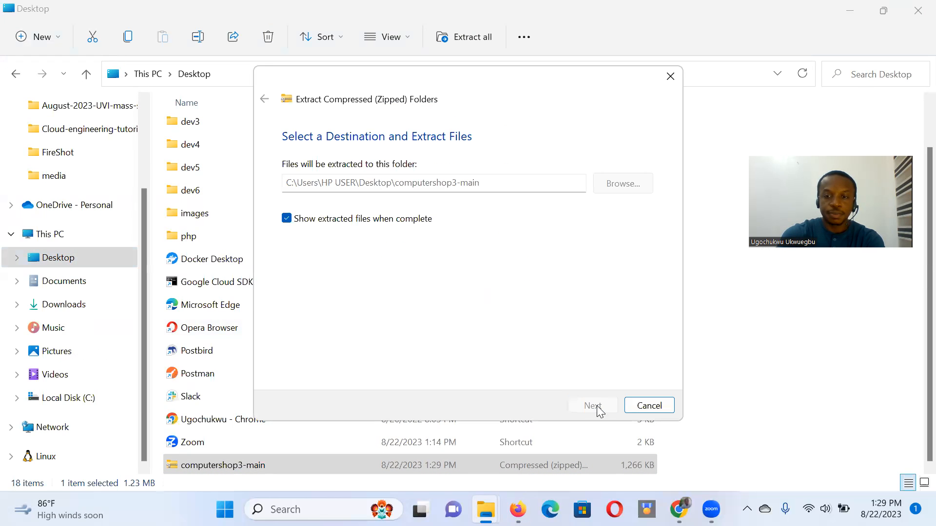
left_click(593, 406)
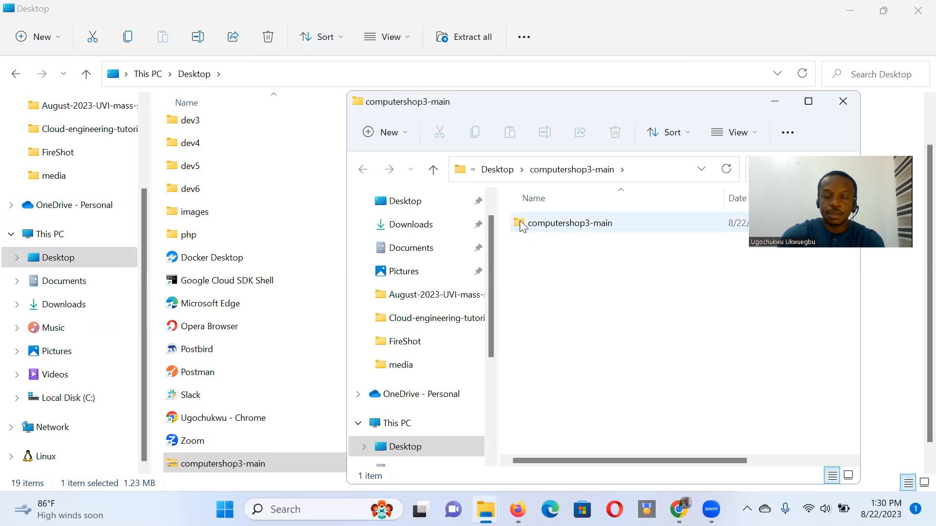
double_click(569, 223)
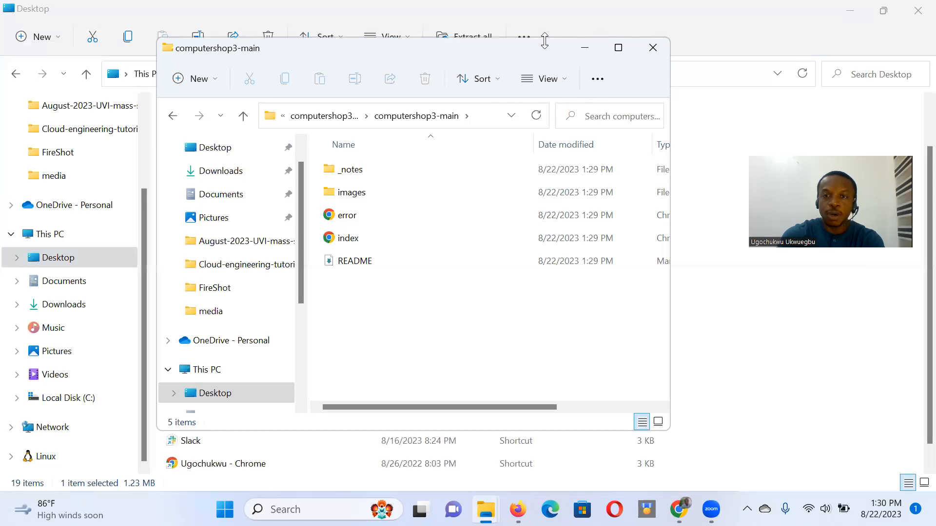
left_click(652, 47)
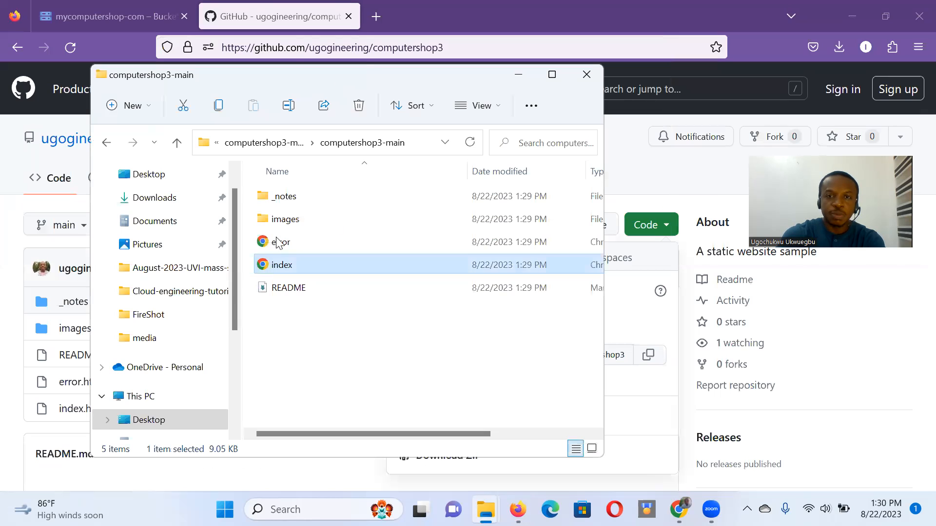
Open index.html in Firefox and test the SOFTWARE, COMPUTER and HOME links.
double_click(279, 264)
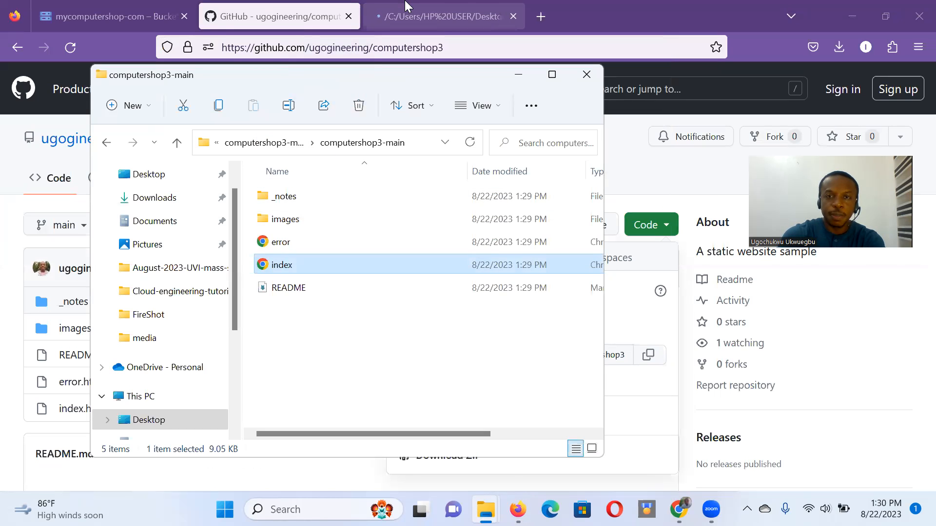
double_click(279, 264)
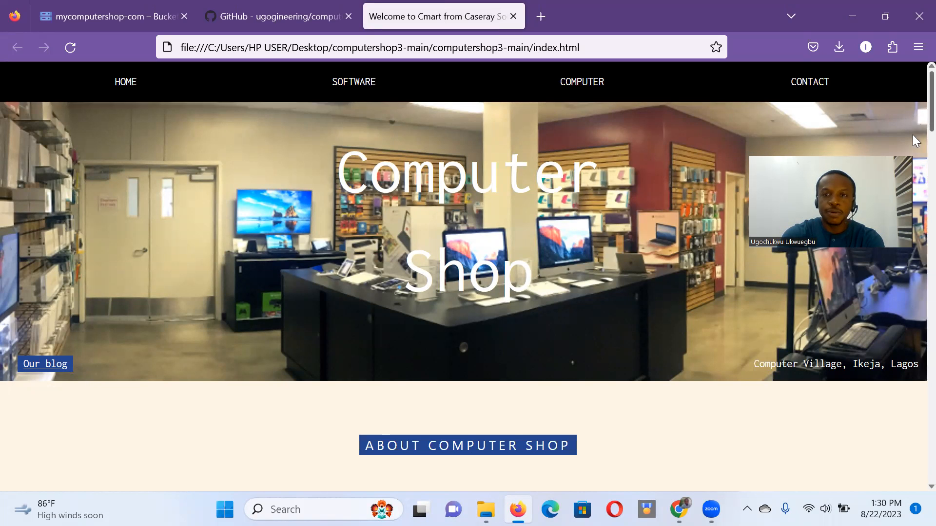
scroll("down", 3)
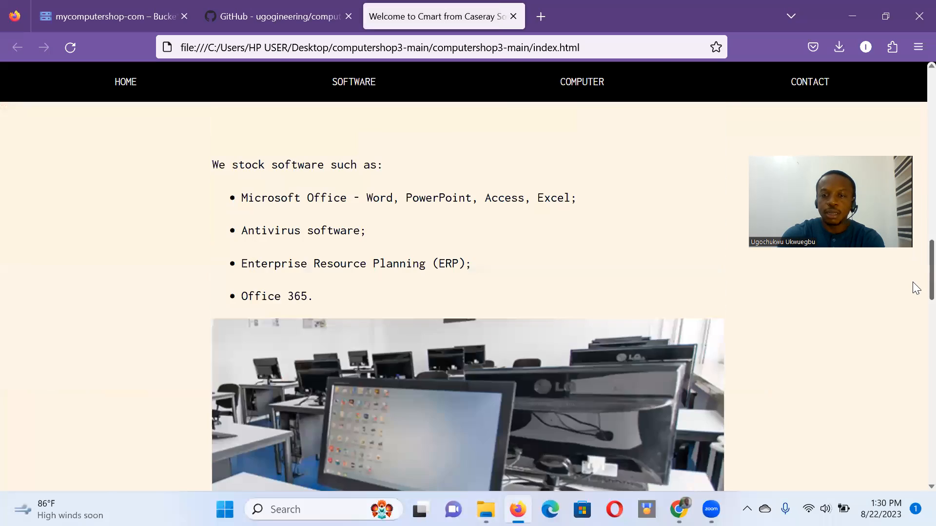
scroll("down", 3)
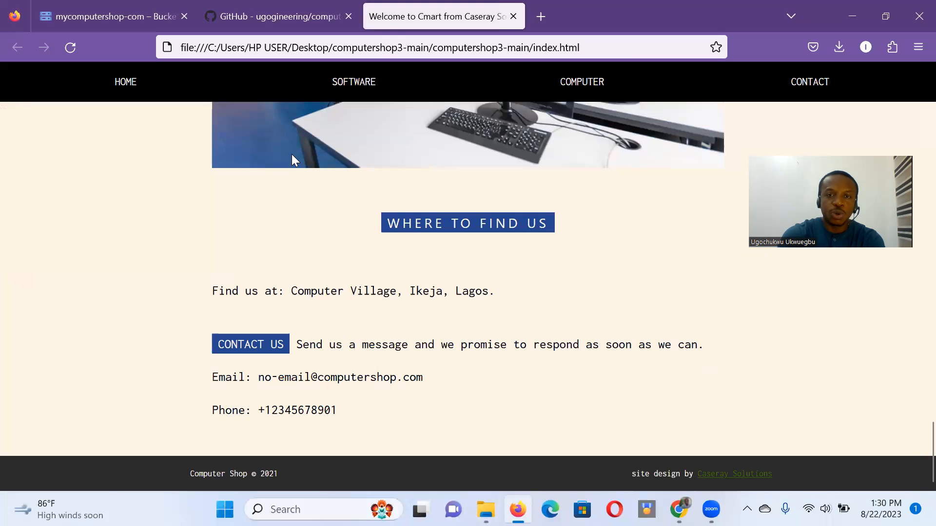
left_click(354, 82)
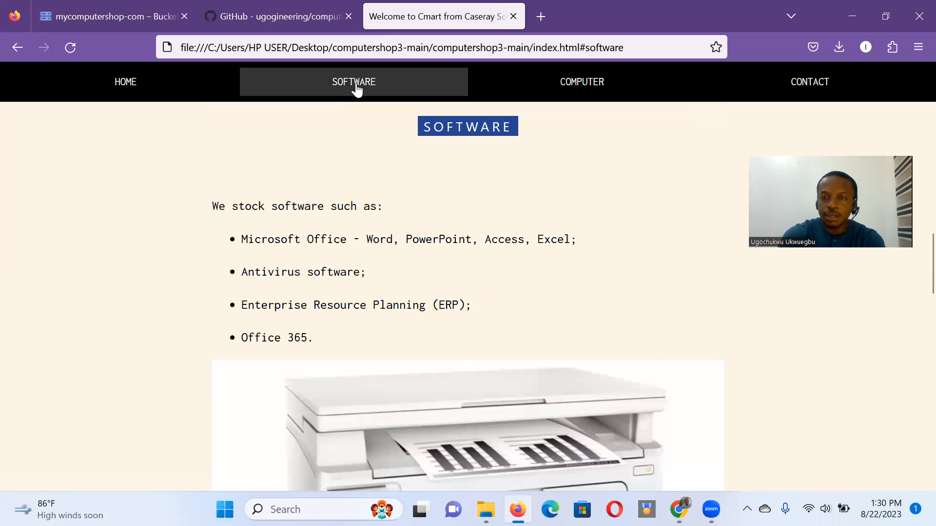
left_click(580, 82)
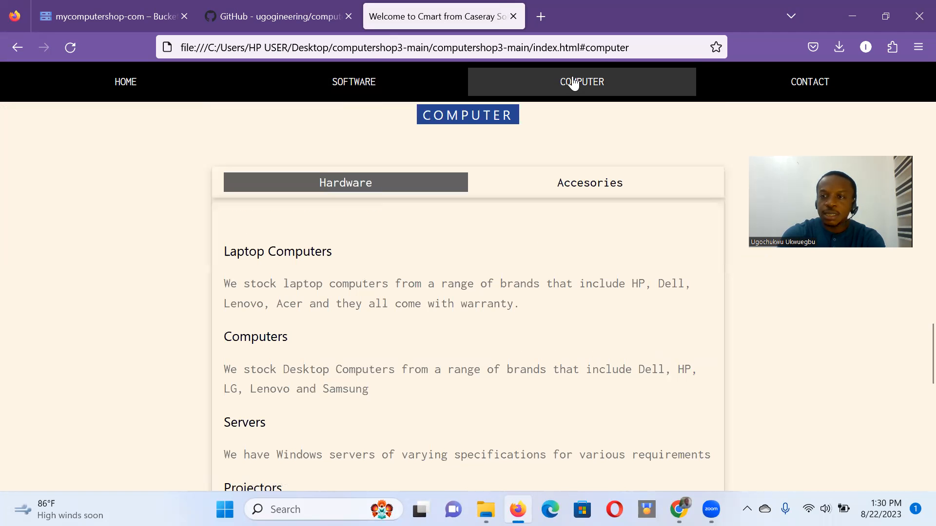
left_click(125, 82)
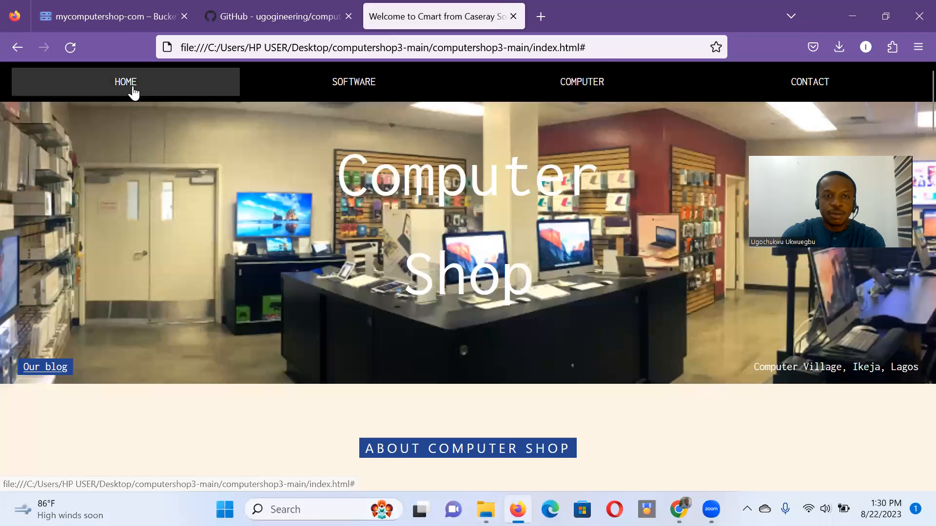
mouse_move(332, 125)
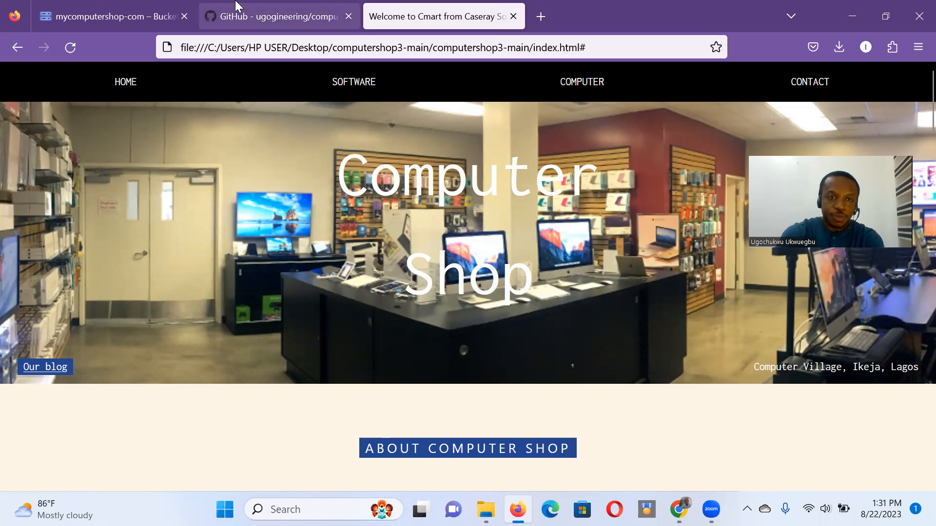
Upload the images folder from Desktop > computershop3-main > computershop3-main into the bucket.
left_click(107, 16)
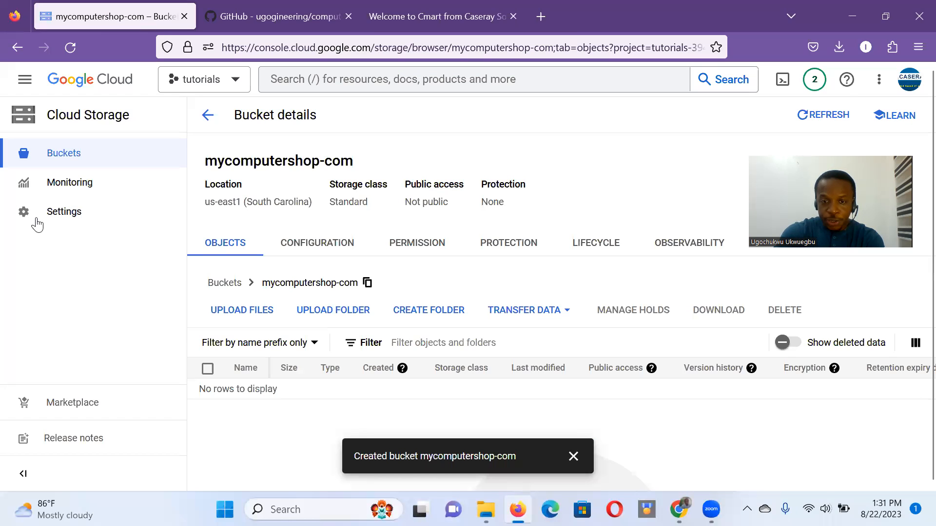
mouse_move(550, 297)
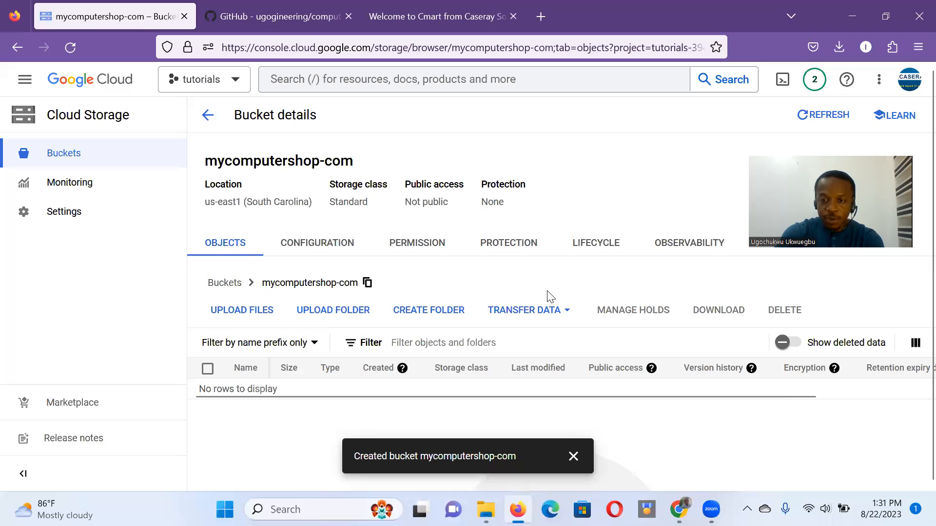
mouse_move(648, 279)
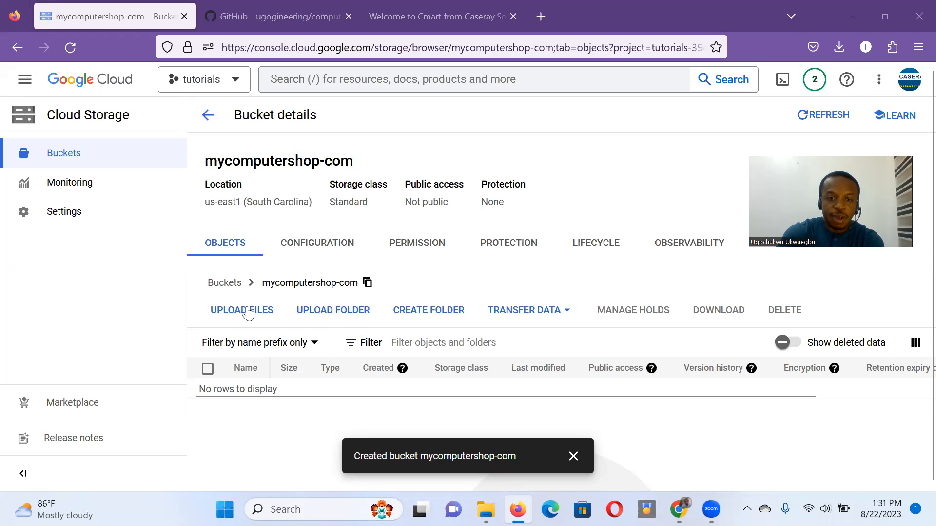
mouse_move(333, 310)
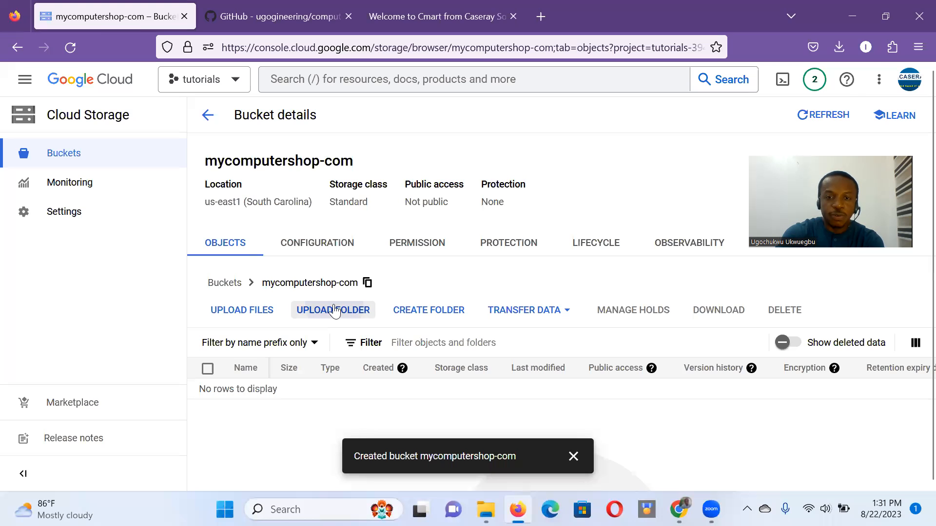
left_click(333, 310)
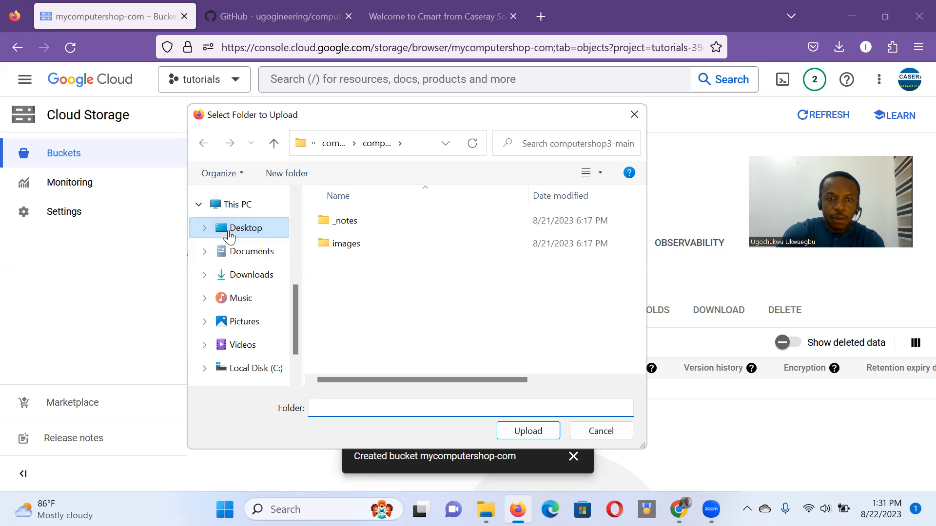
left_click(244, 228)
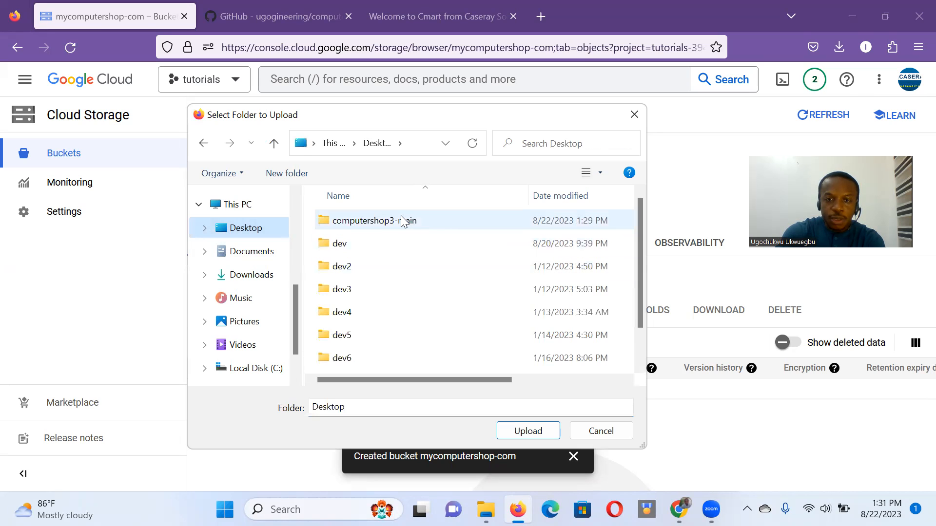
double_click(374, 220)
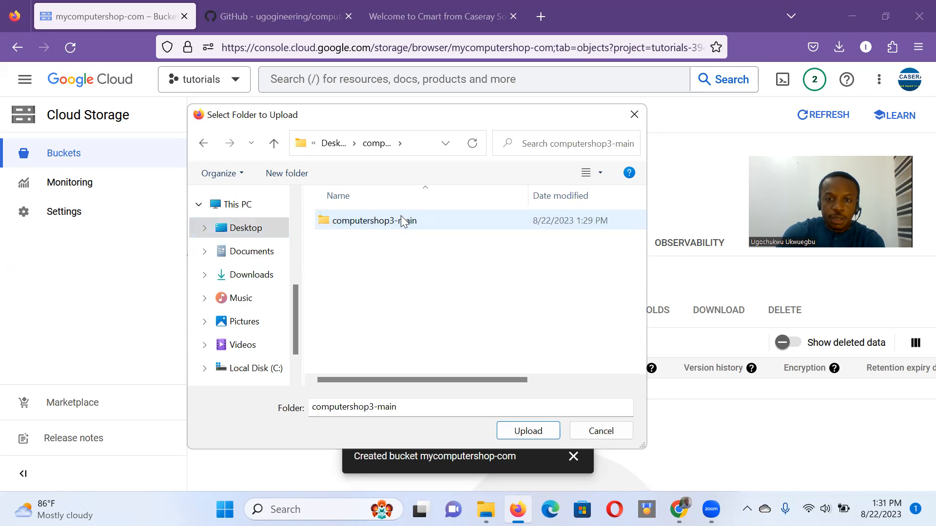
double_click(374, 221)
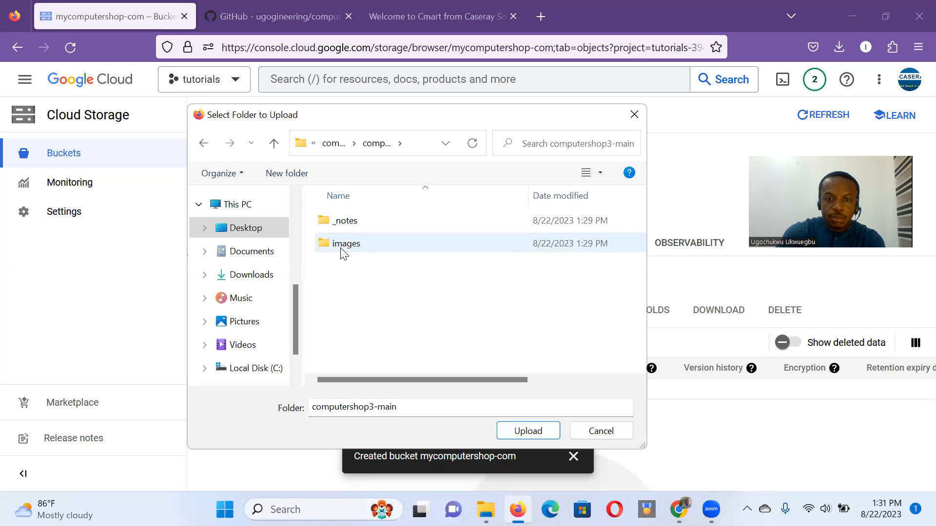
left_click(346, 243)
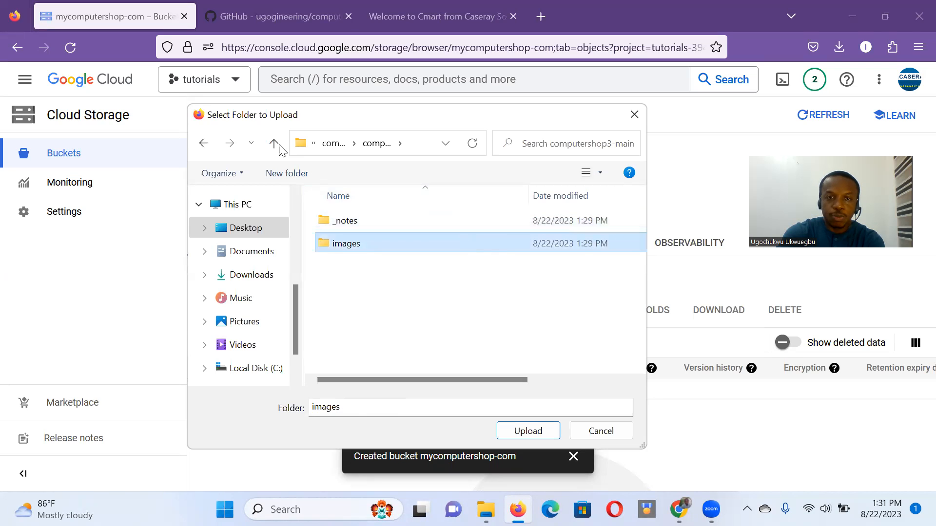
left_click(274, 143)
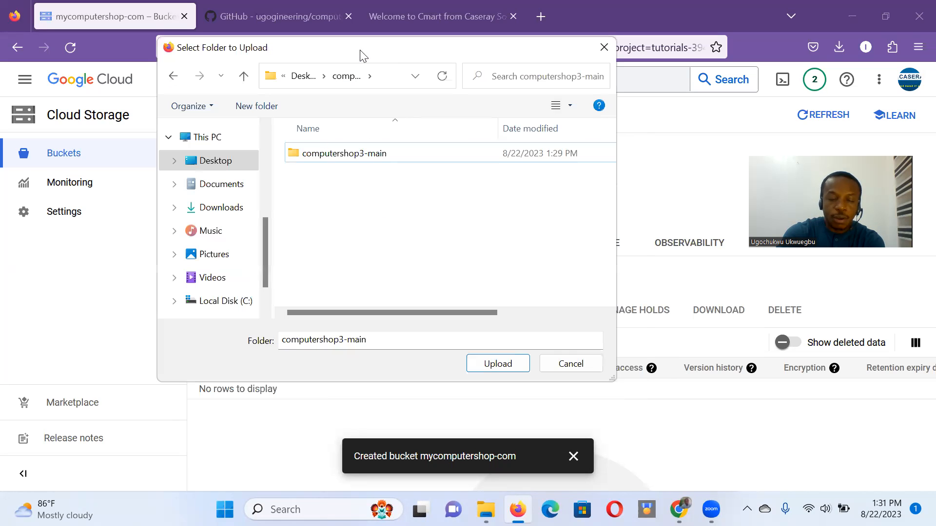
double_click(343, 153)
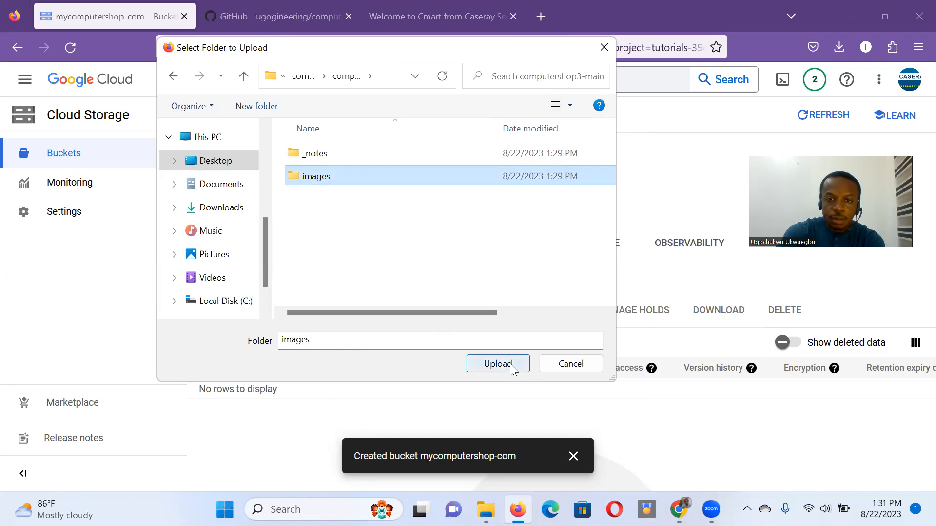
left_click(498, 365)
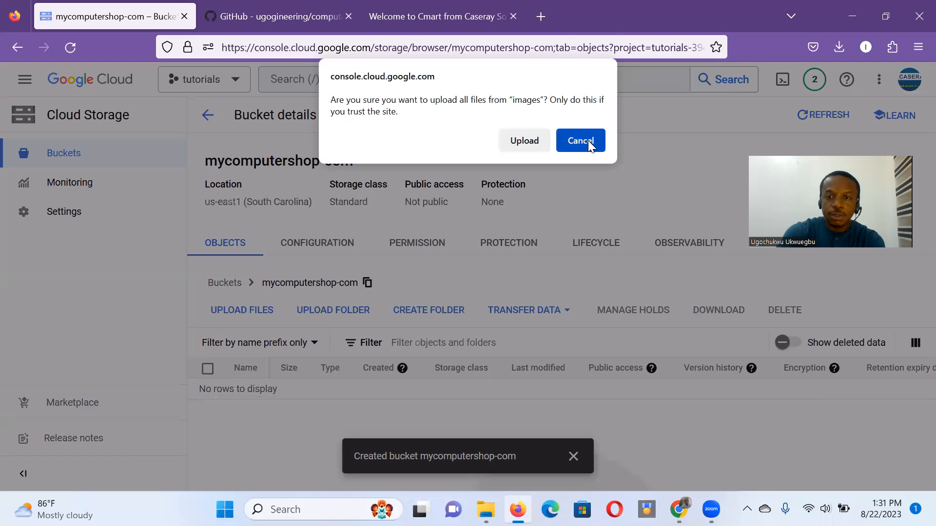
left_click(523, 140)
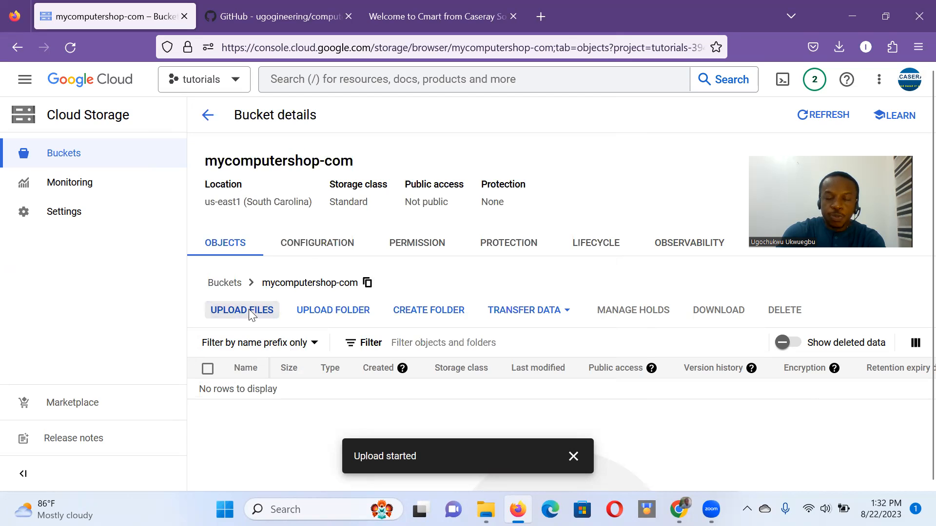
Upload the error page from computershop3-main to the bucket.
left_click(241, 310)
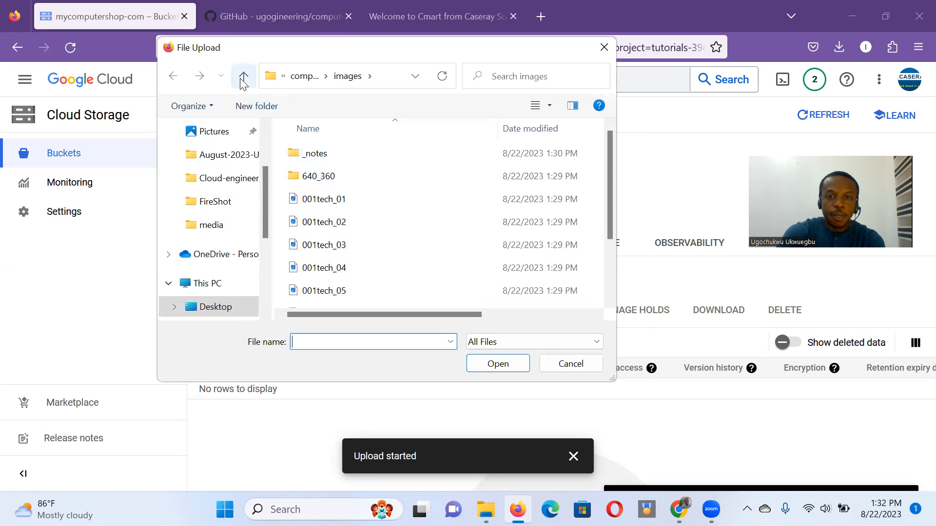
left_click(244, 76)
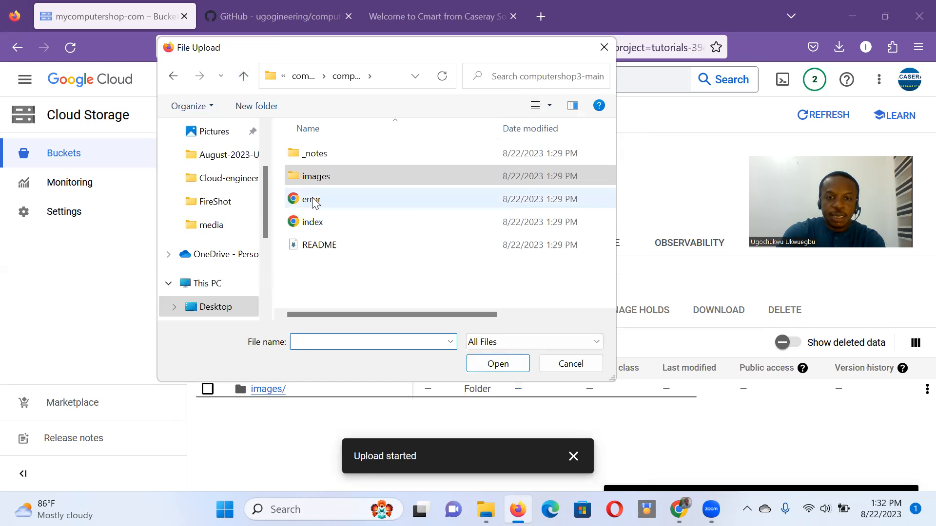
left_click(311, 199)
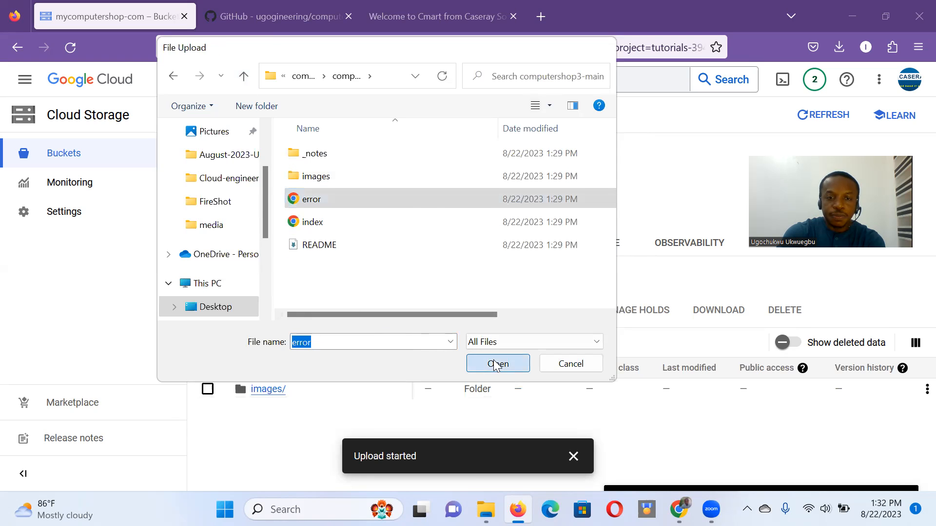
left_click(497, 364)
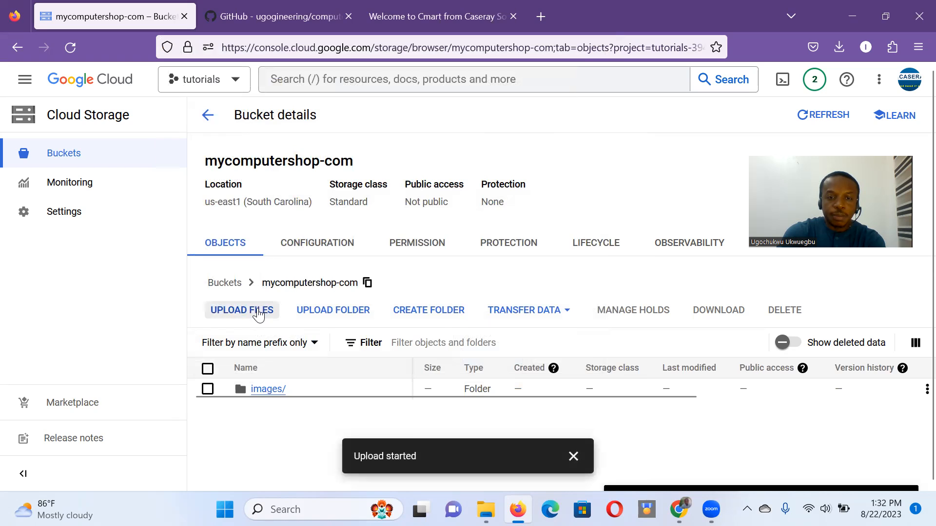
Upload the index page, then return to the GitHub computershop3 tab.
left_click(241, 310)
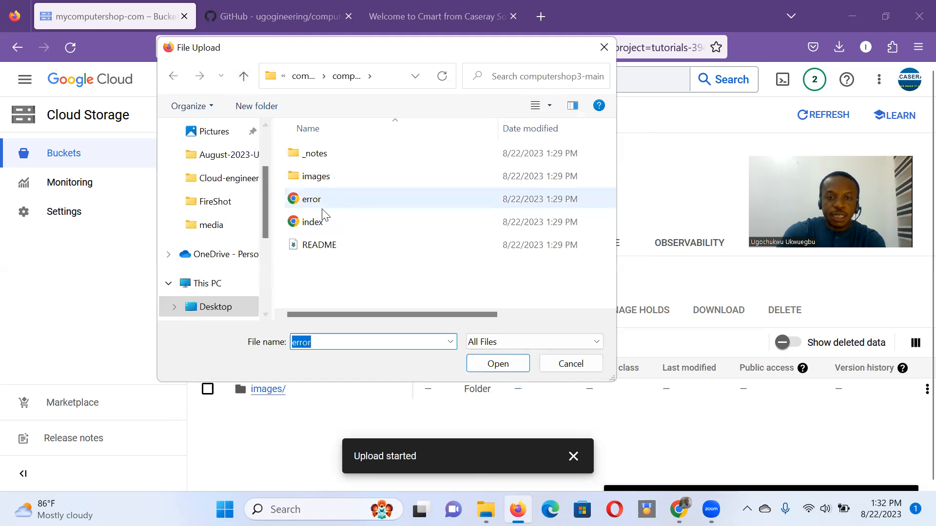
left_click(312, 221)
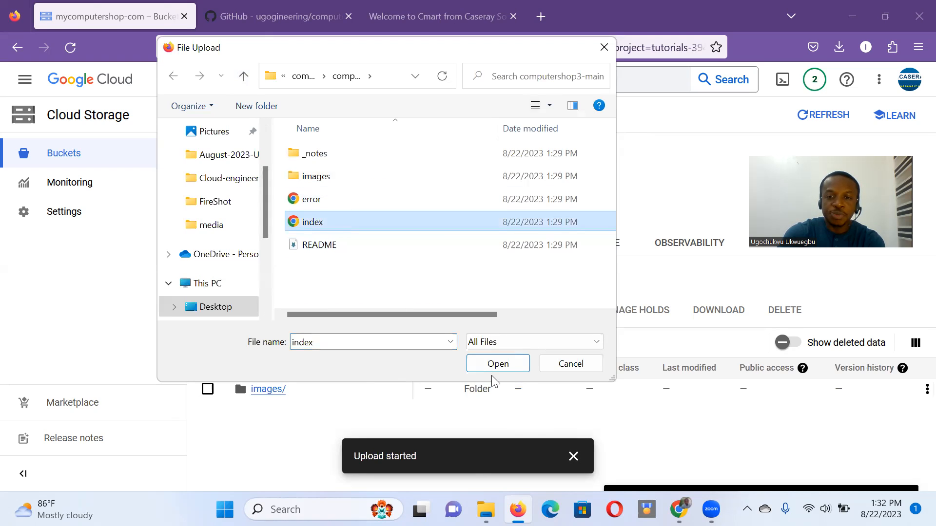
left_click(497, 363)
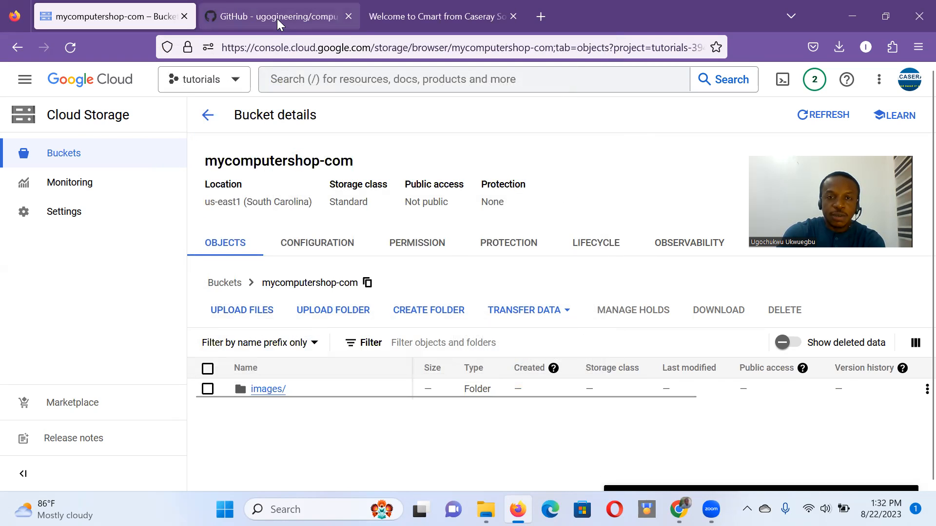
left_click(277, 16)
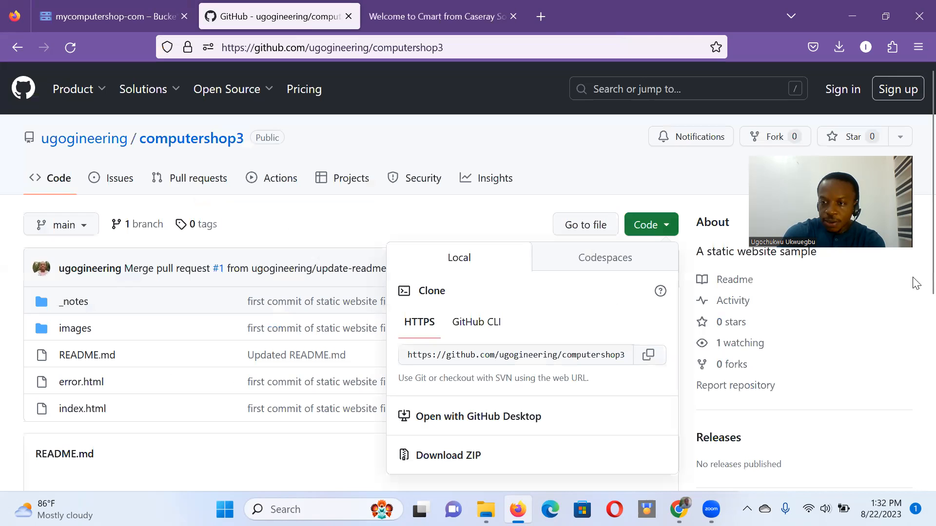
scroll("down", 3)
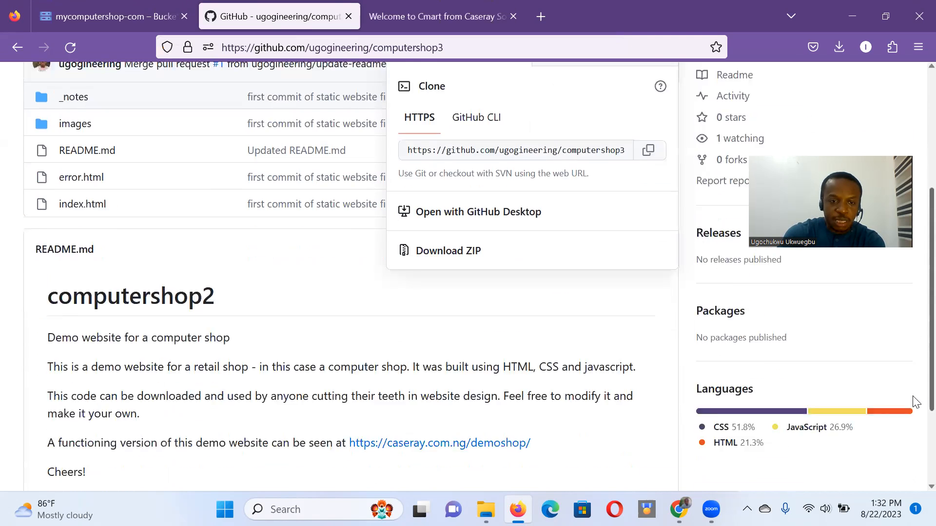
scroll("down", 3)
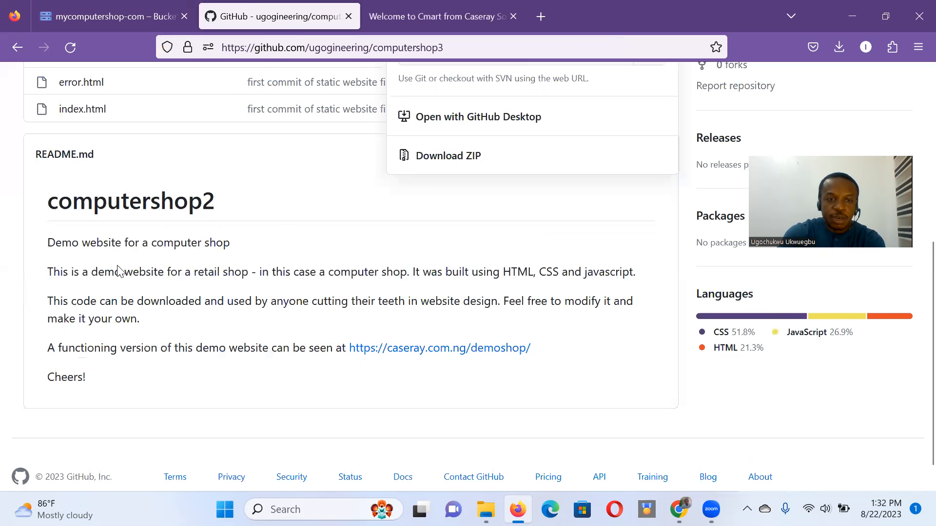
mouse_move(399, 288)
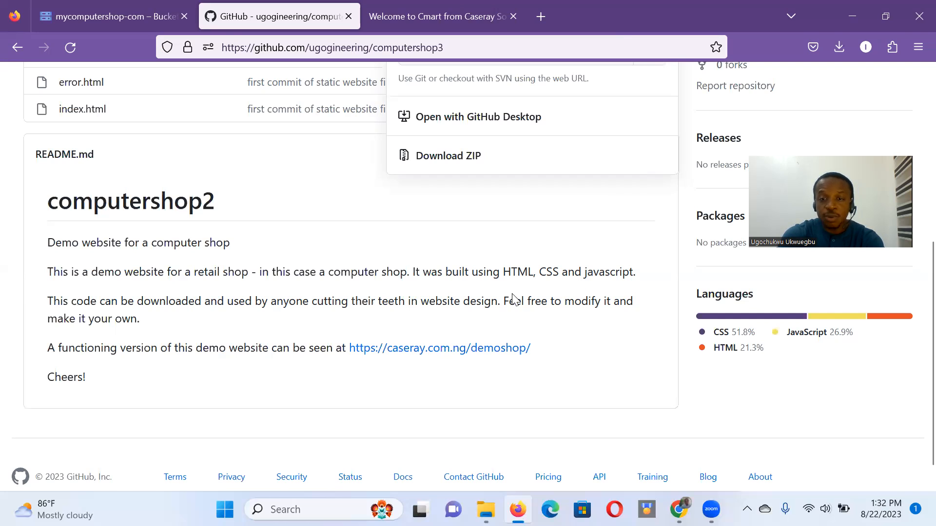
mouse_move(584, 304)
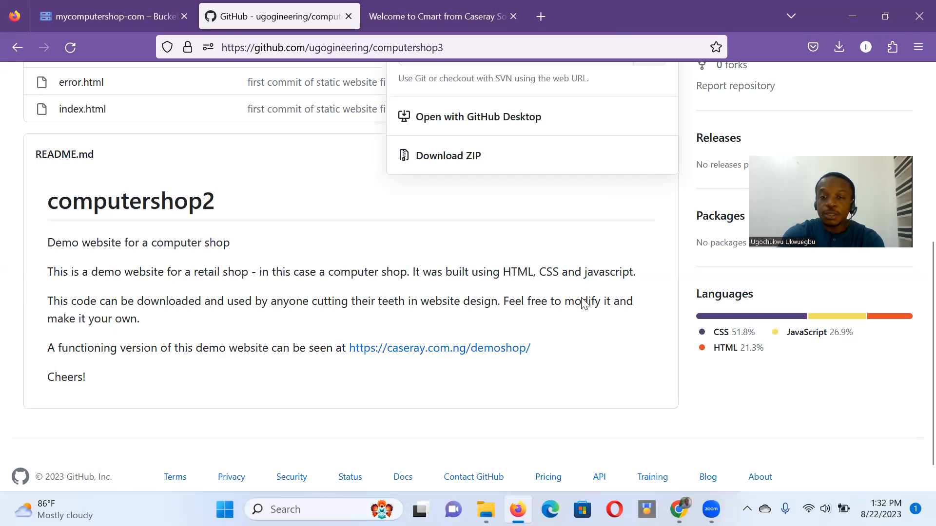
mouse_move(420, 279)
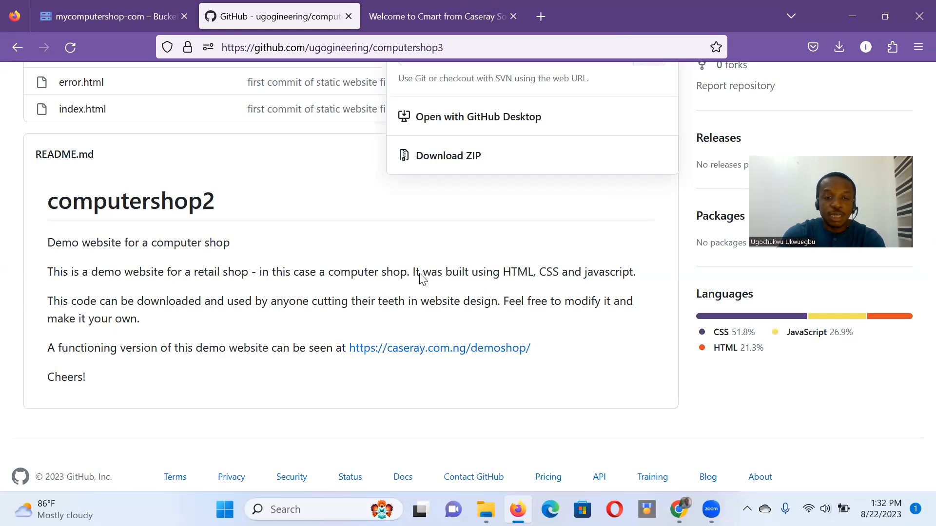
mouse_move(403, 236)
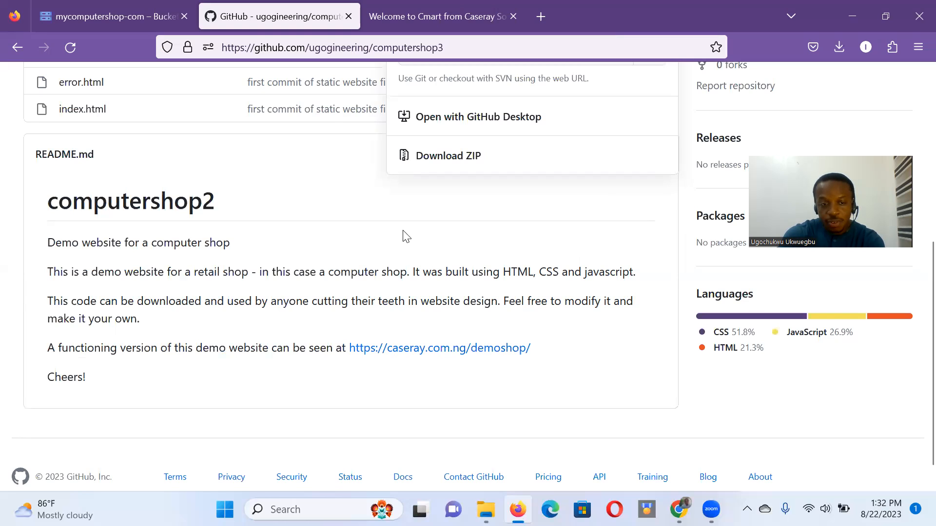
mouse_move(156, 352)
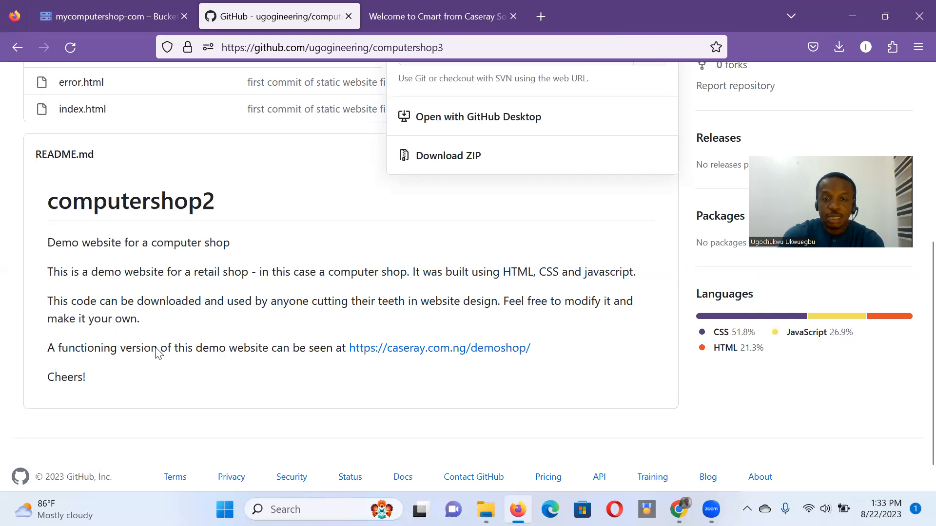
mouse_move(443, 389)
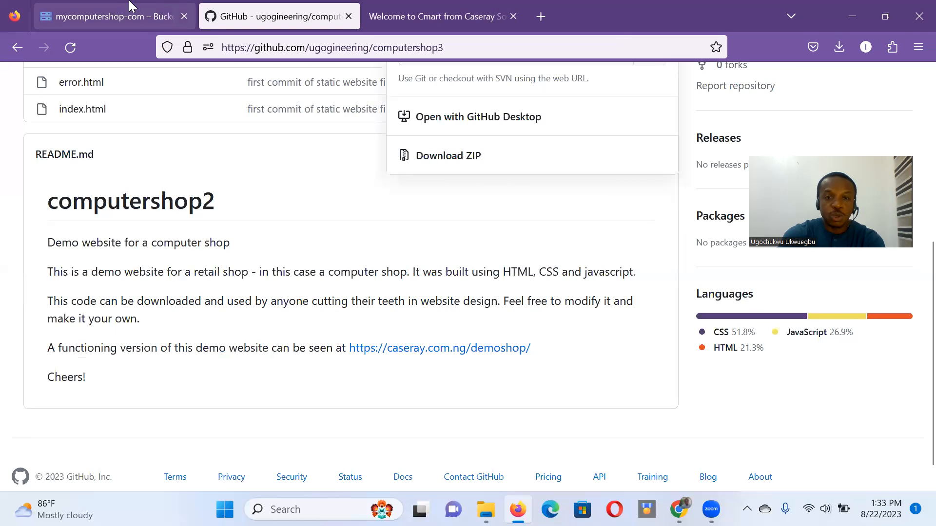
Return to the Cloud Console tab listing the bucket's error.html, images and index.html.
left_click(113, 16)
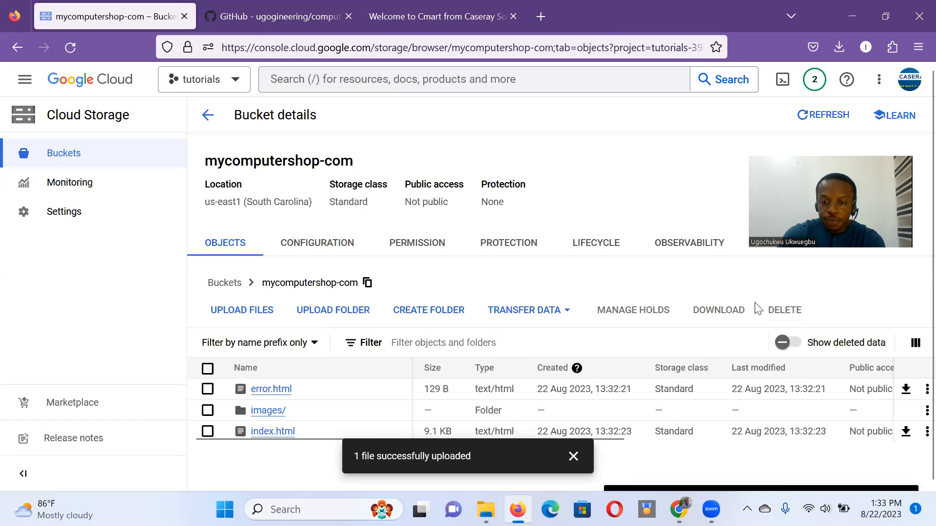
mouse_move(435, 249)
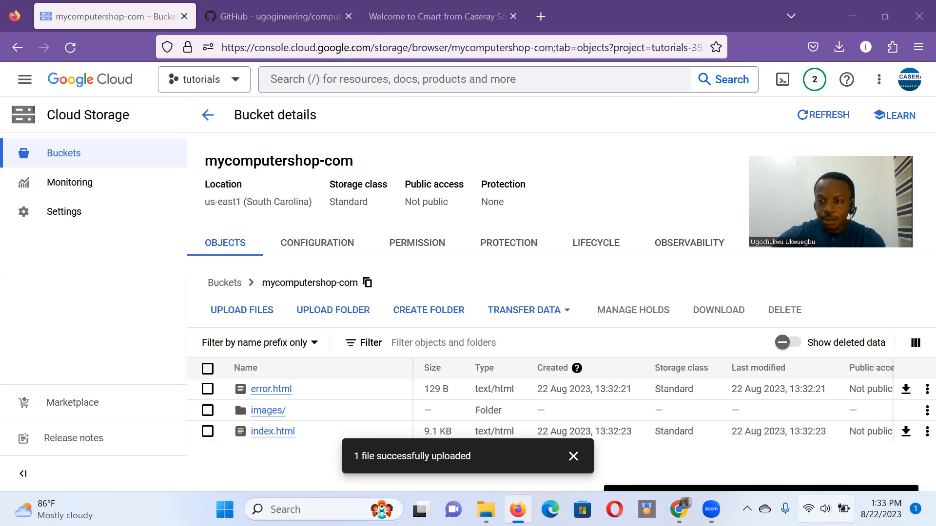
mouse_move(885, 478)
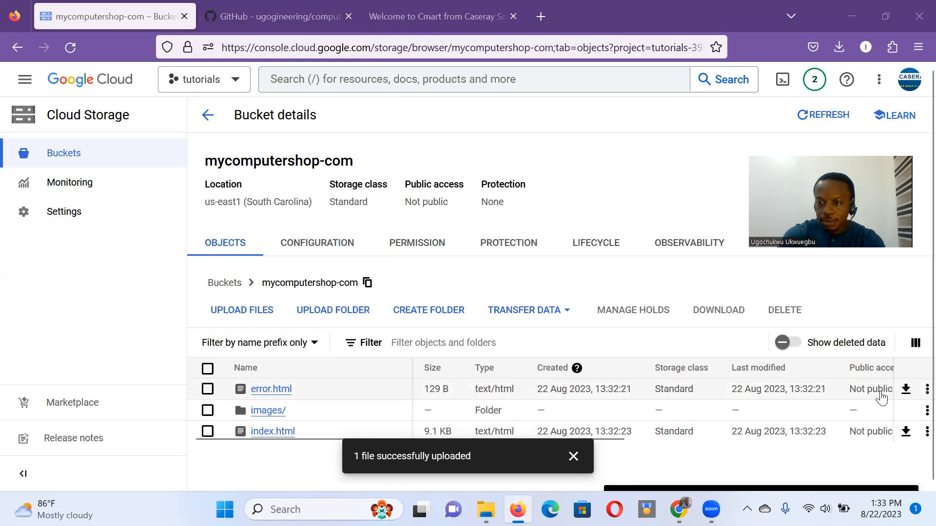
mouse_move(858, 410)
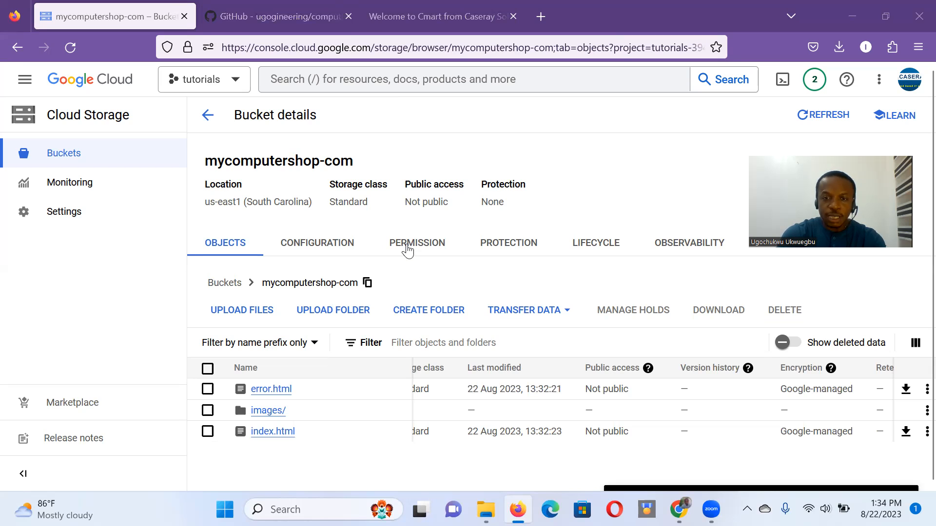
Remove and confirm lifting public access prevention on mycomputershop-com from its Permissions tab.
left_click(417, 243)
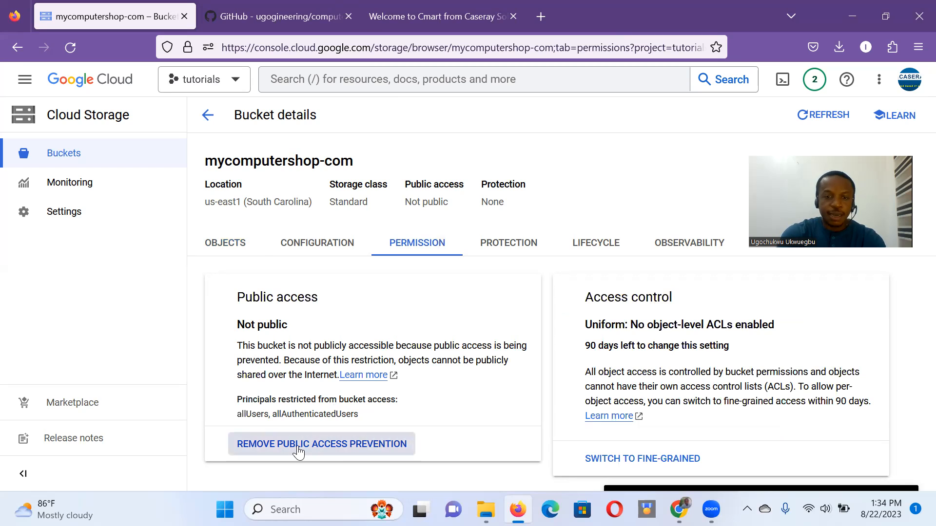
left_click(321, 444)
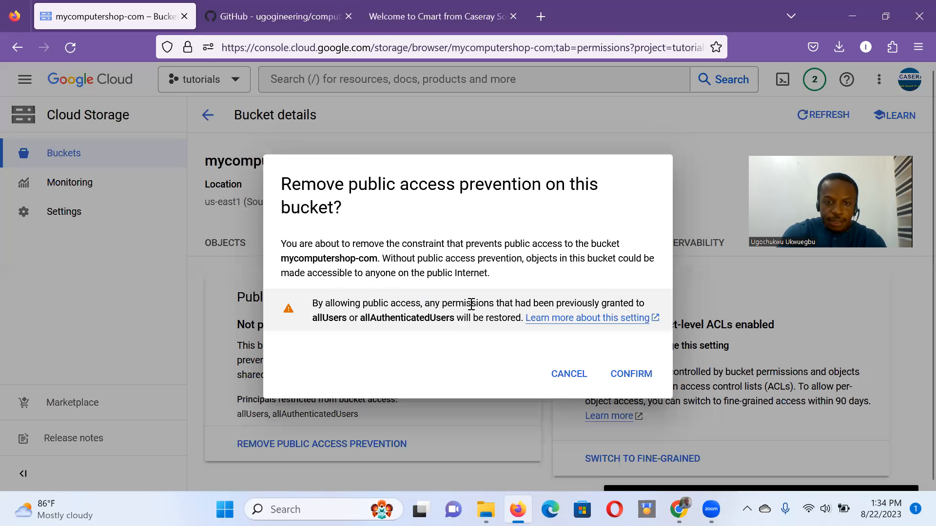
mouse_move(630, 374)
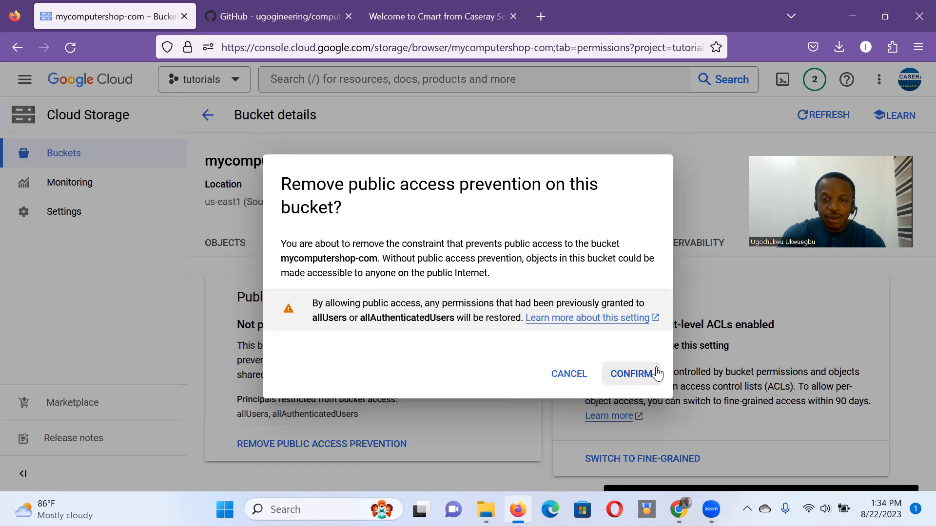
mouse_move(439, 307)
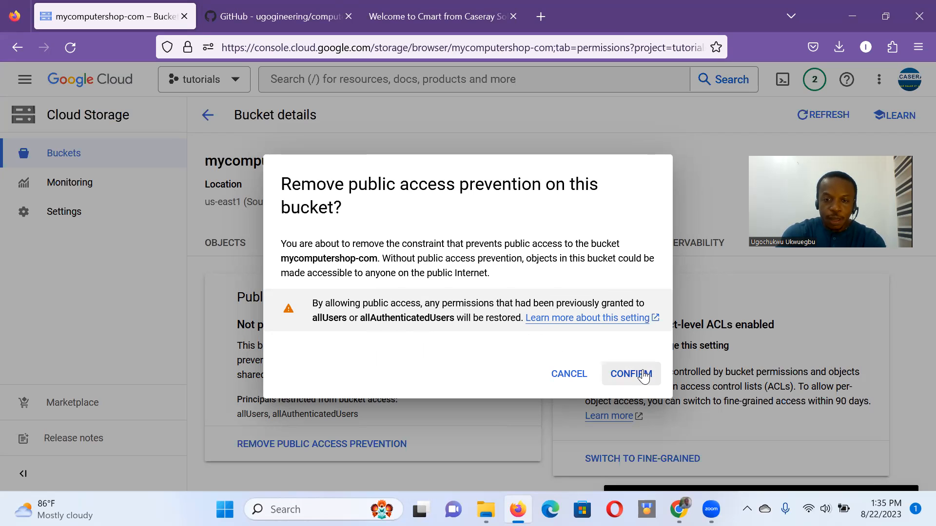
left_click(631, 374)
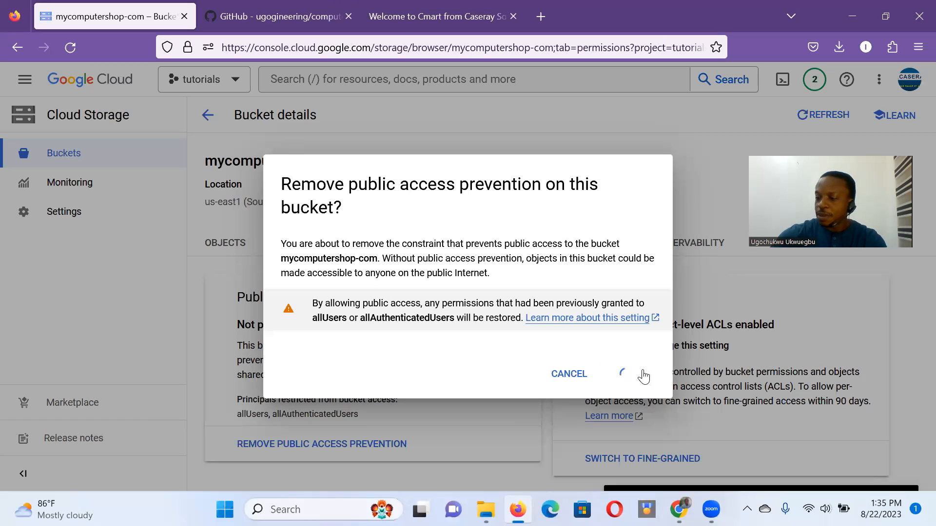
left_click(632, 374)
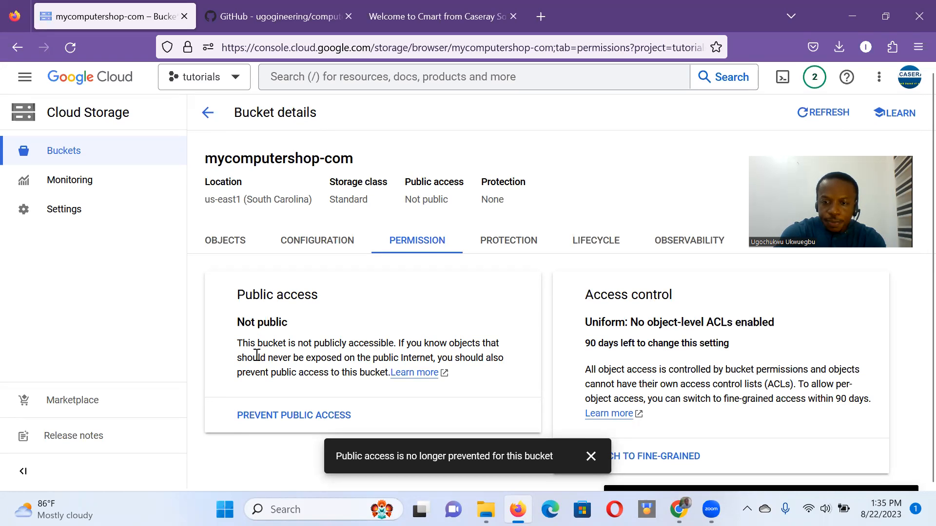
mouse_move(661, 225)
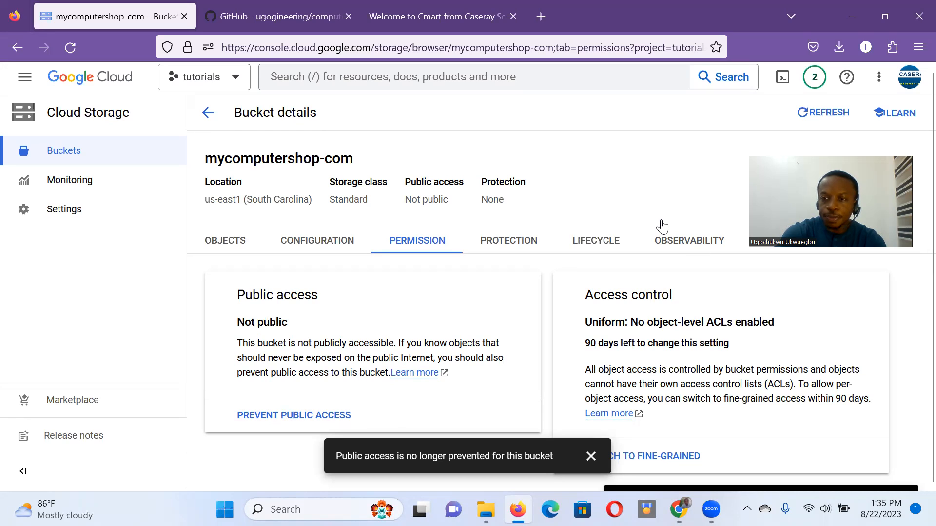
mouse_move(903, 394)
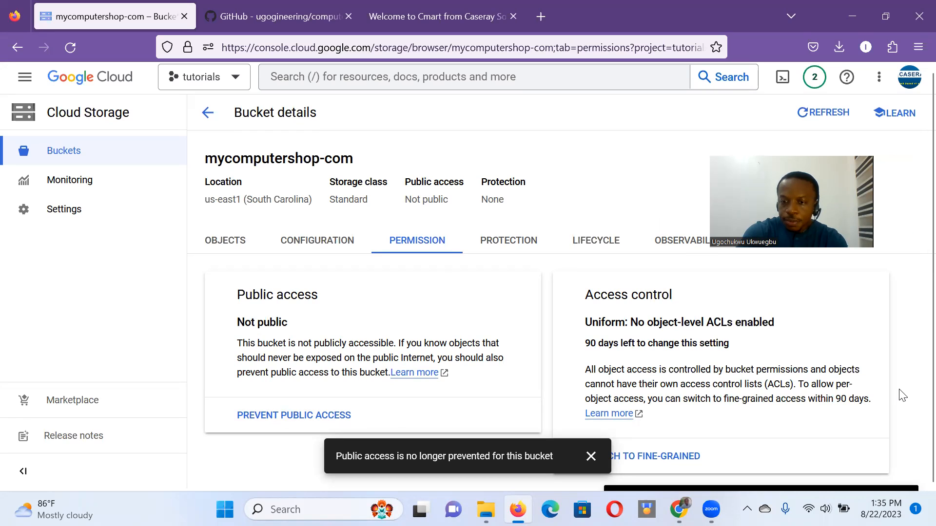
scroll("down", 3)
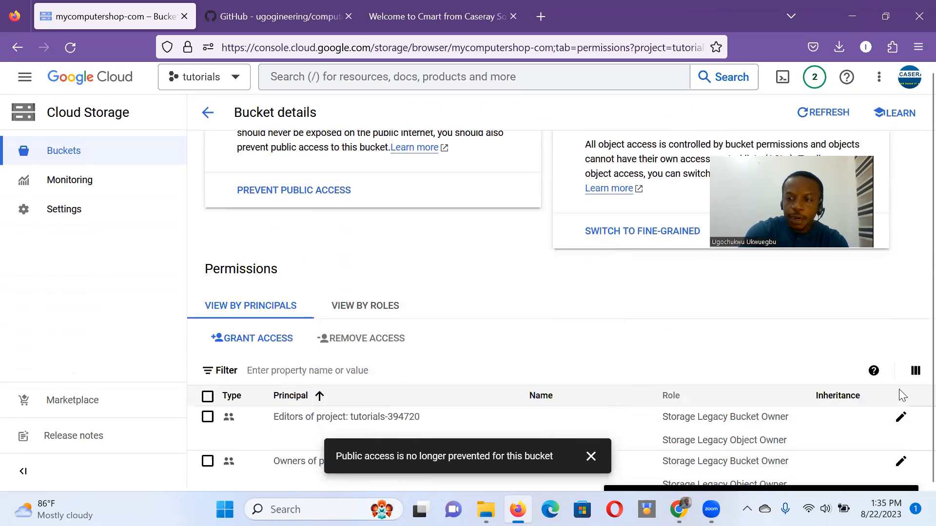
scroll("down", 3)
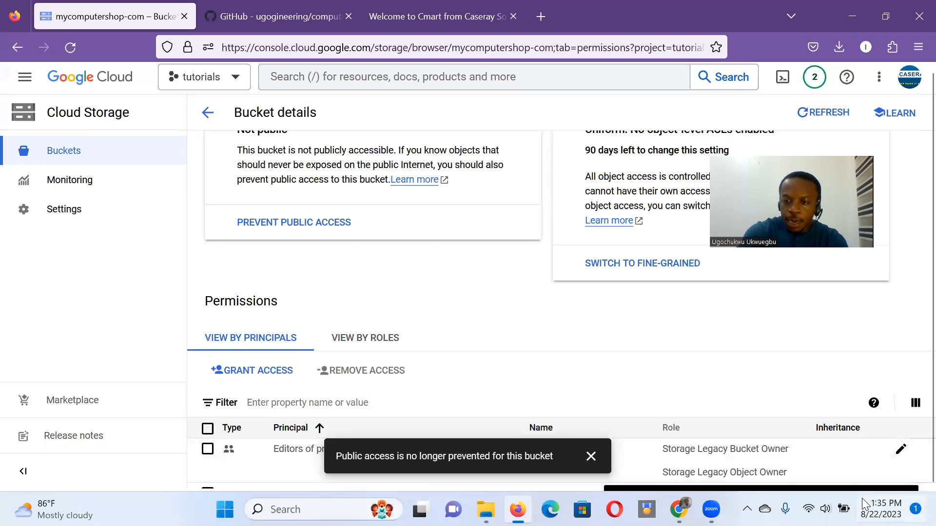
mouse_move(817, 486)
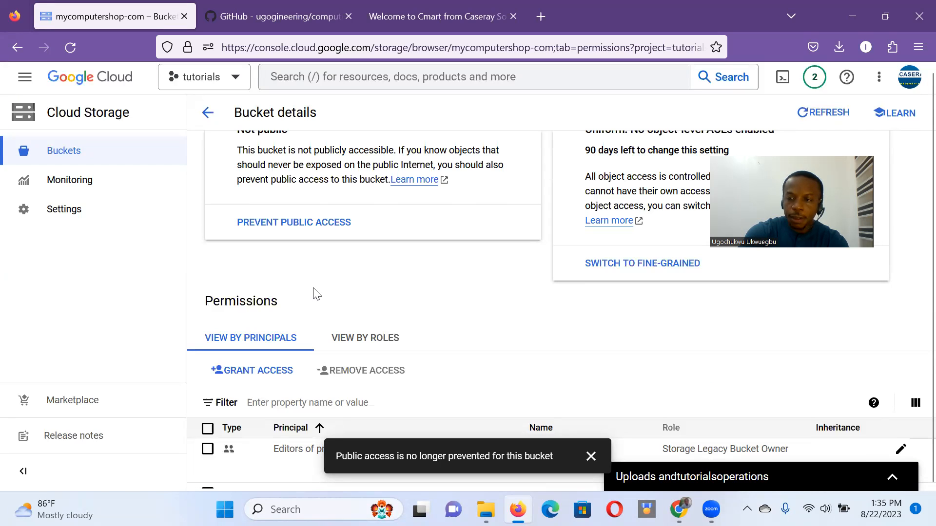
scroll("down", 3)
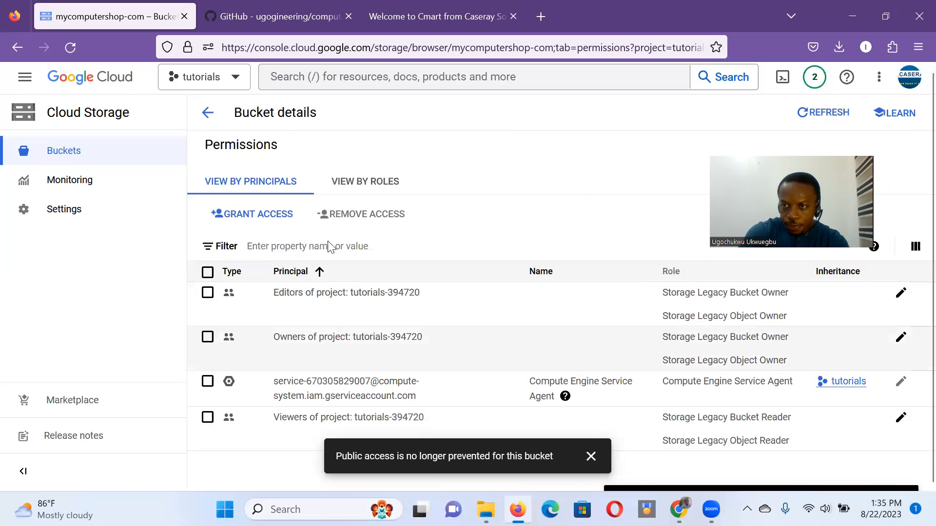
mouse_move(704, 478)
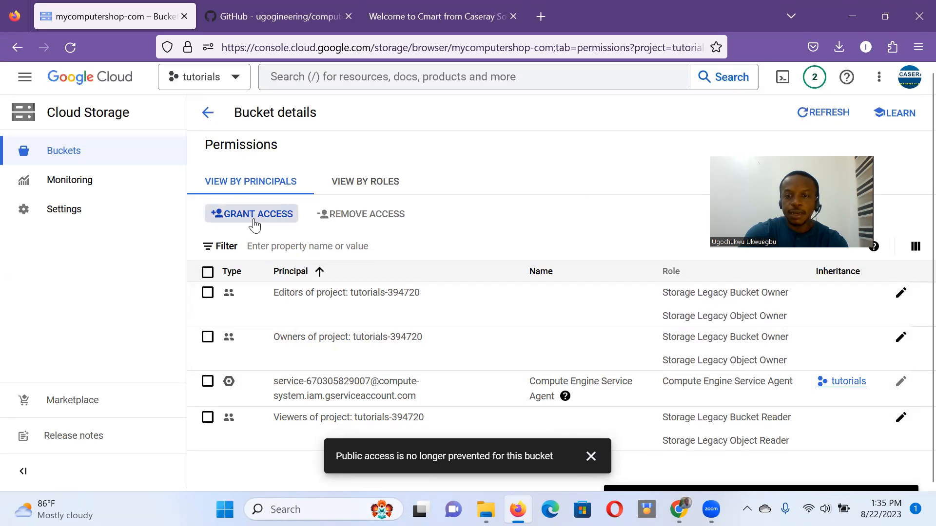
Grant principal allUsers the Storage Object Viewer role, save, and allow public access.
left_click(251, 214)
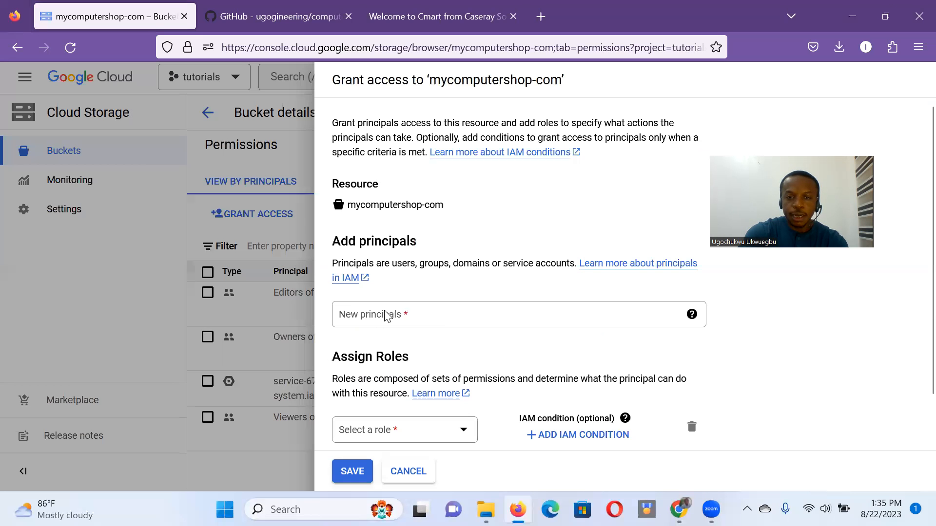
left_click(513, 315)
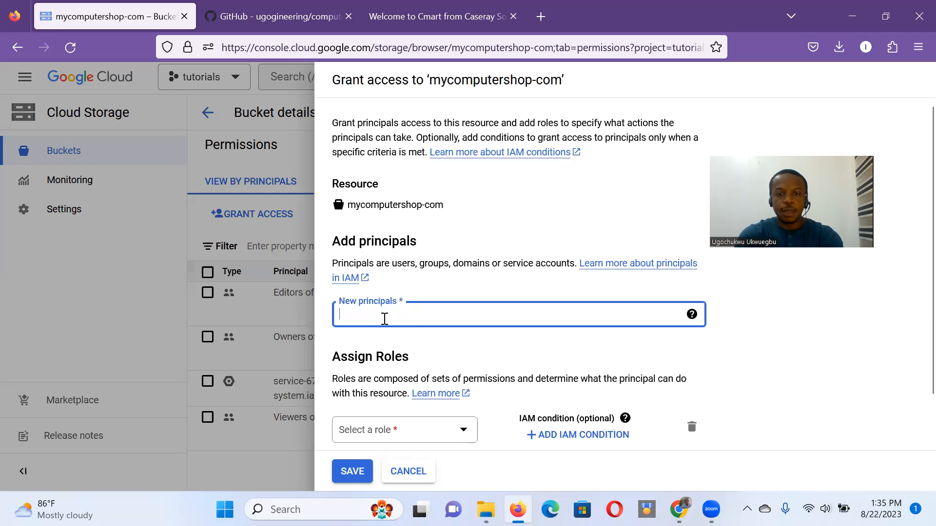
type("allUsers")
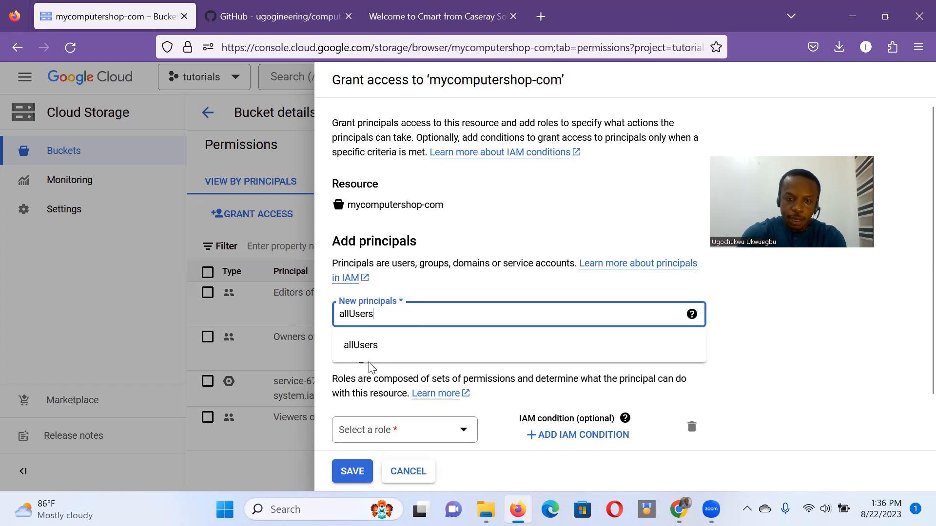
left_click(360, 346)
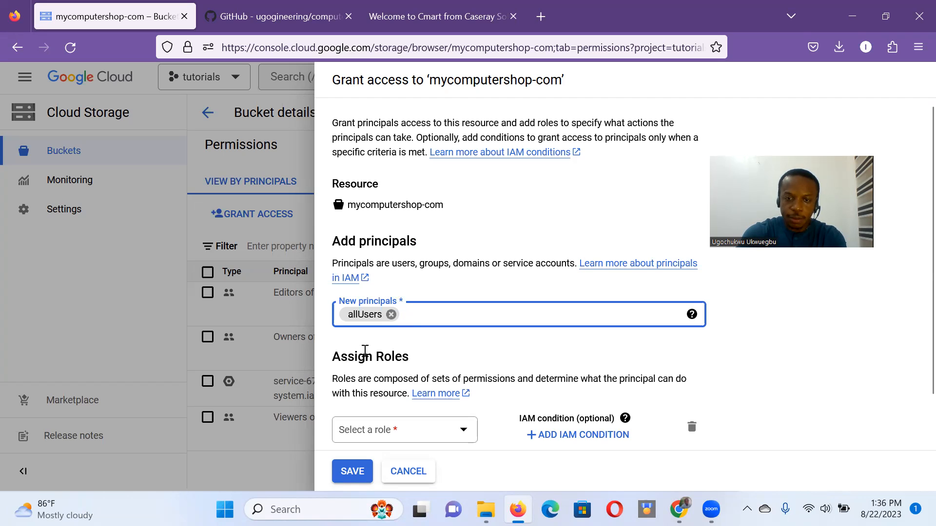
left_click(404, 430)
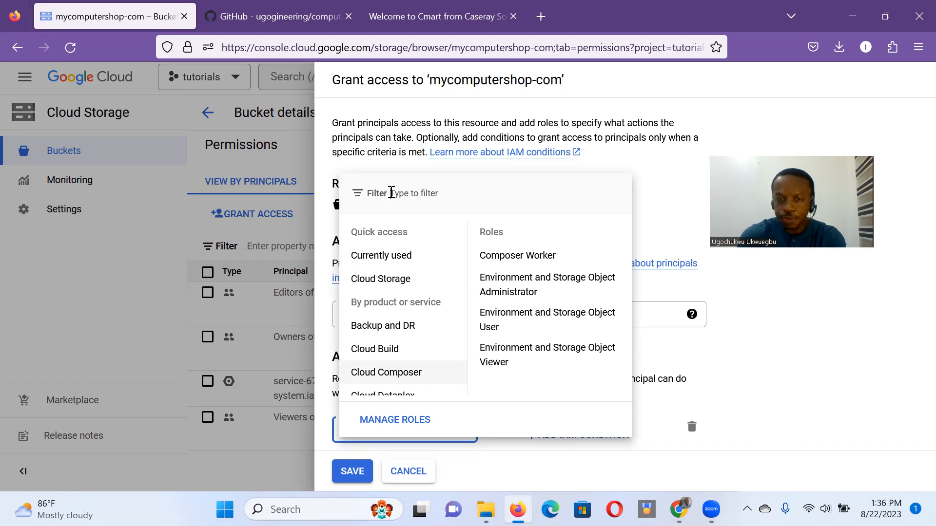
left_click(418, 193)
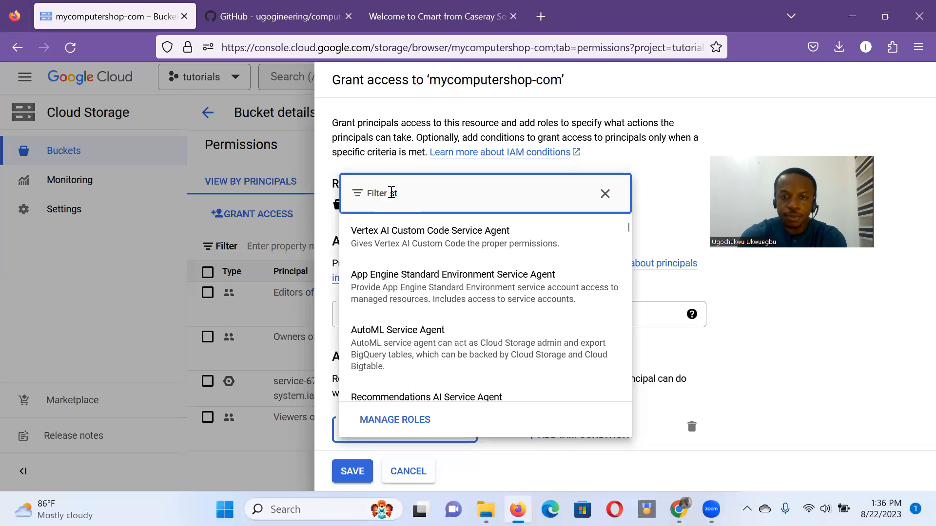
type("storage object viewer")
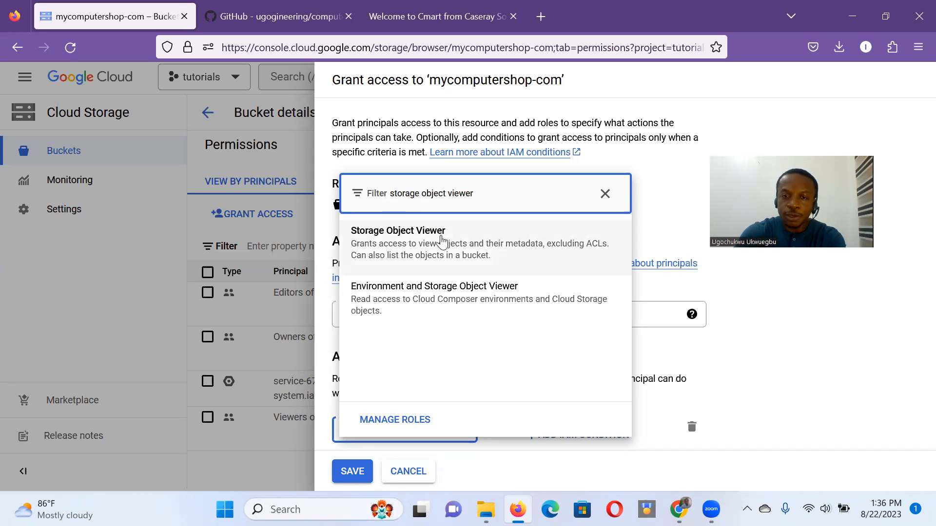
left_click(399, 231)
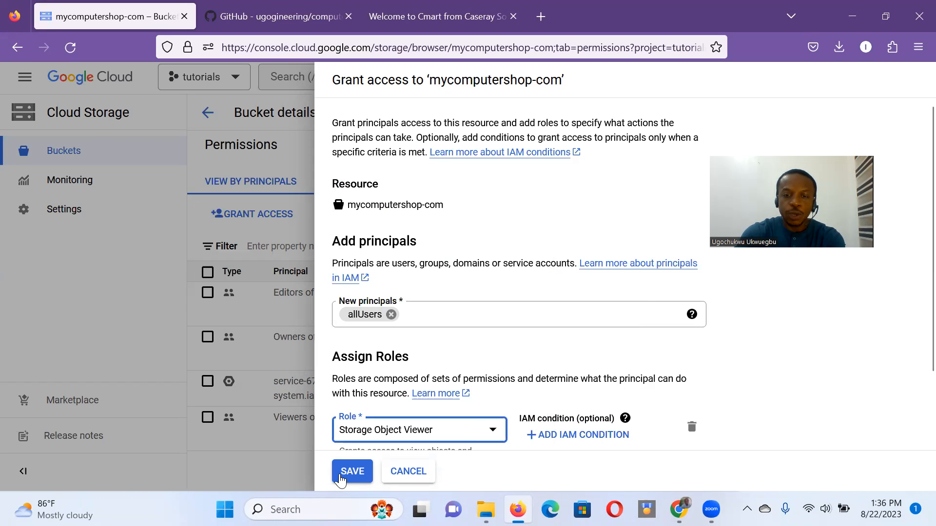
left_click(351, 471)
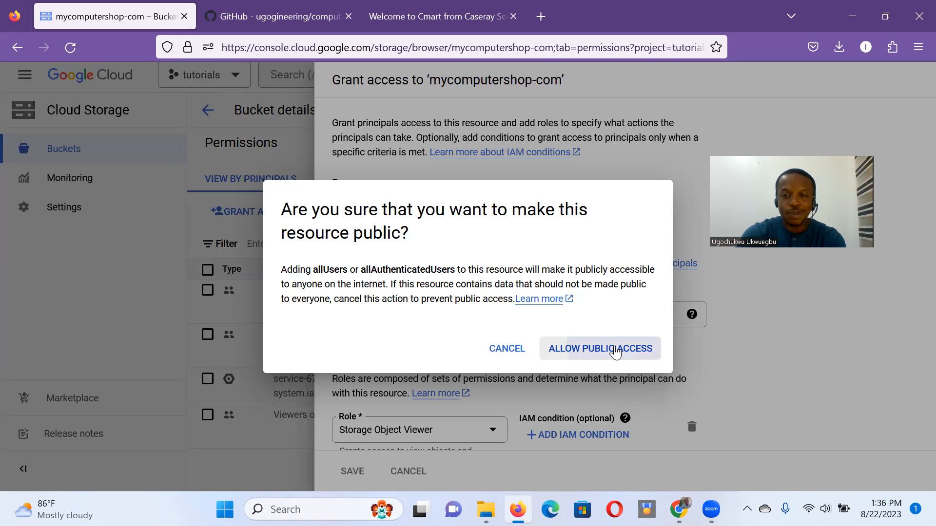
left_click(599, 349)
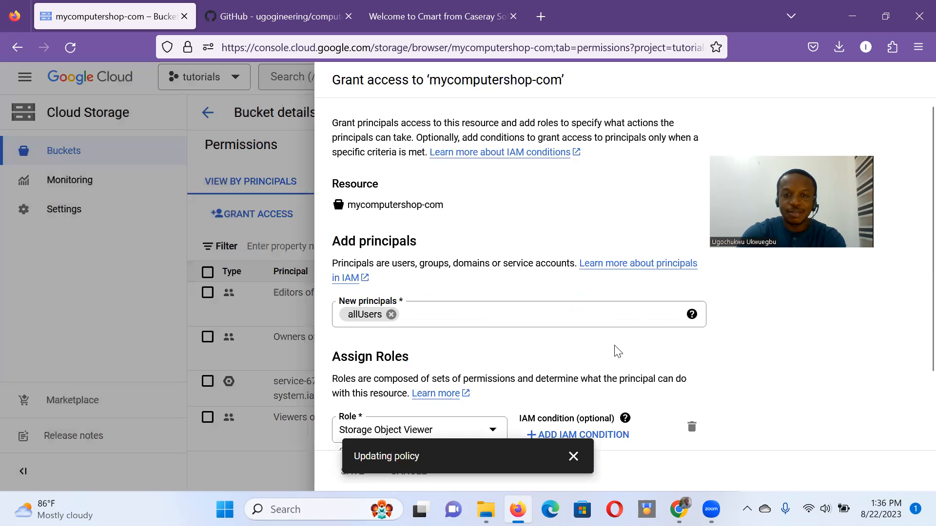
left_click(353, 471)
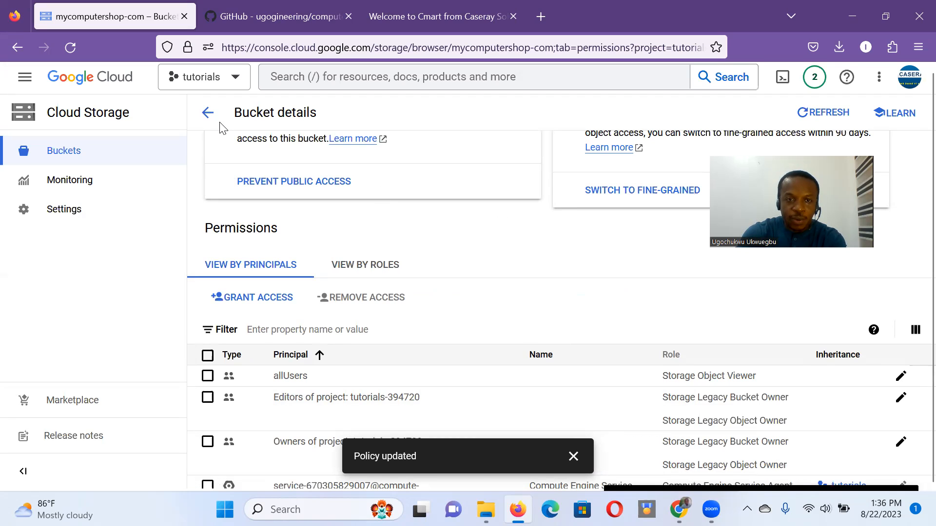
mouse_move(208, 112)
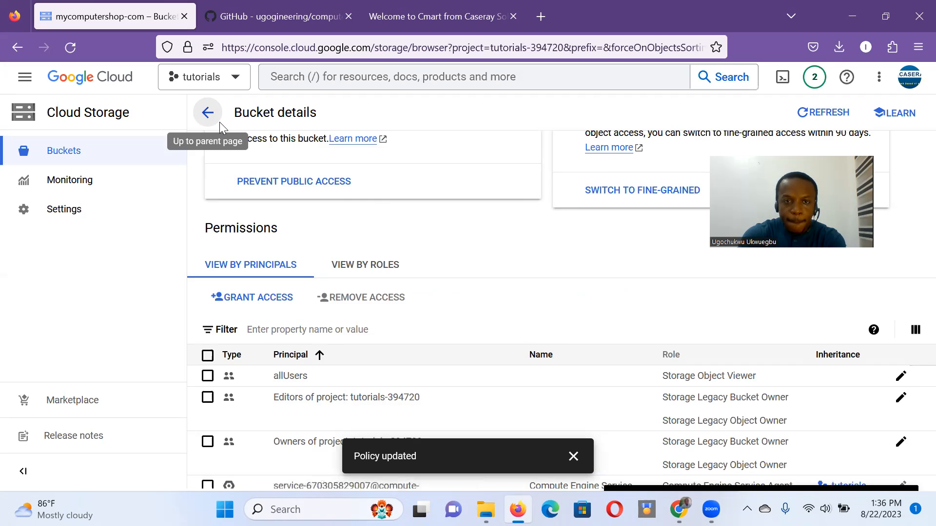
Save the bucket's website configuration with index.html as main page and error.html as 404.
left_click(207, 112)
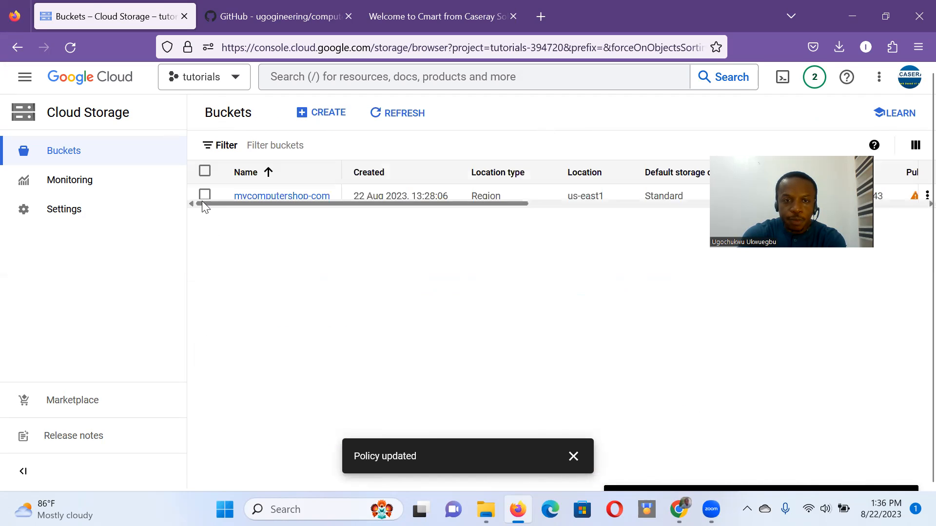
left_click(204, 195)
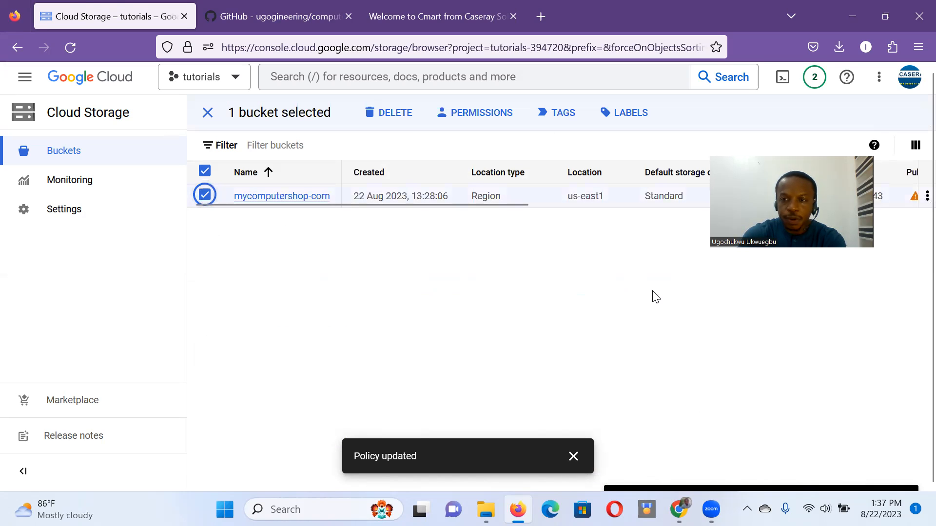
mouse_move(927, 196)
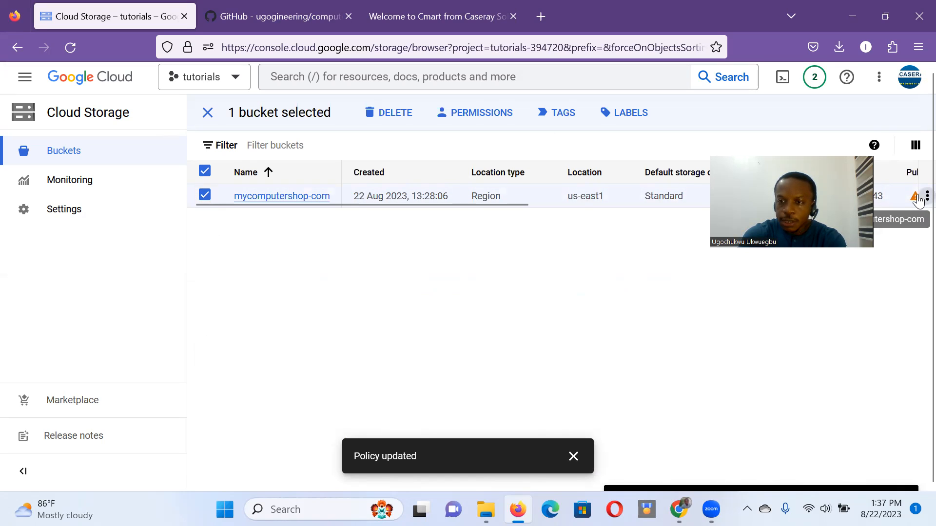
left_click(927, 196)
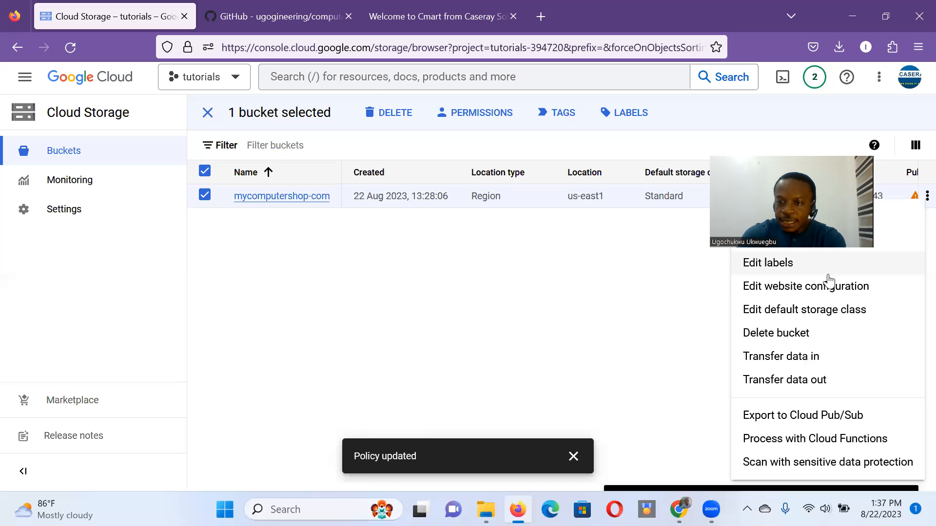
mouse_move(819, 287)
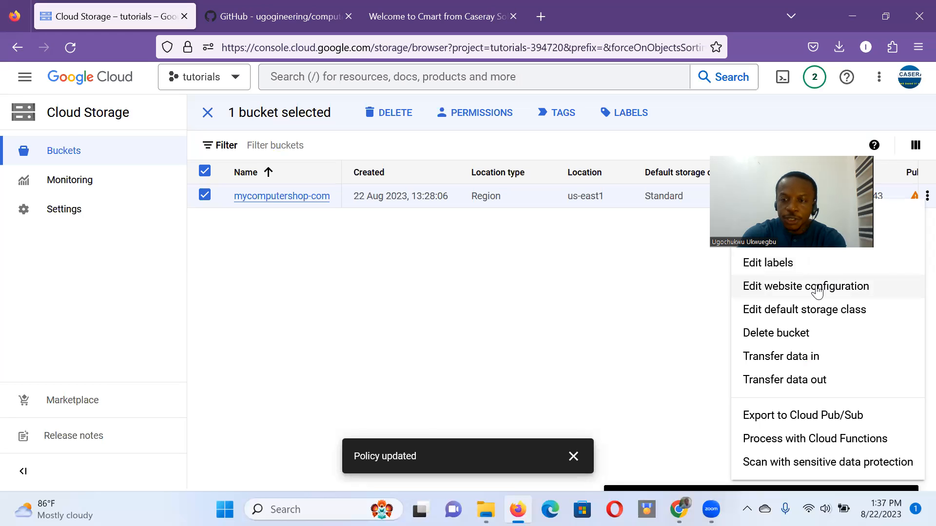
left_click(805, 286)
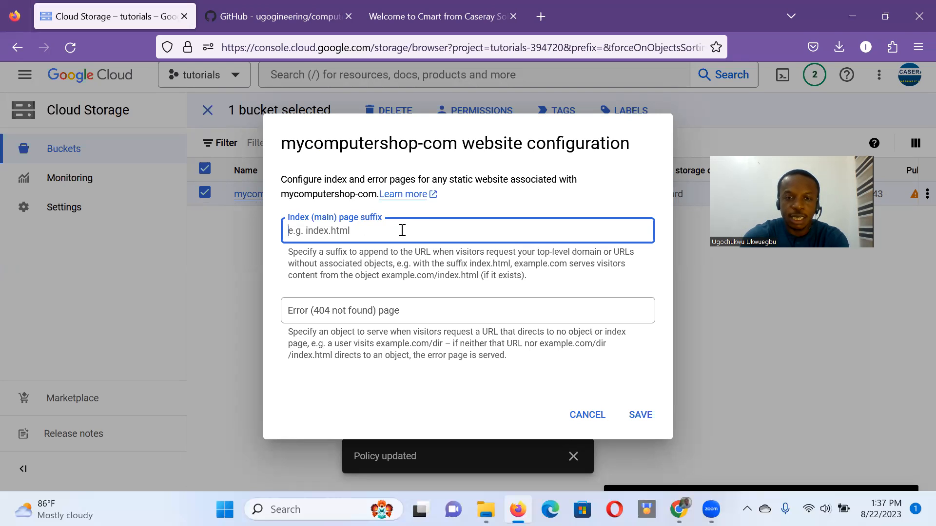
type("index.")
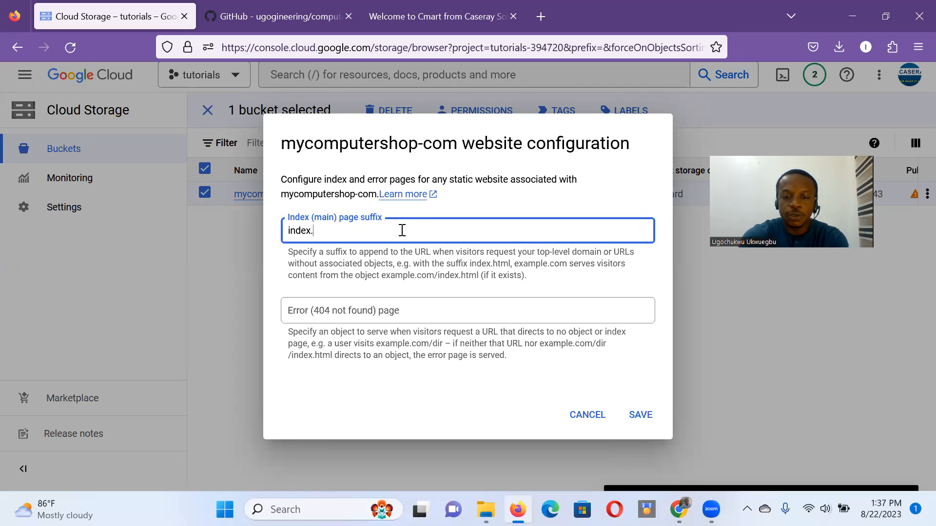
type("html")
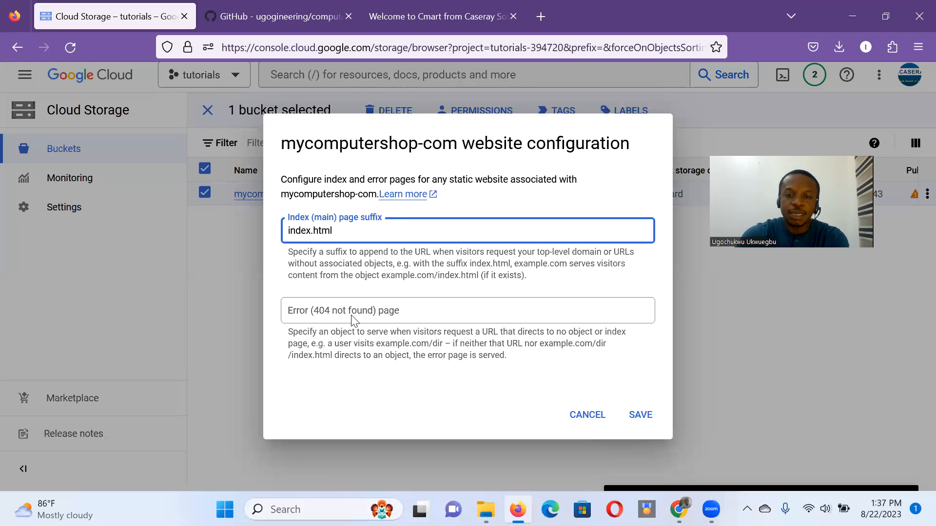
left_click(467, 310)
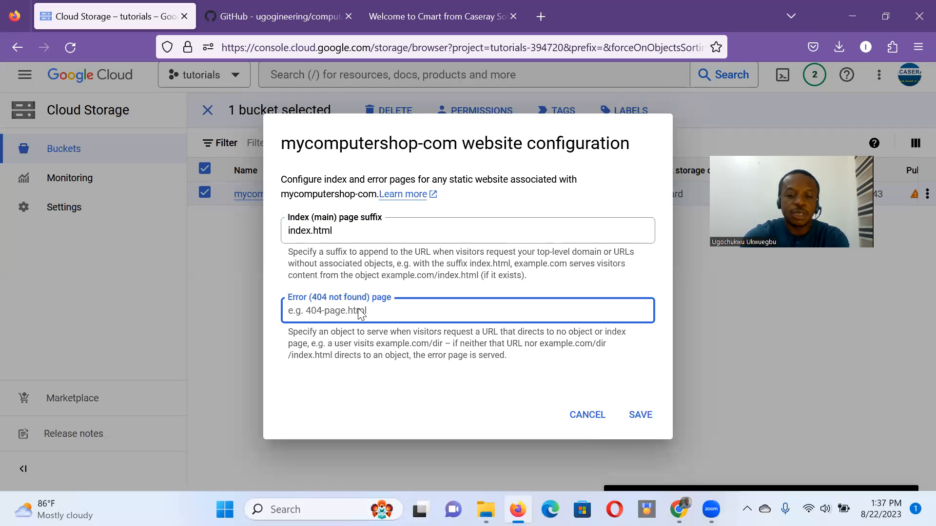
type("error.")
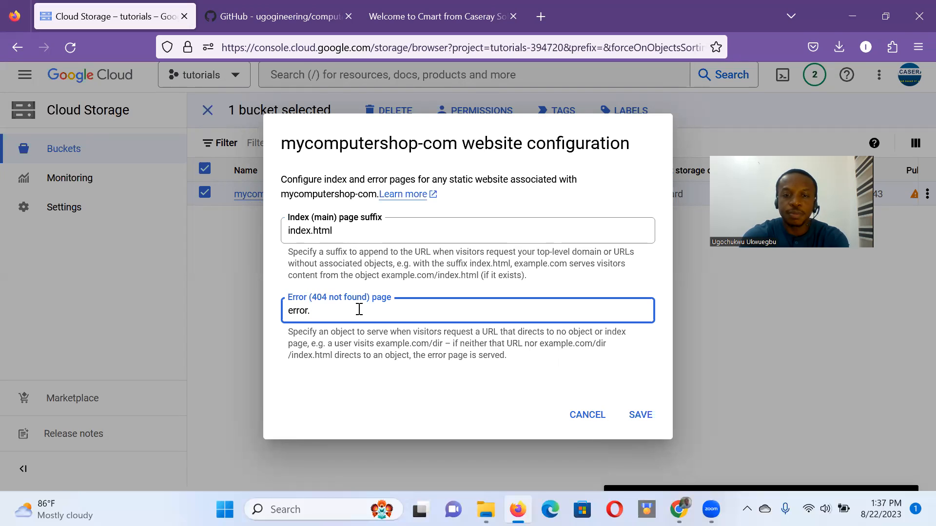
type("html")
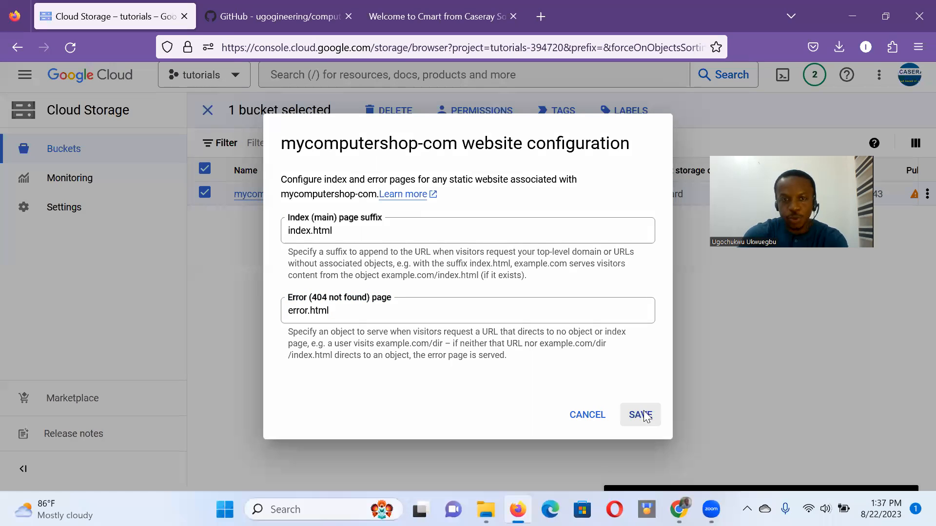
left_click(640, 415)
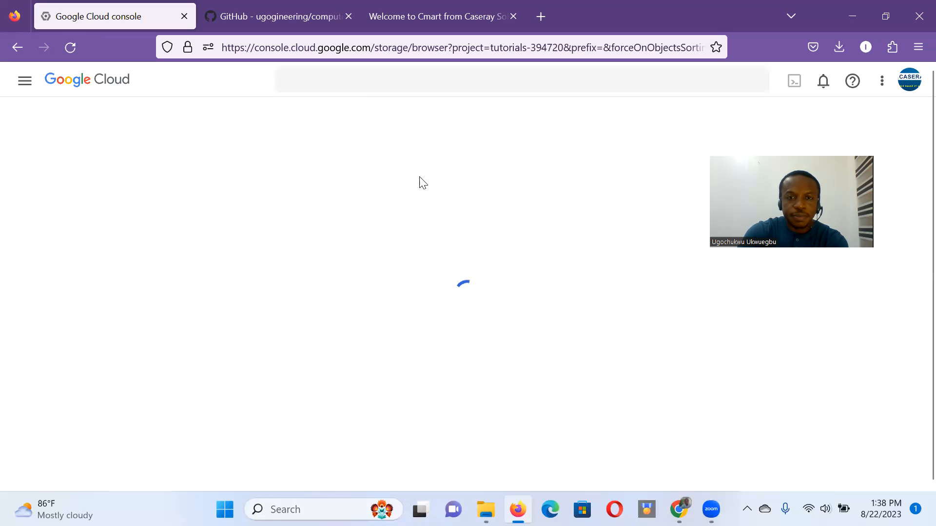
mouse_move(327, 258)
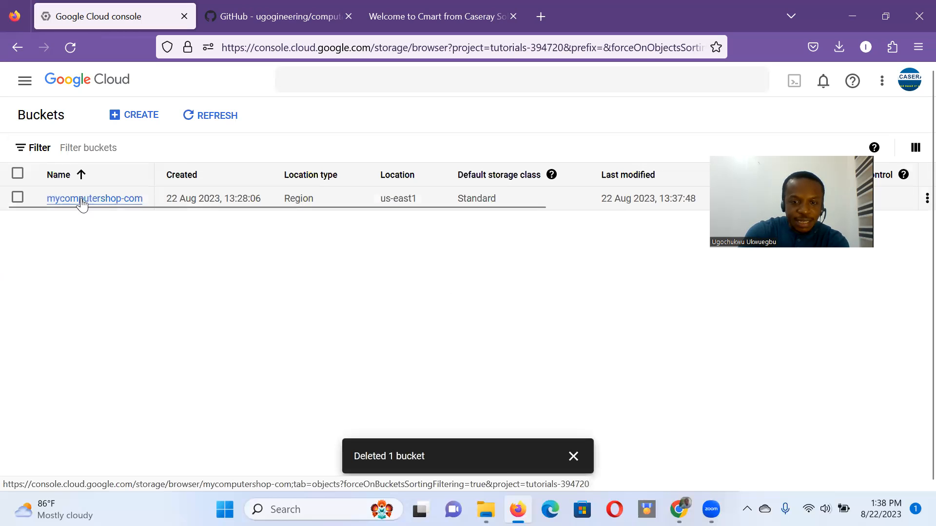
Reopen the mycomputershop-com bucket to view its now-public objects.
left_click(24, 80)
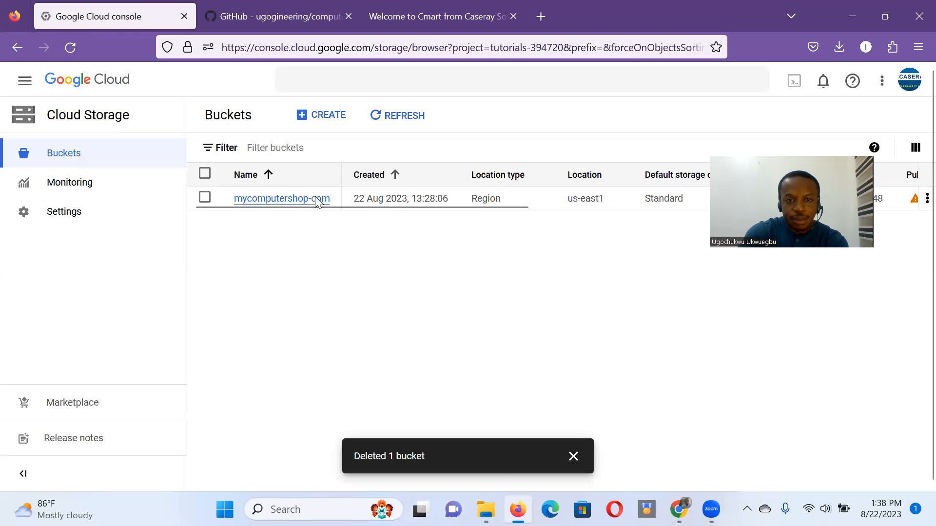
mouse_move(281, 199)
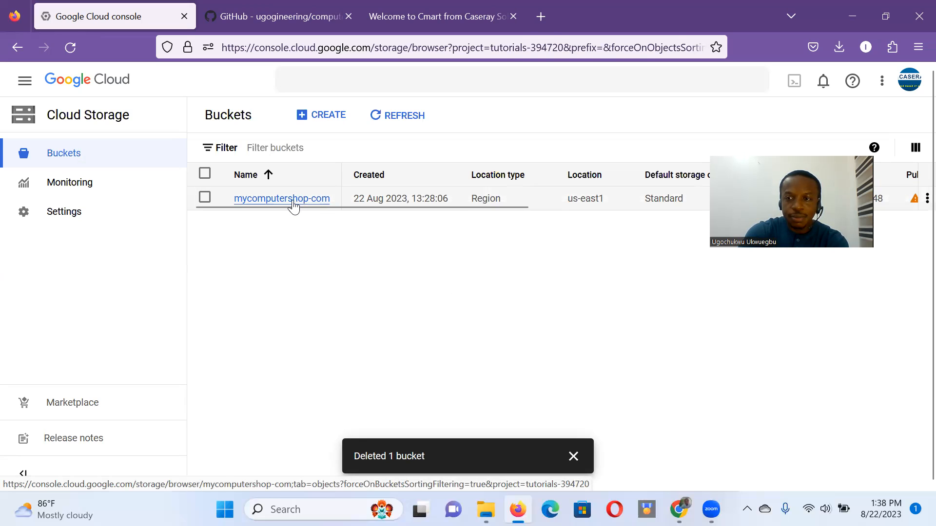
left_click(282, 198)
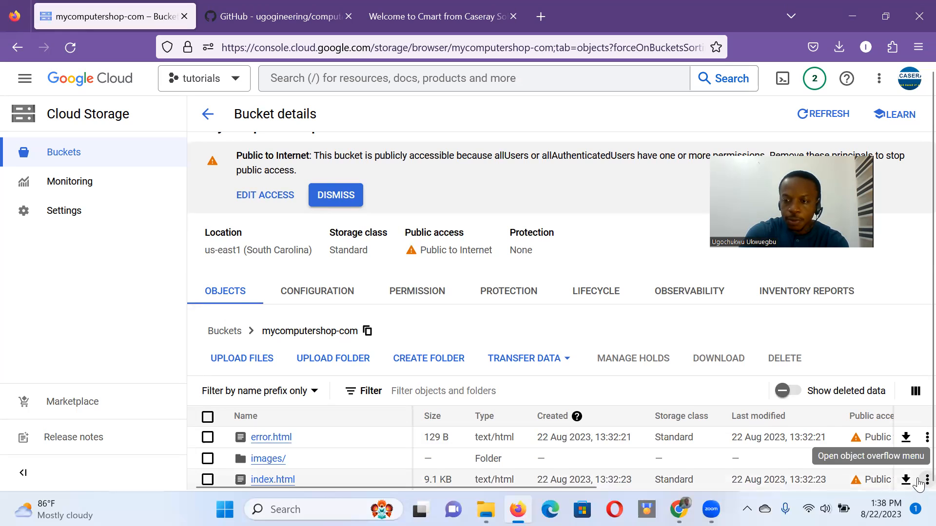
Copy index.html's public URL and open a new Firefox tab.
left_click(927, 480)
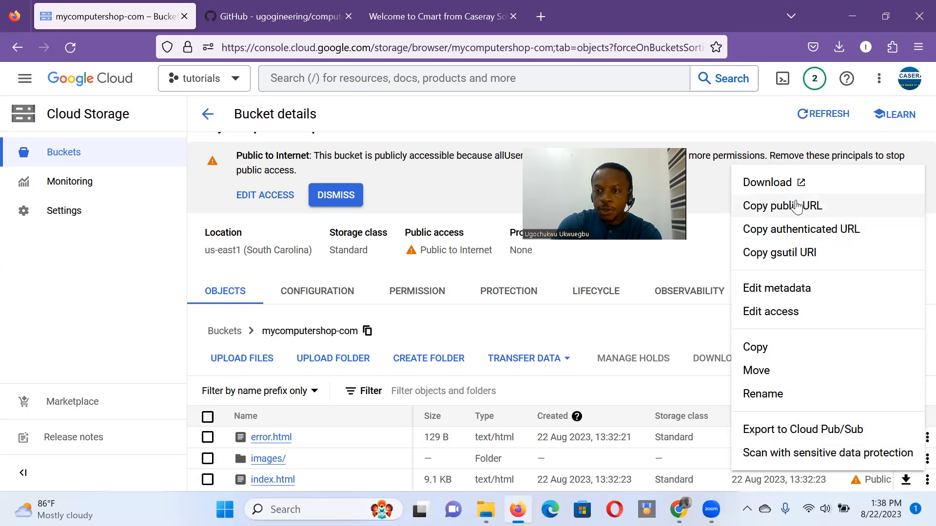
left_click(781, 205)
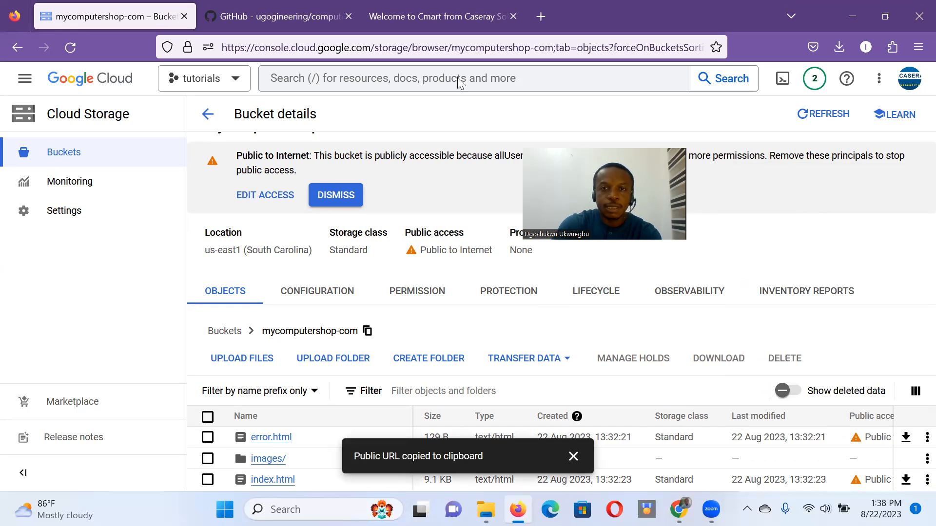
left_click(705, 16)
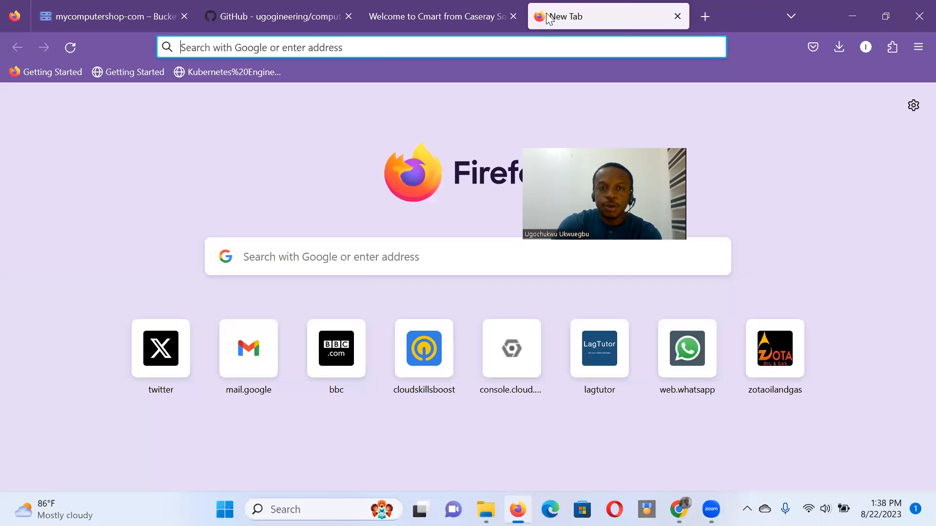
type("https://storage.googleapis.com/mycomputershop-com/index.html")
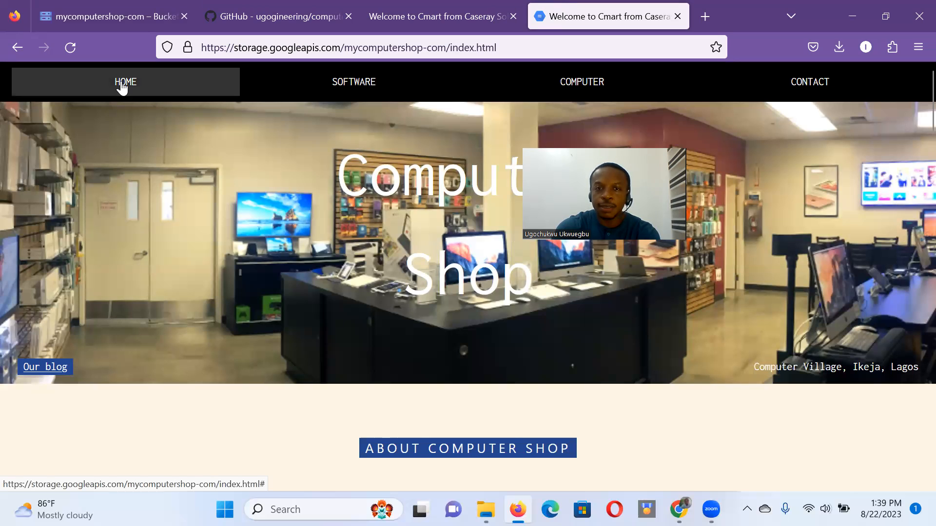
left_click(354, 82)
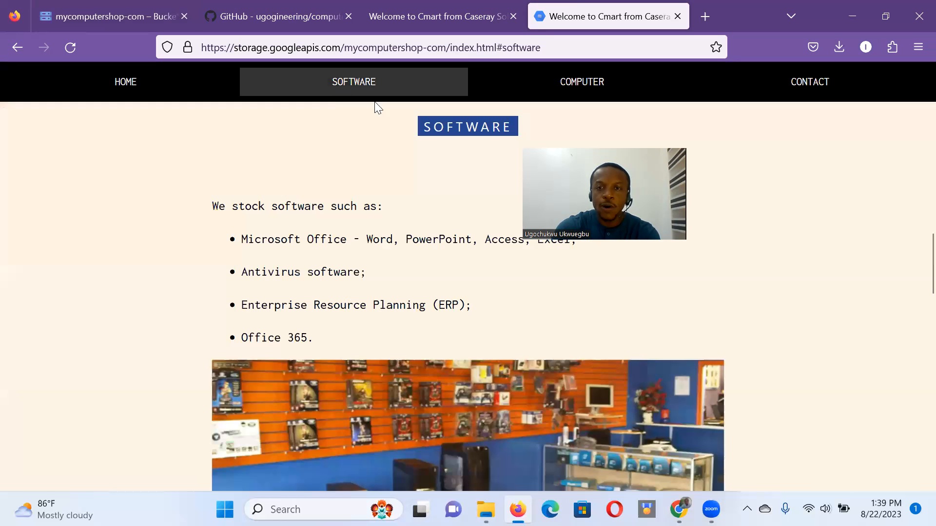
left_click(581, 81)
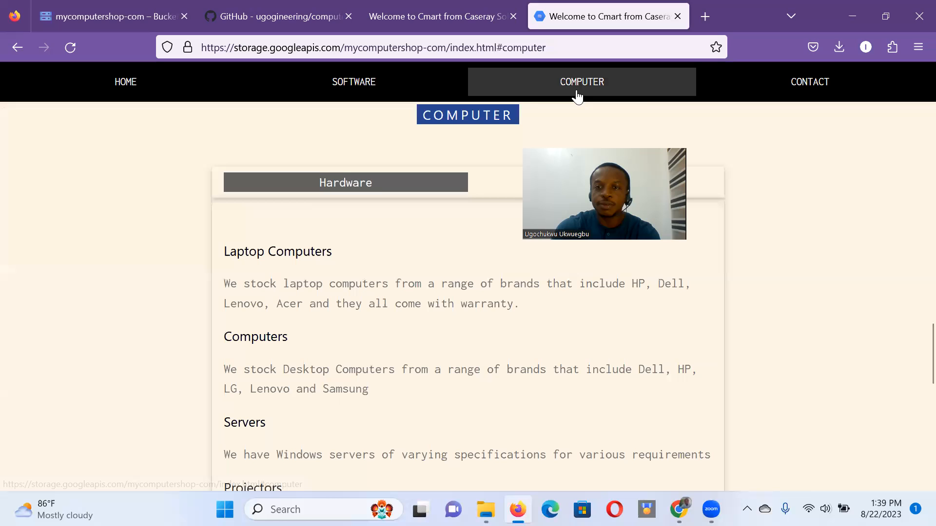
left_click(810, 82)
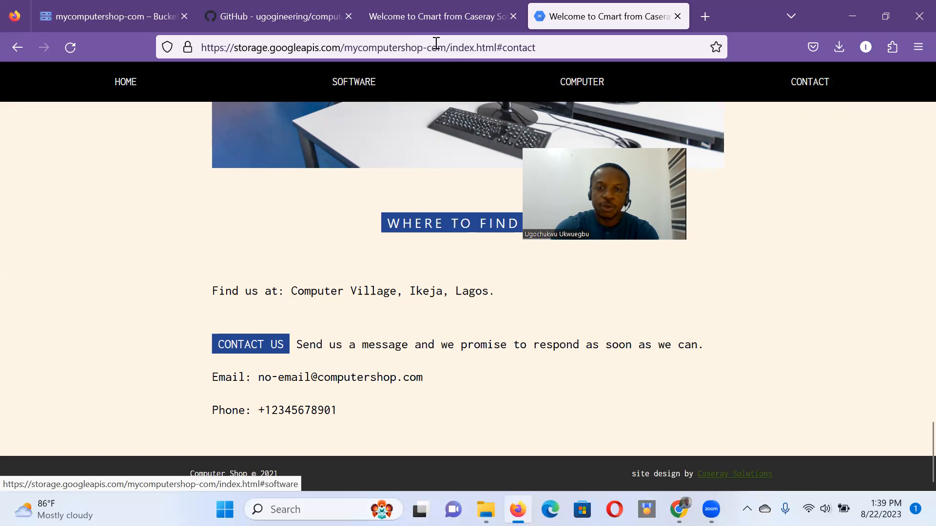
mouse_move(400, 72)
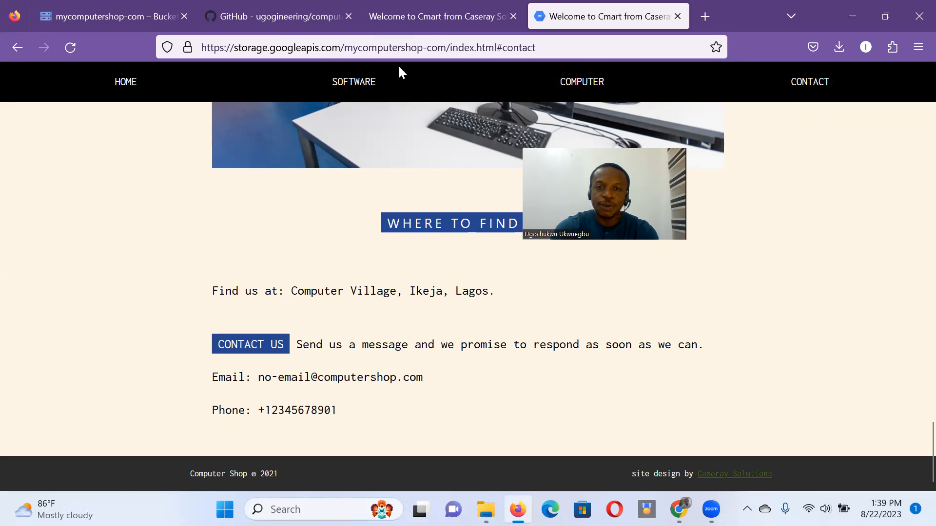
mouse_move(353, 82)
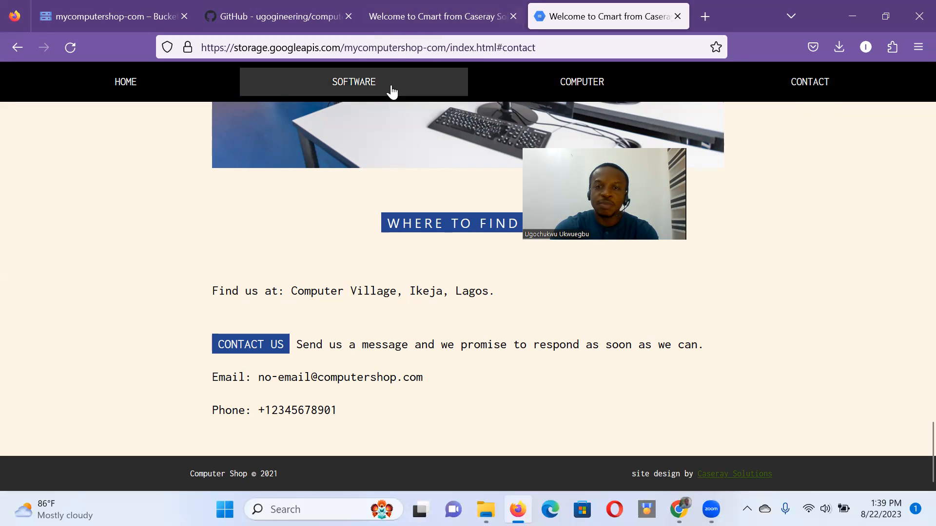
mouse_move(409, 106)
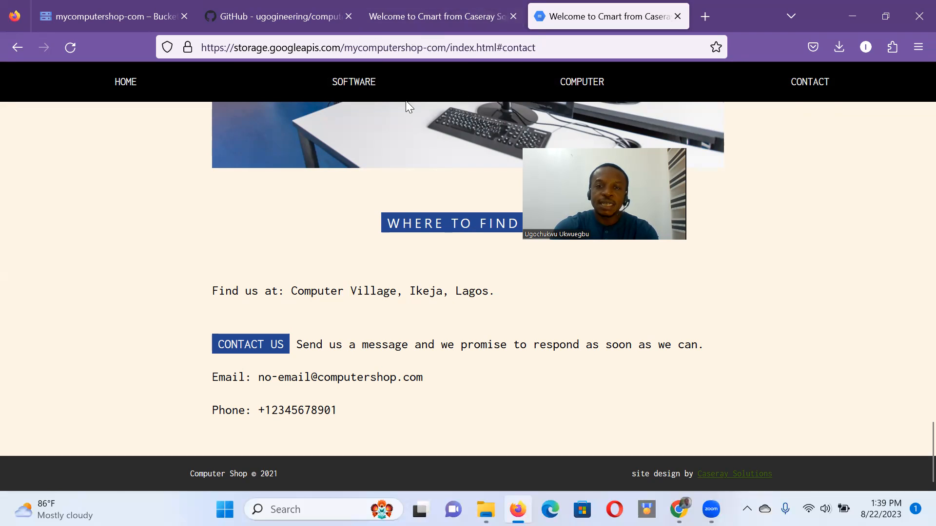
mouse_move(406, 64)
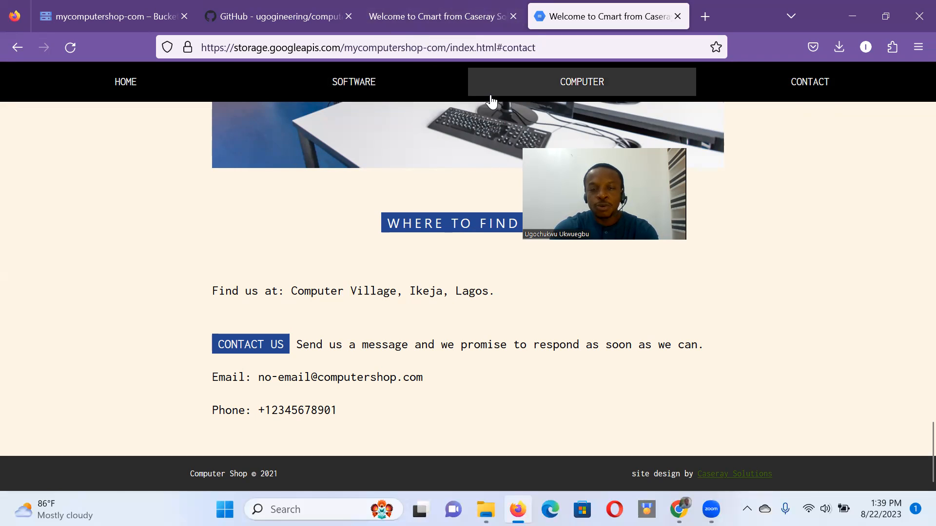
mouse_move(429, 114)
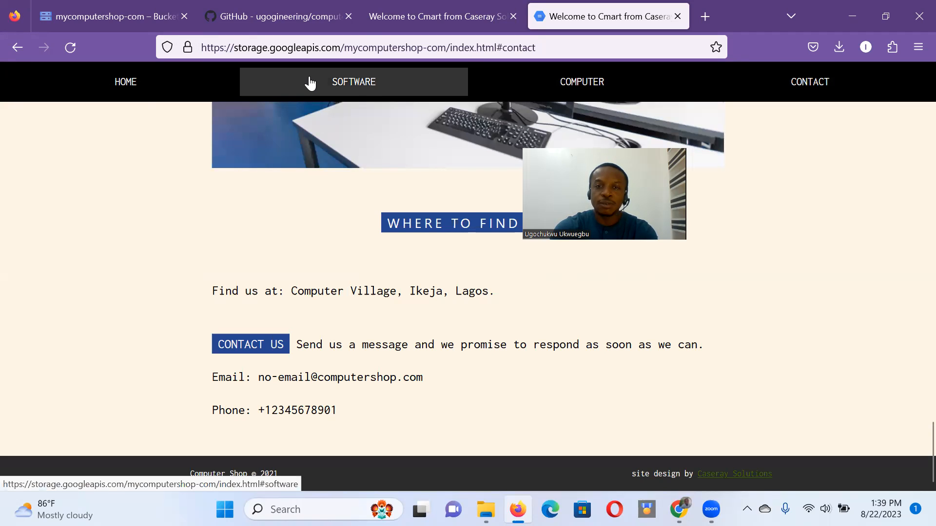
mouse_move(4, 399)
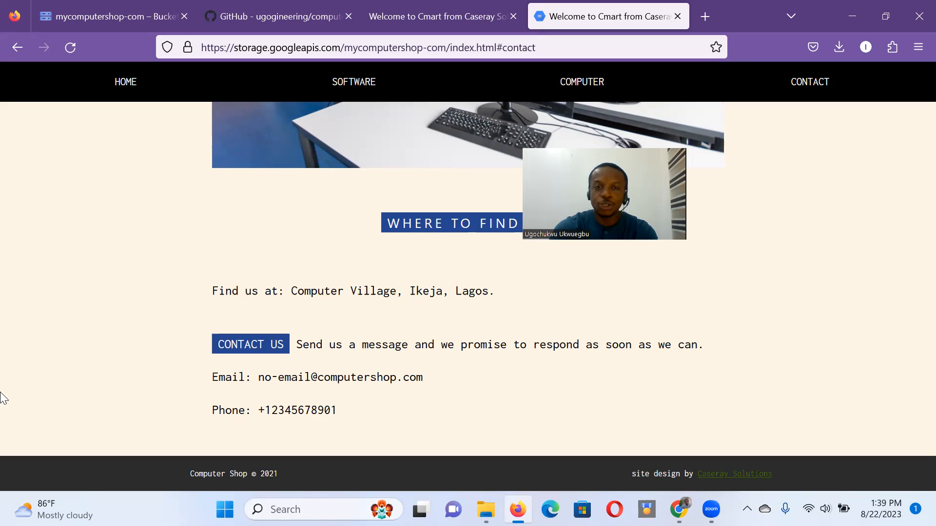
mouse_move(64, 234)
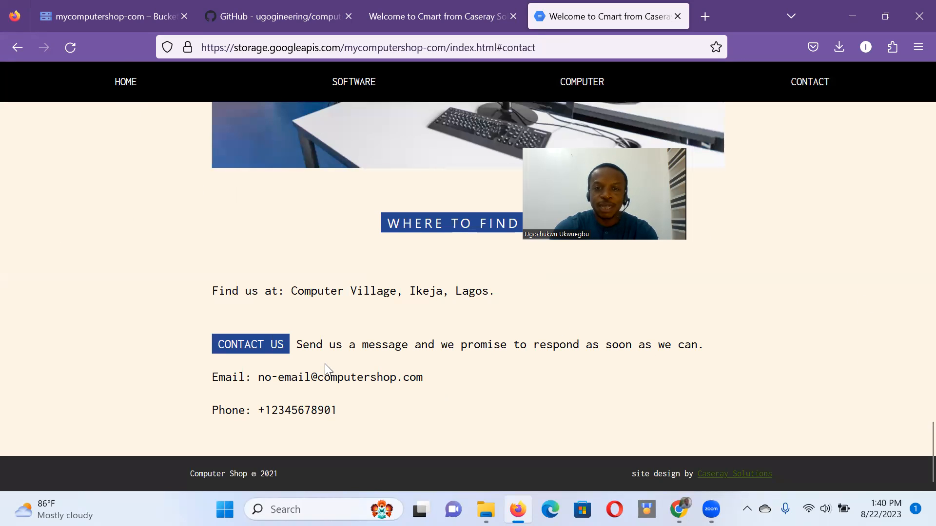
Revisit the Home, Software, Computer and Contact sections of the site.
left_click(126, 82)
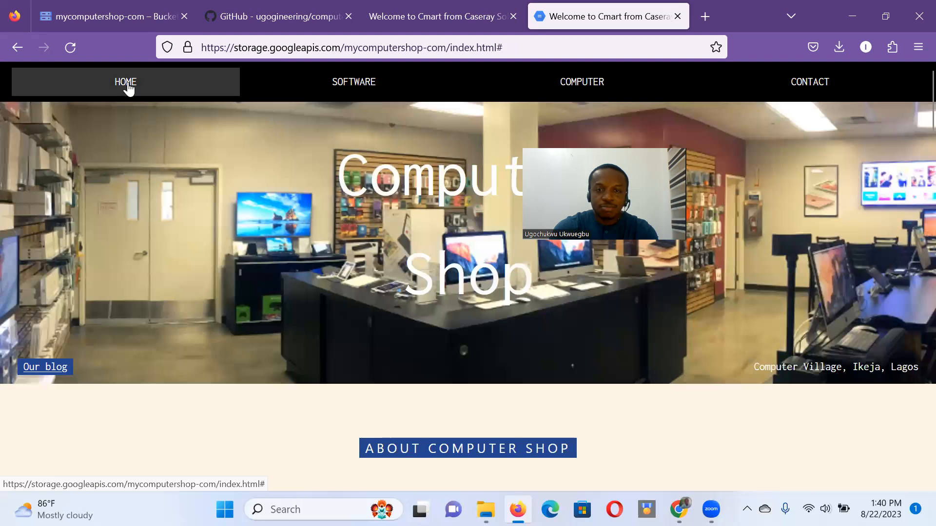
left_click(353, 82)
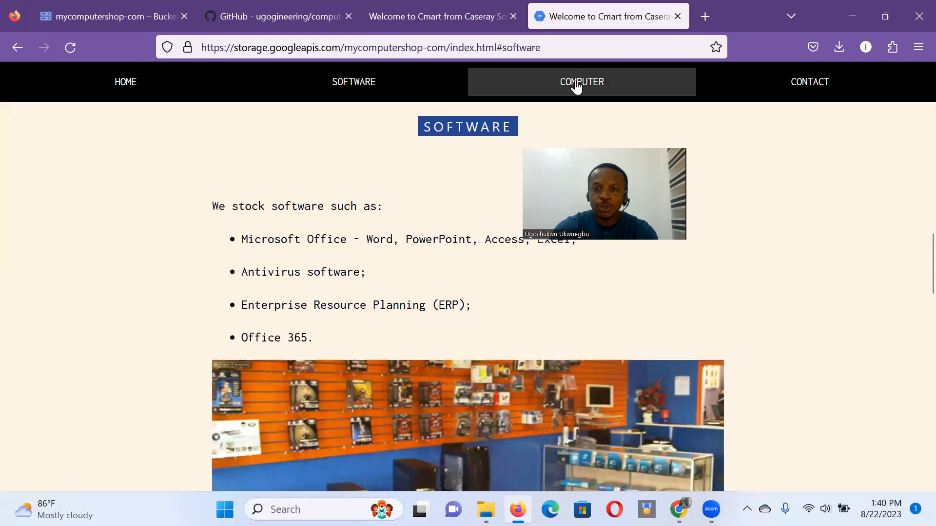
mouse_move(354, 82)
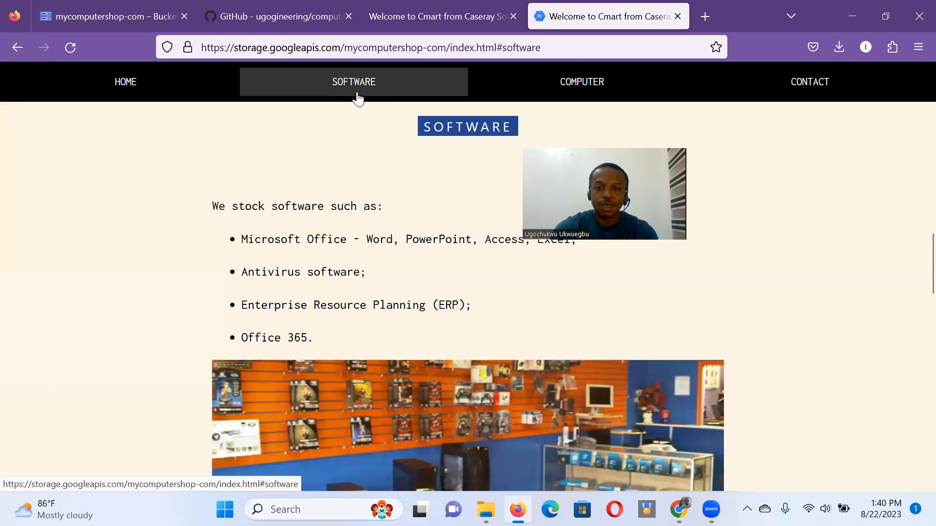
left_click(581, 82)
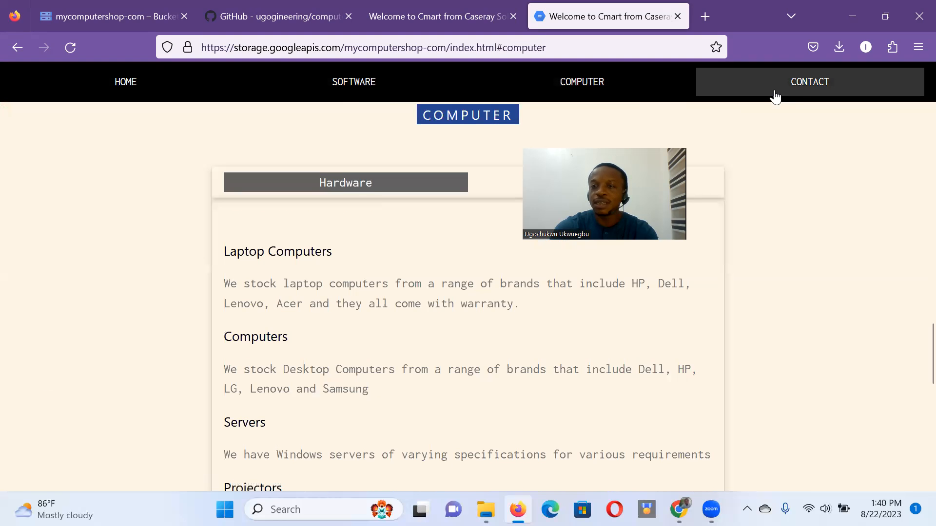
left_click(810, 82)
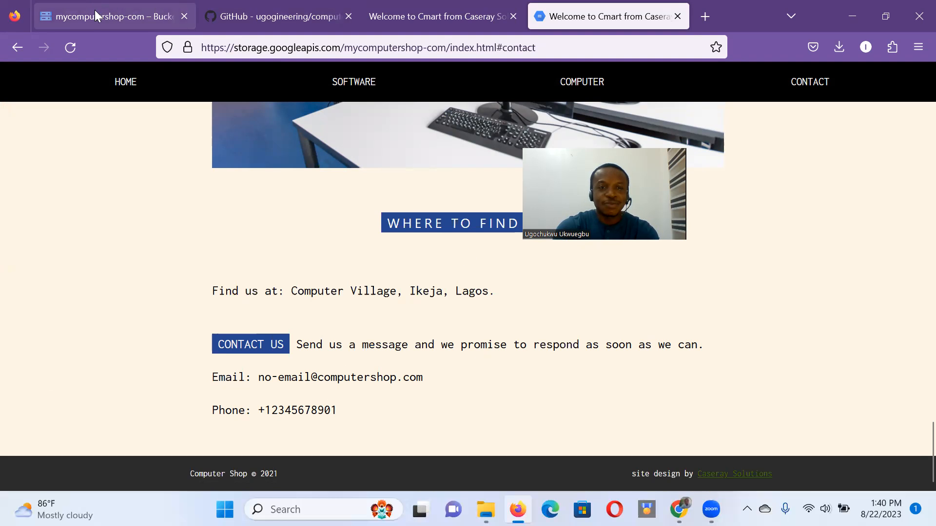
mouse_move(98, 16)
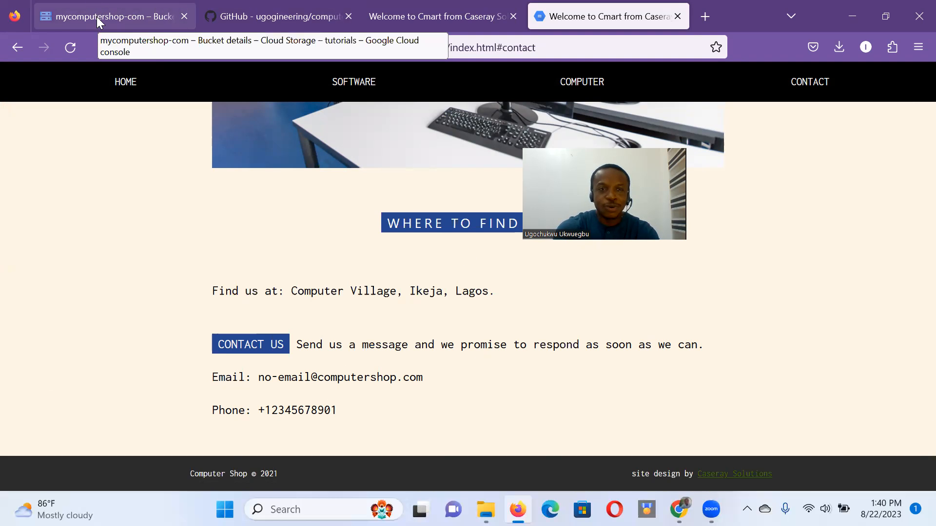
Select mycomputershop-com in the buckets list, bring up Delete, then cancel it.
left_click(113, 16)
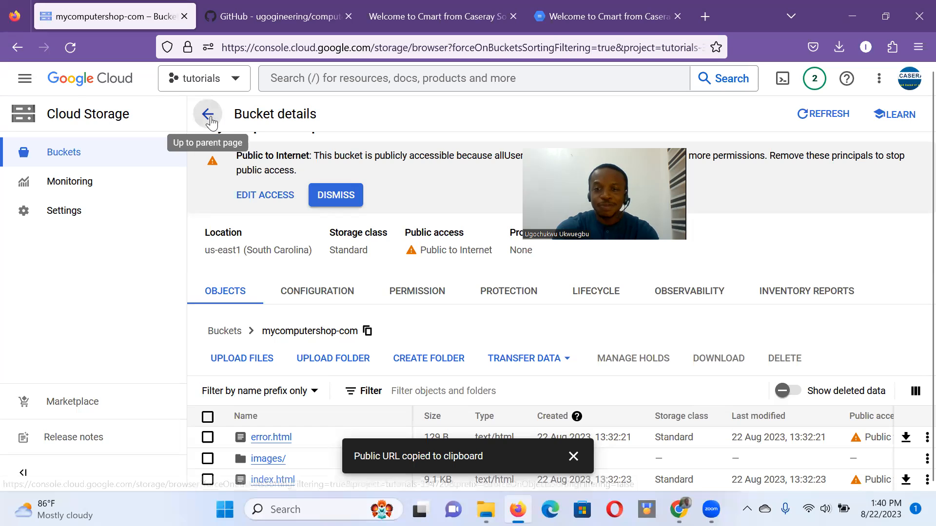
left_click(207, 114)
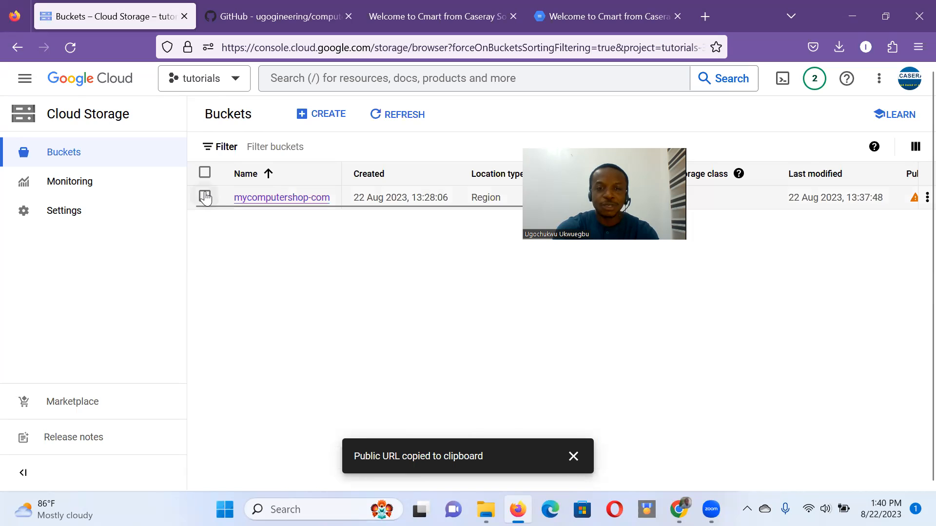
left_click(205, 197)
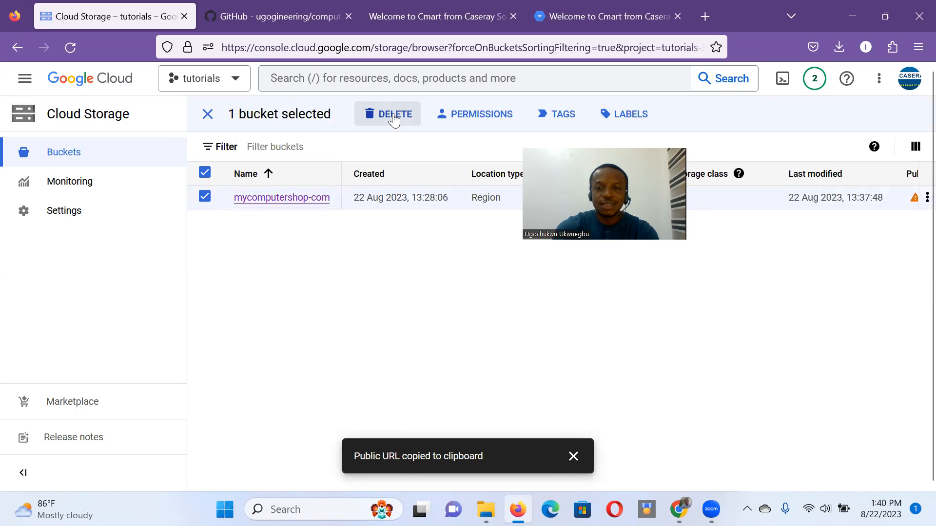
left_click(388, 115)
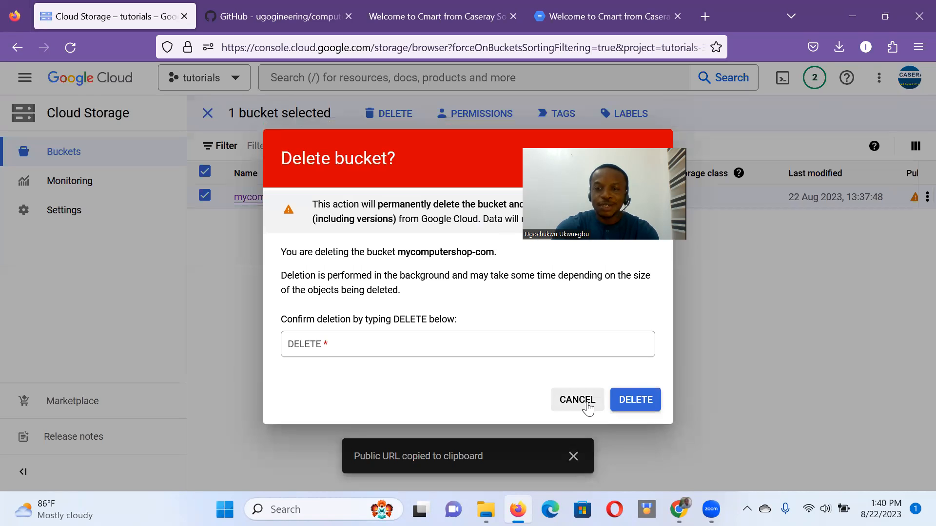
left_click(576, 399)
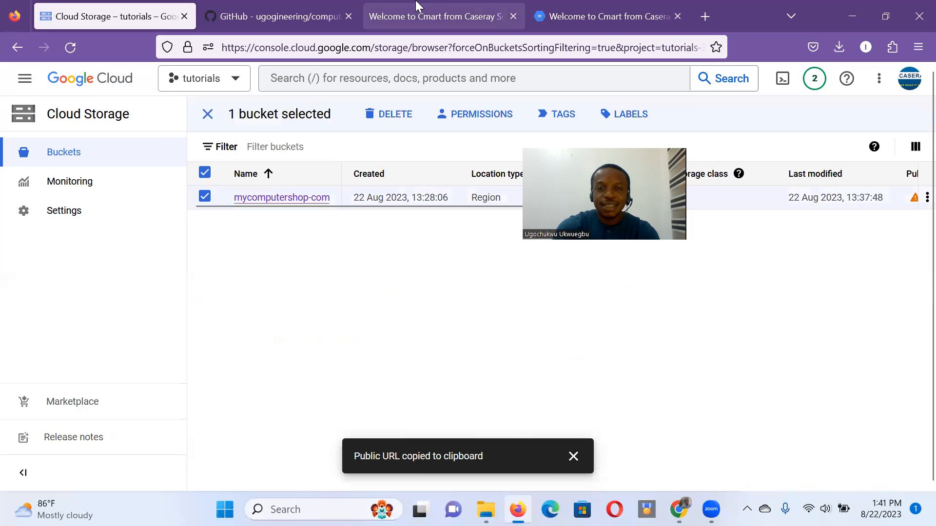
mouse_move(593, 16)
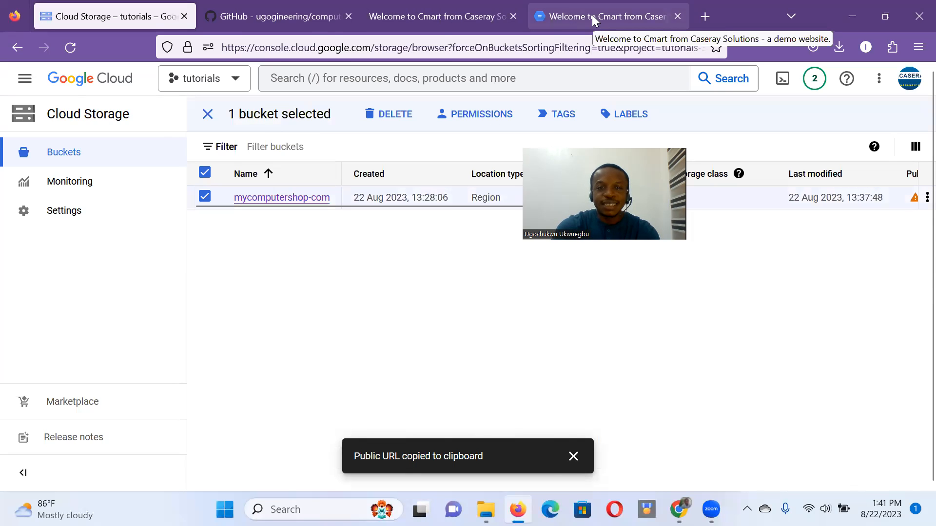
left_click(107, 16)
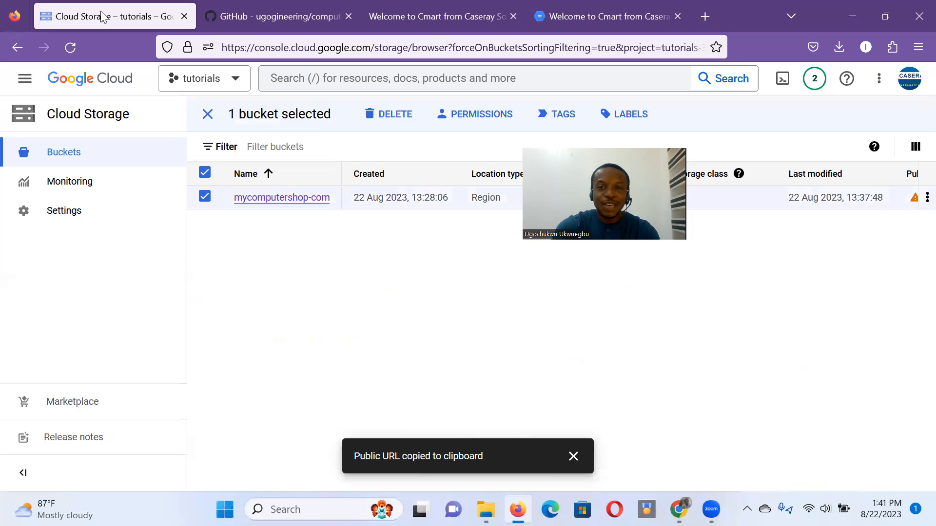